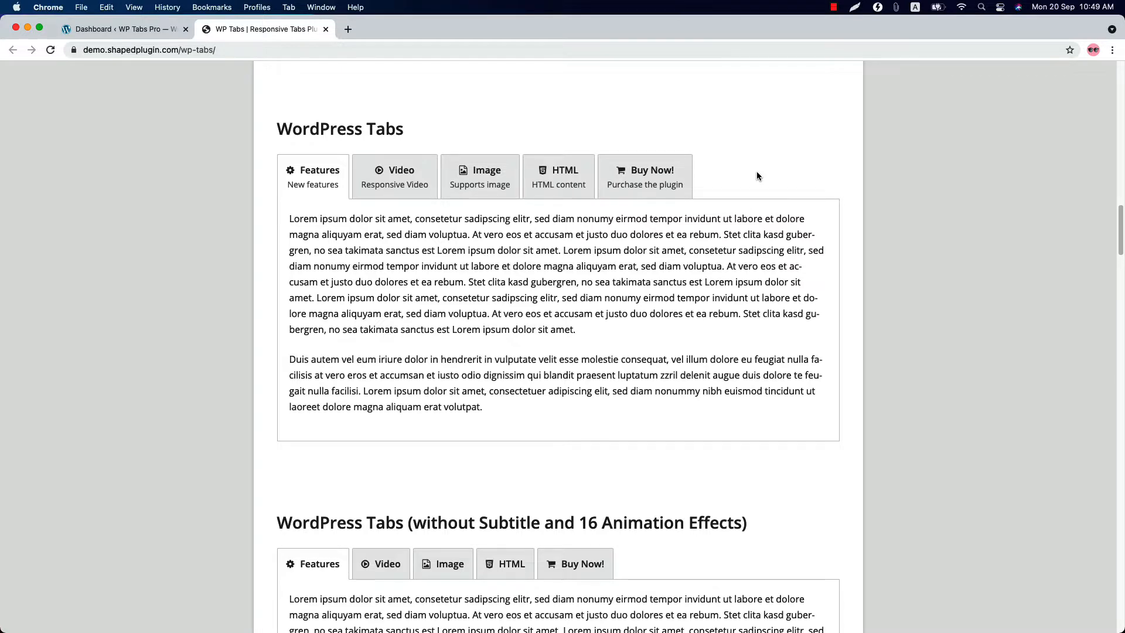
mouse_move(361, 185)
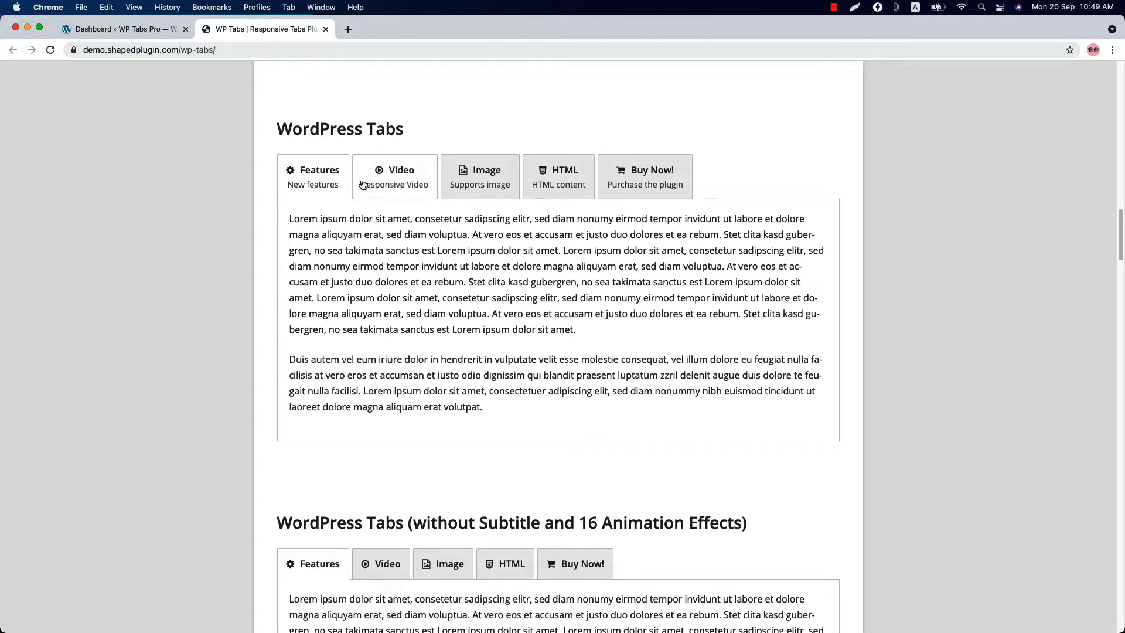
mouse_move(382, 188)
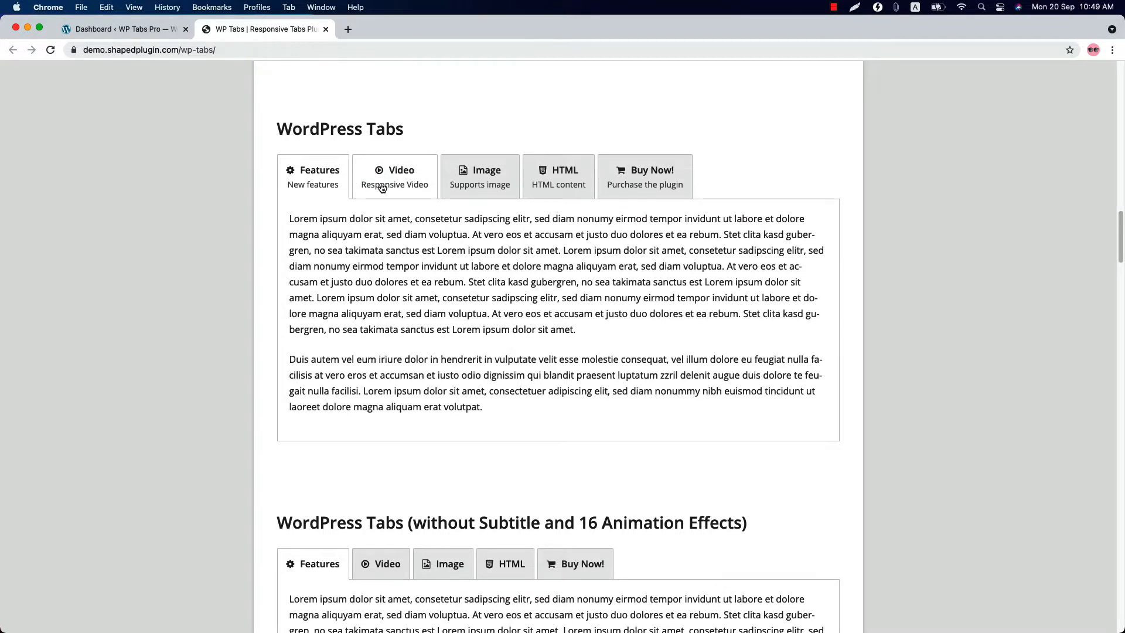
Step: Scroll through the WP Tabs demo page and reveal the image in the AutoPlay example
scroll("down", 3)
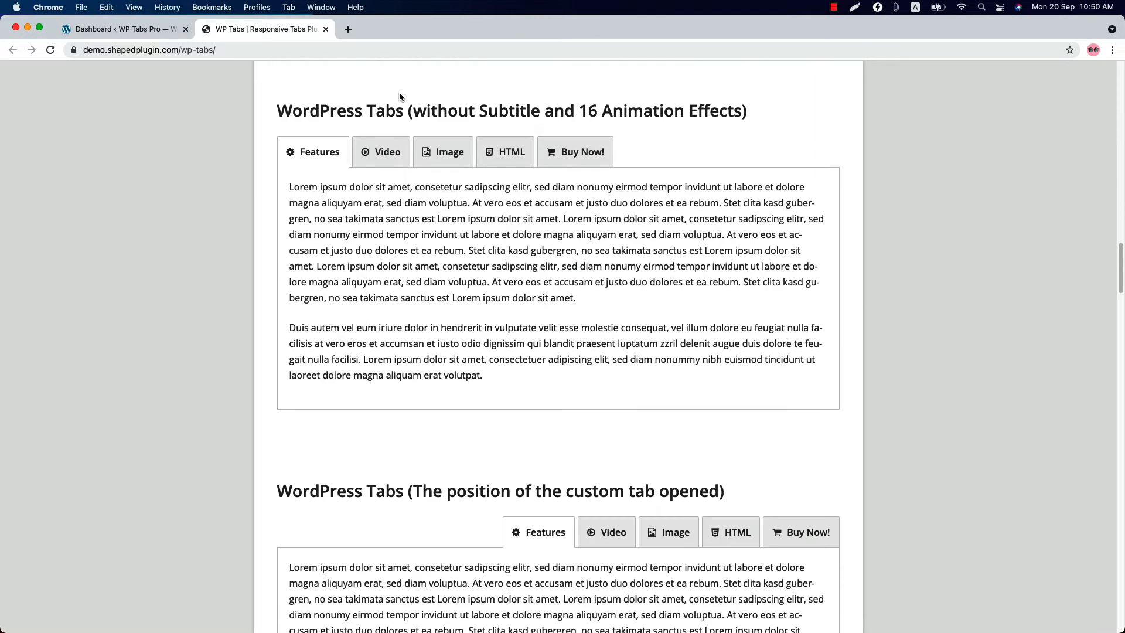
mouse_move(514, 136)
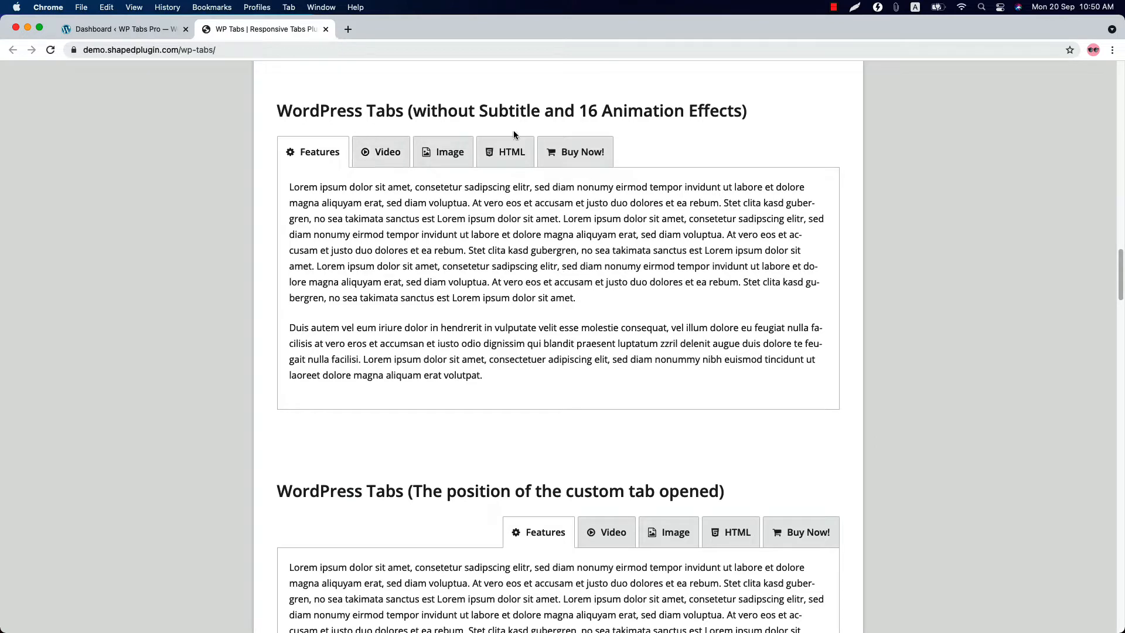
mouse_move(728, 120)
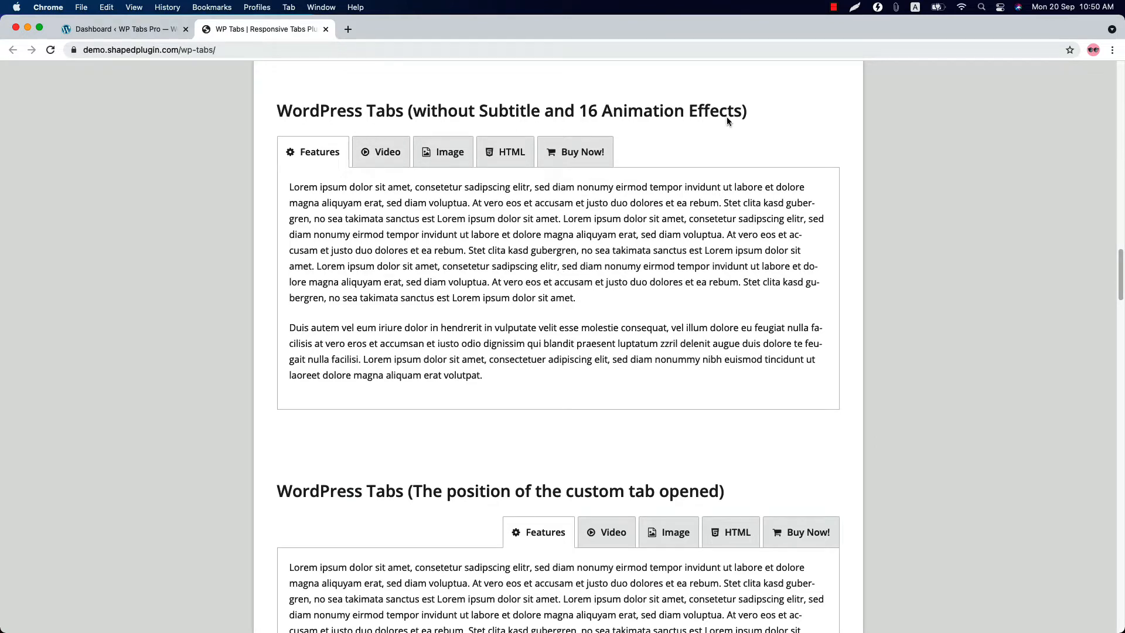
scroll("down", 3)
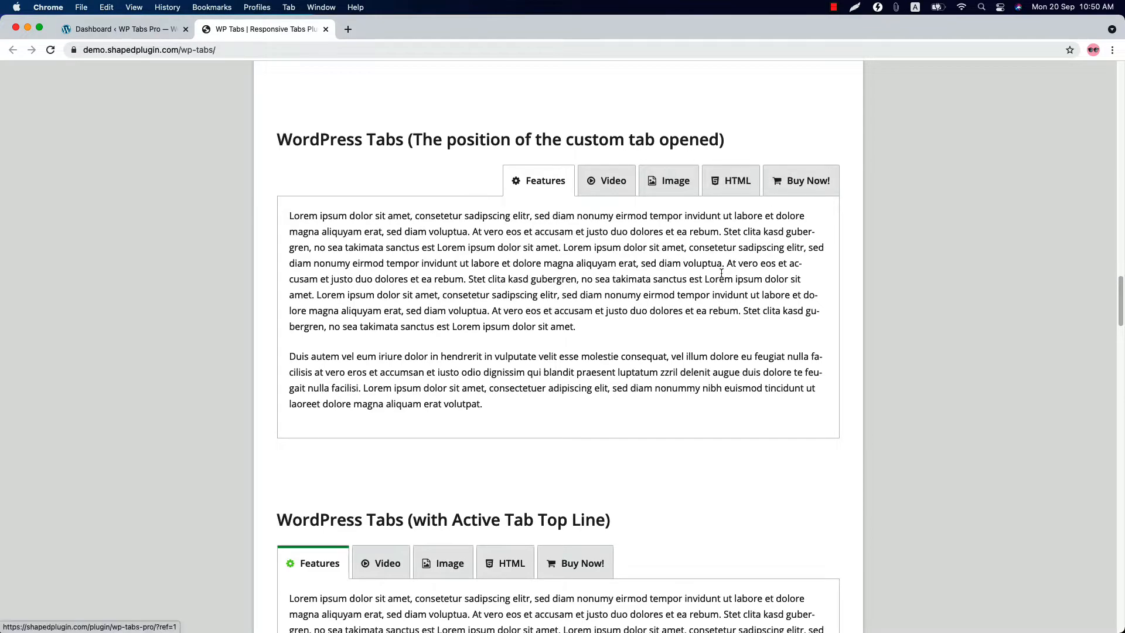
scroll("down", 3)
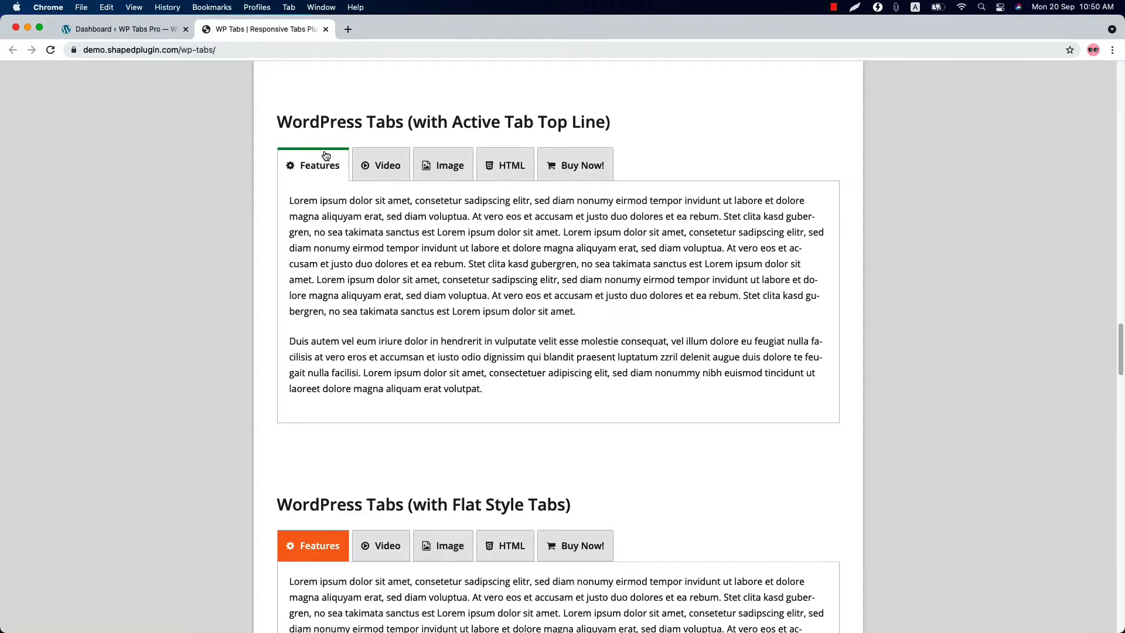
scroll("down", 3)
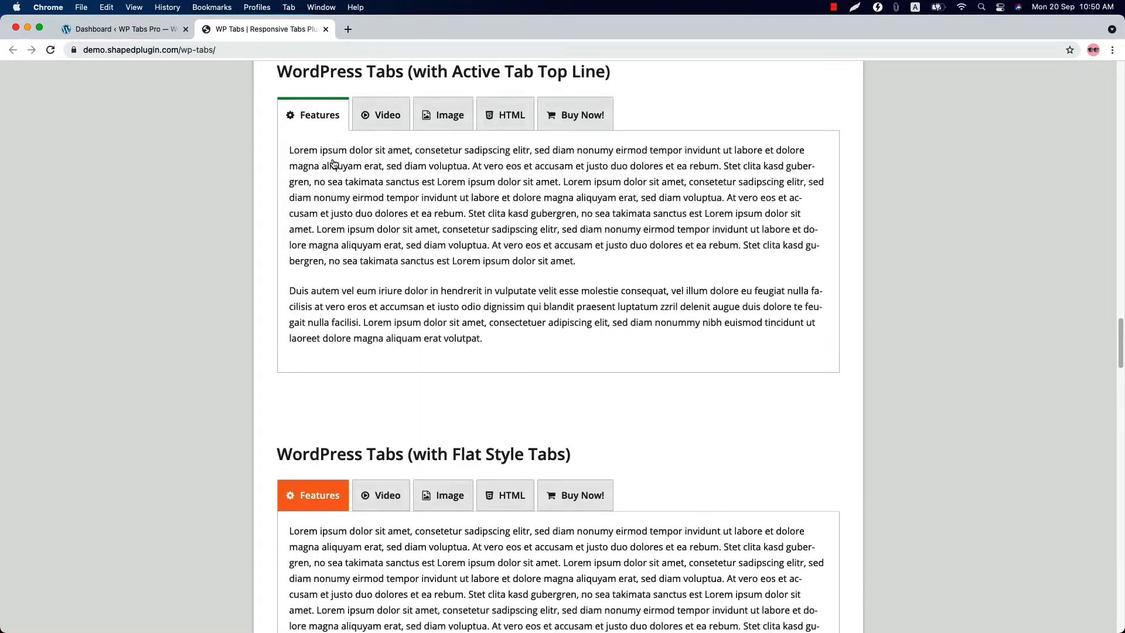
scroll("down", 3)
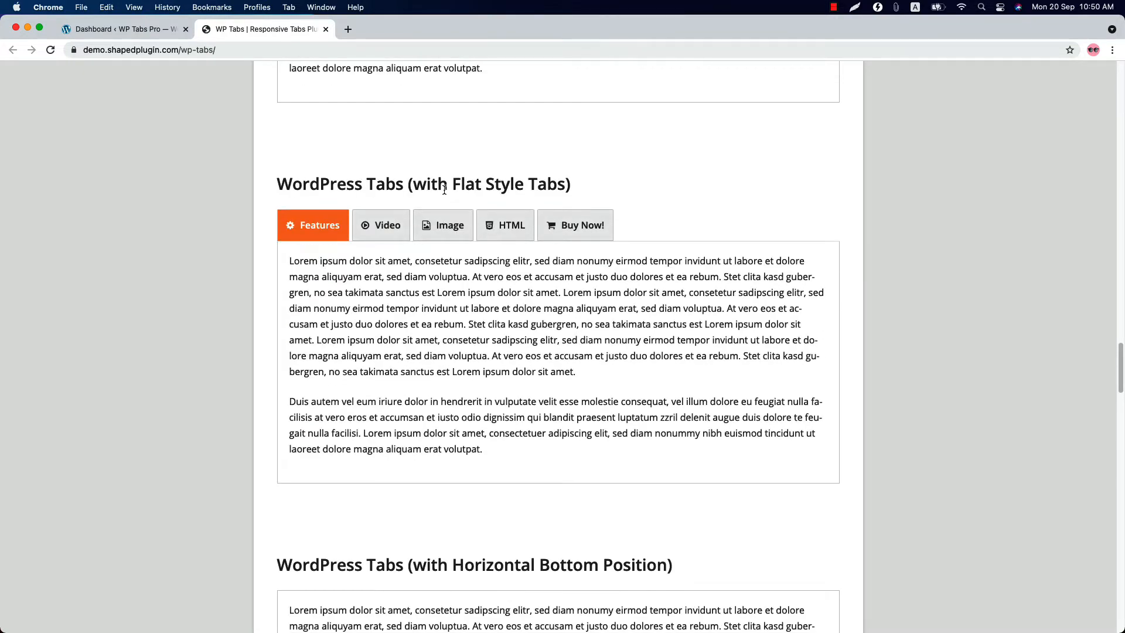
scroll("down", 3)
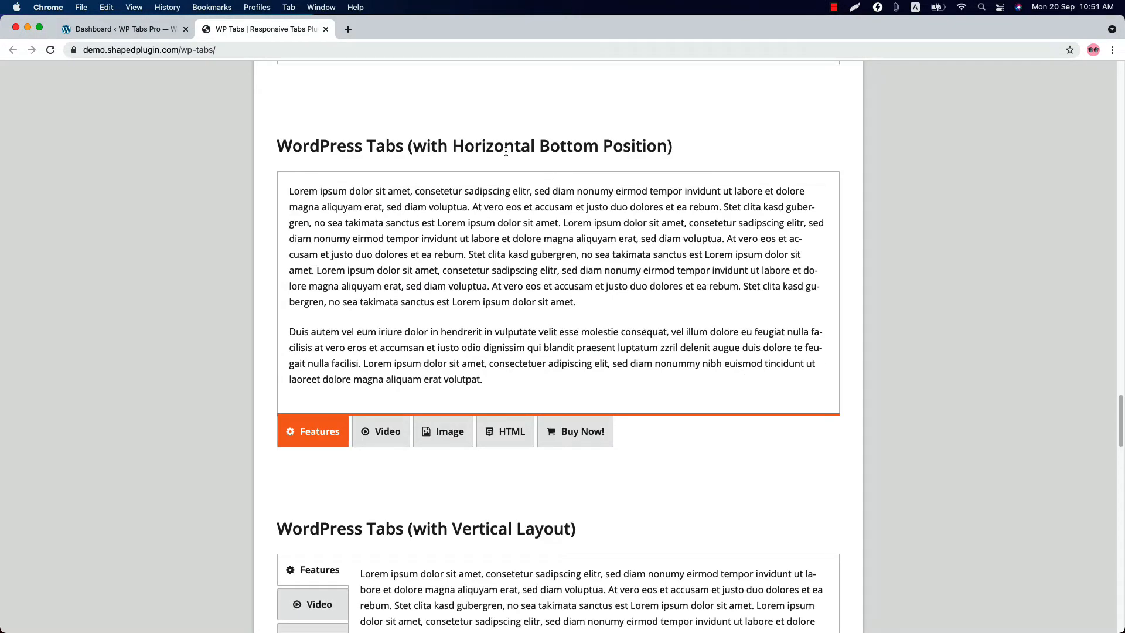
scroll("down", 3)
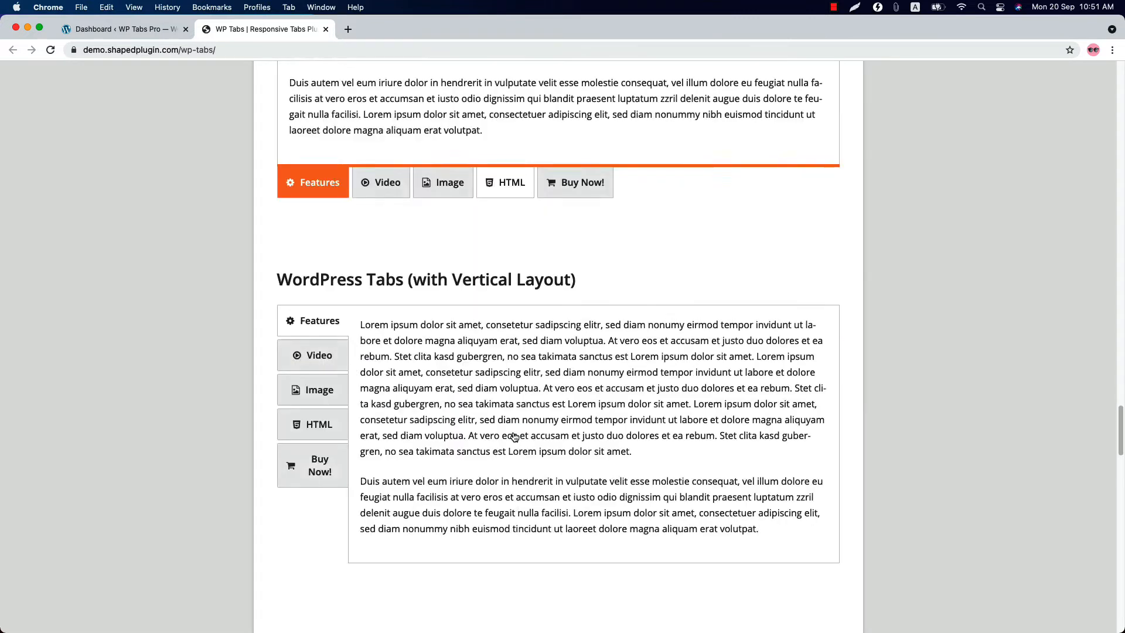
scroll("down", 3)
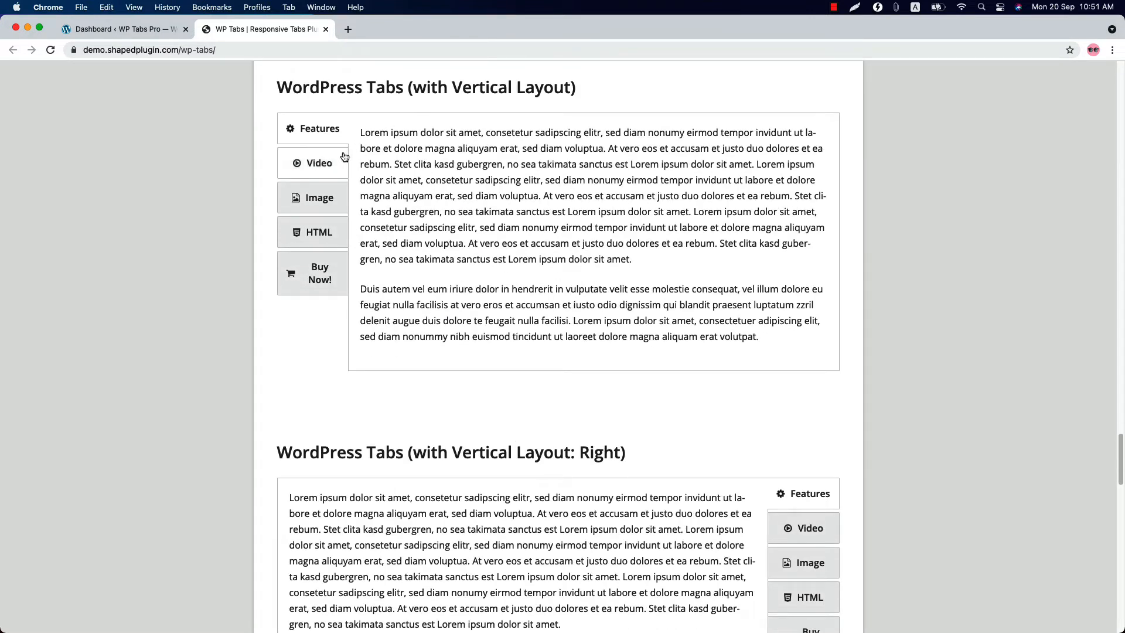
scroll("down", 3)
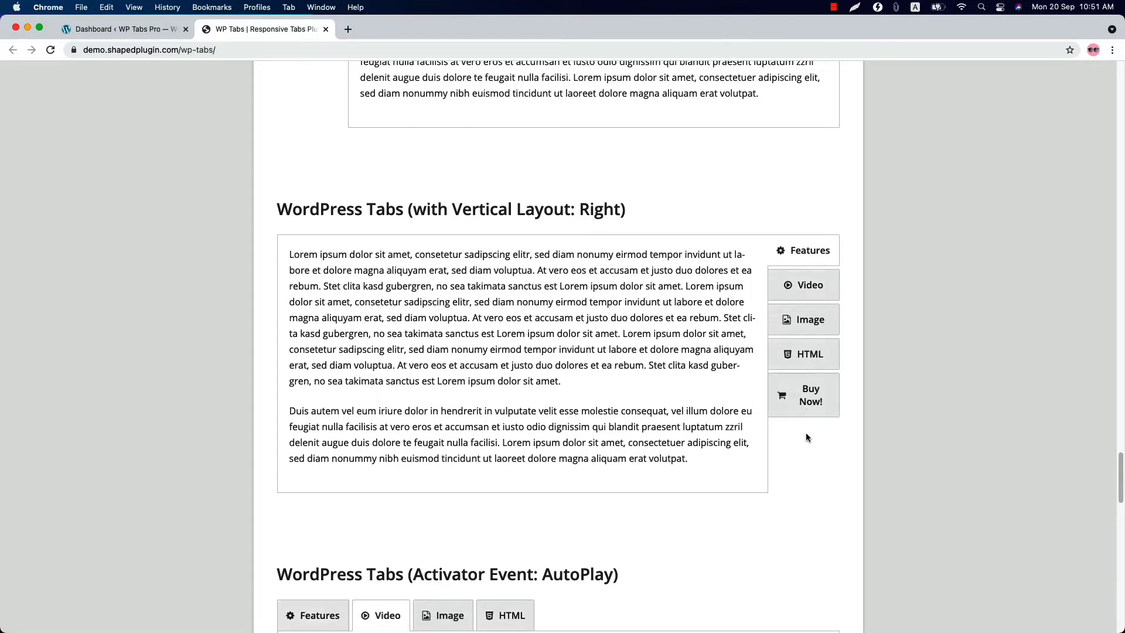
scroll("down", 3)
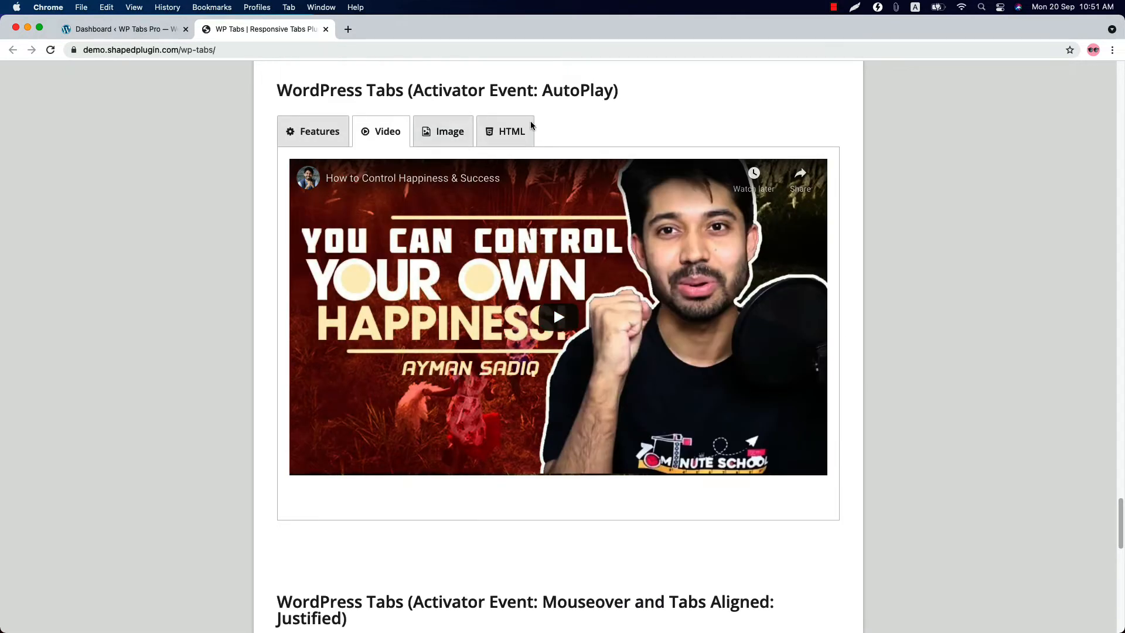
left_click(449, 131)
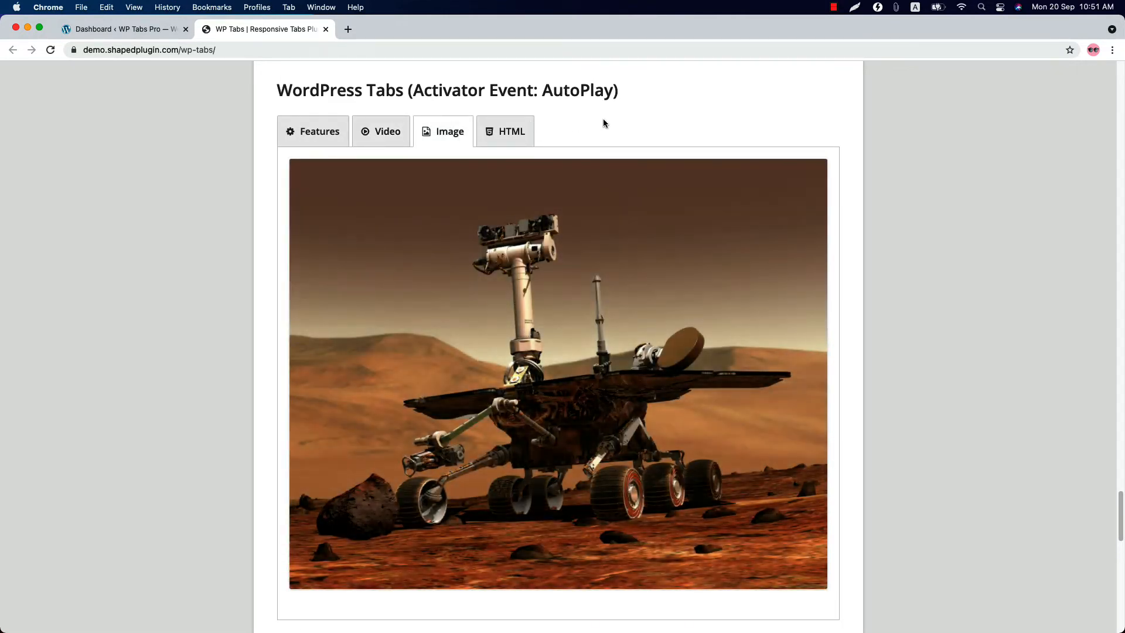
scroll("down", 3)
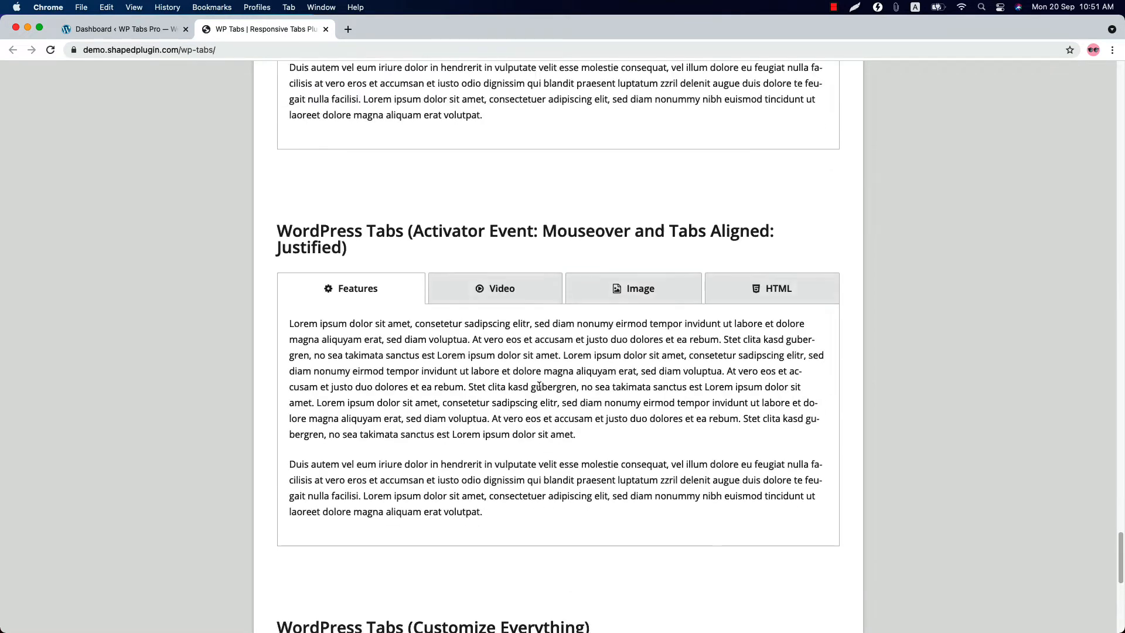
scroll("down", 3)
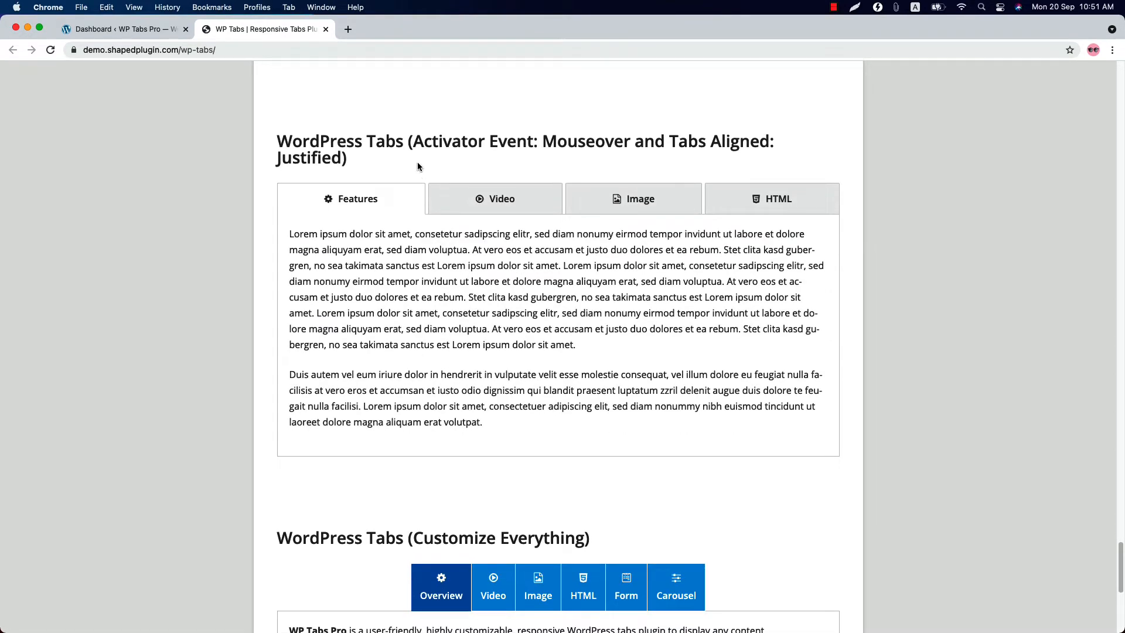
mouse_move(588, 159)
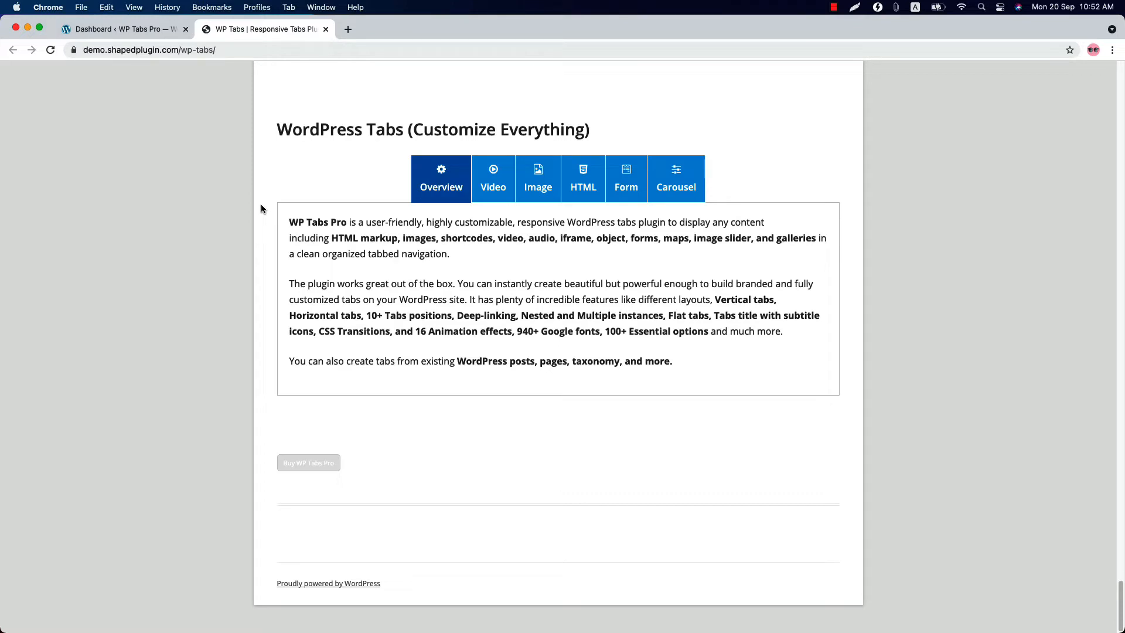
Step: From the WordPress dashboard, go to WP Tabs Pro > Tab Groups and start Add New
left_click(123, 29)
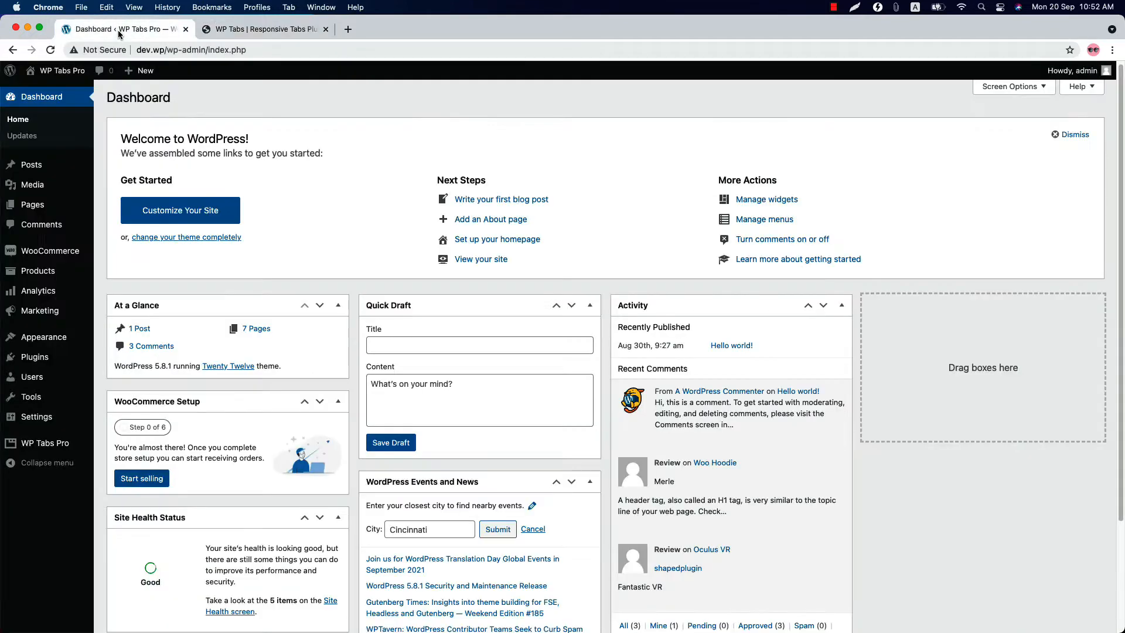
mouse_move(304, 257)
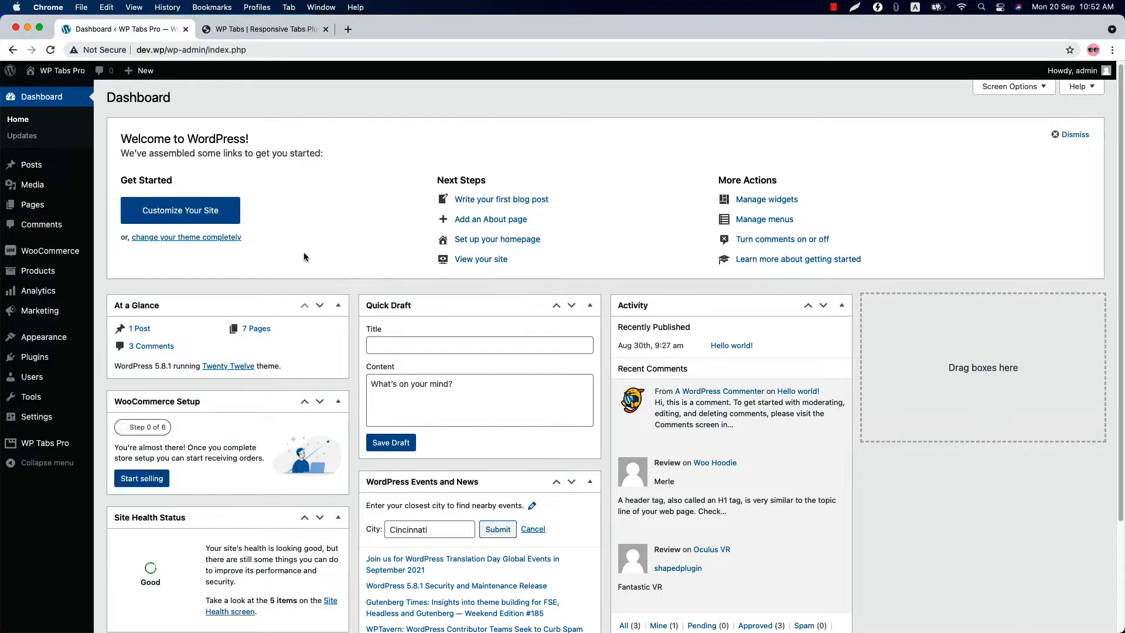
mouse_move(44, 442)
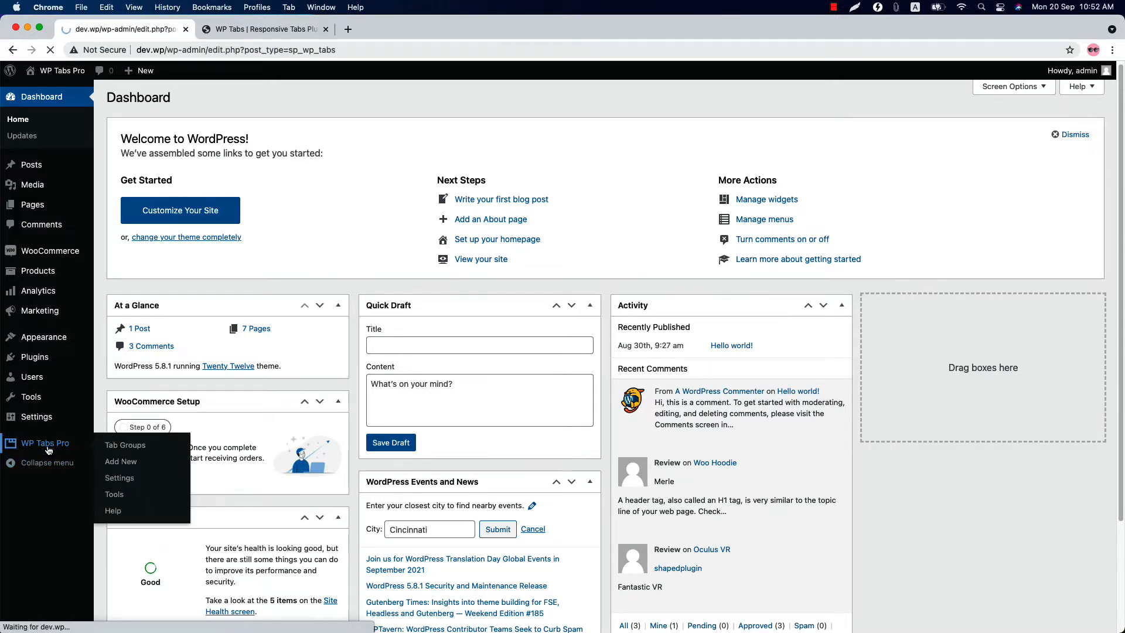
left_click(124, 445)
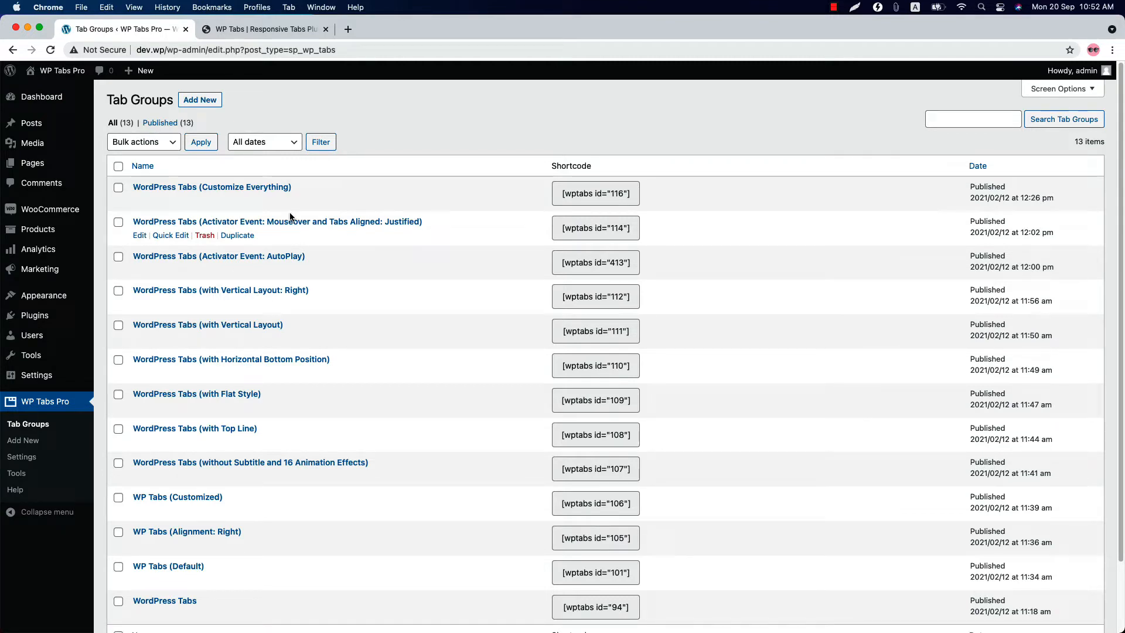
left_click(143, 166)
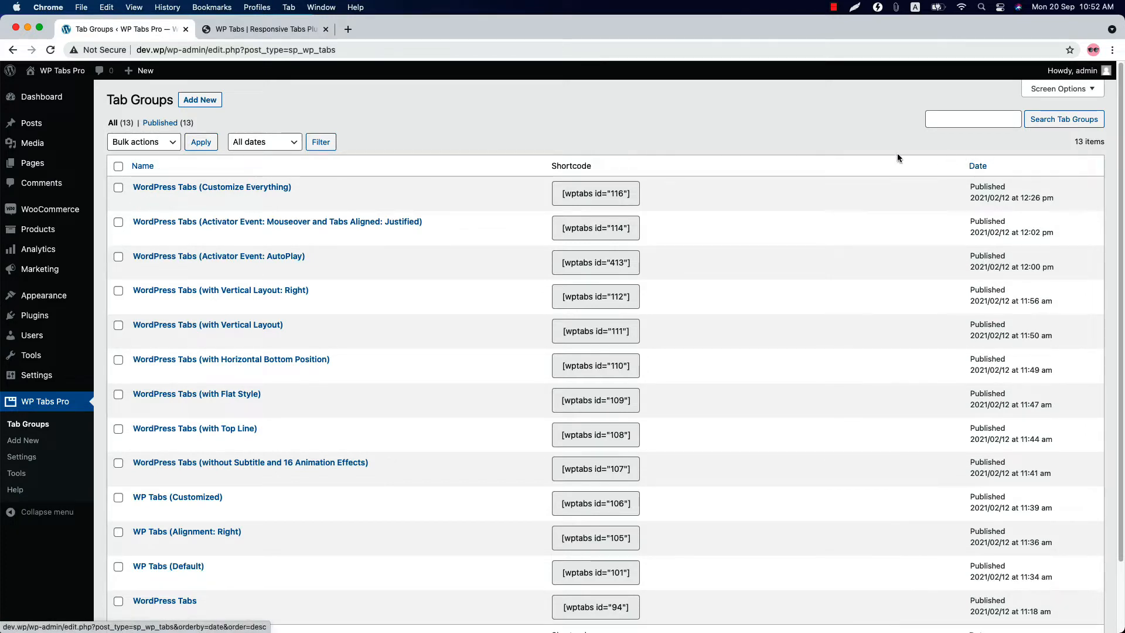
mouse_move(211, 188)
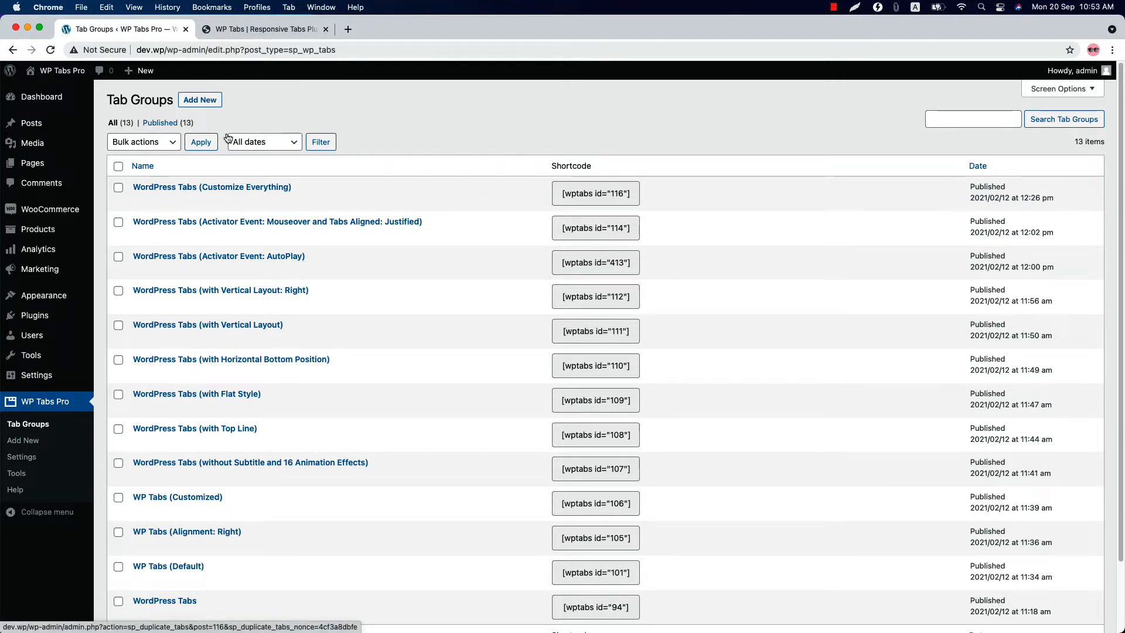
left_click(199, 100)
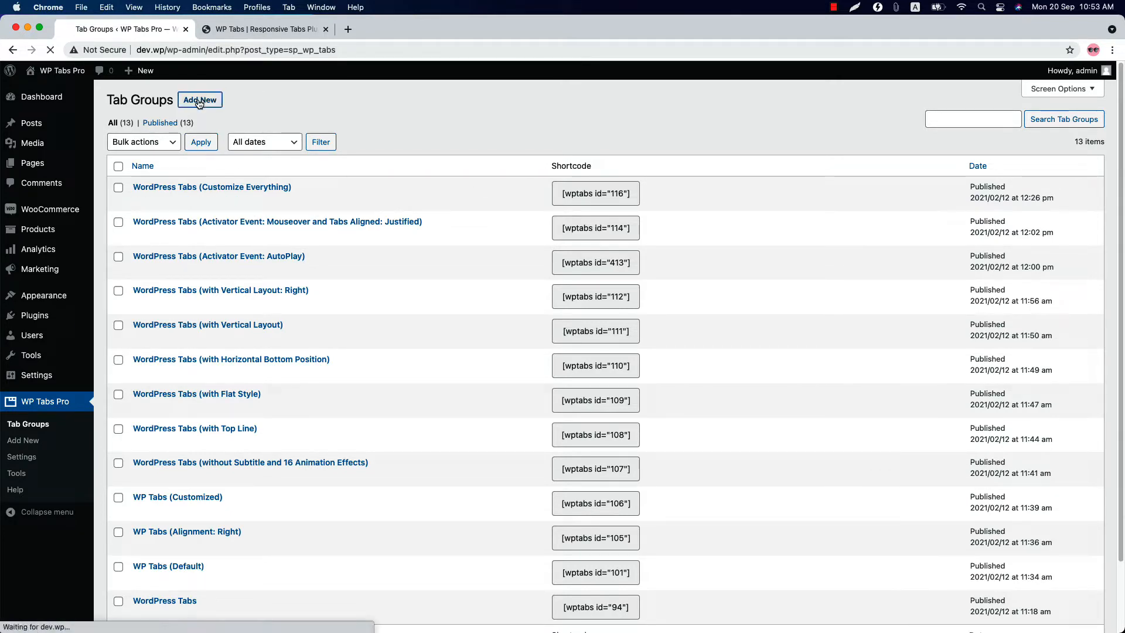
Step: Title the new tab group 'WordPress Tabs', leaving Tabs Type set to Content
left_click(199, 99)
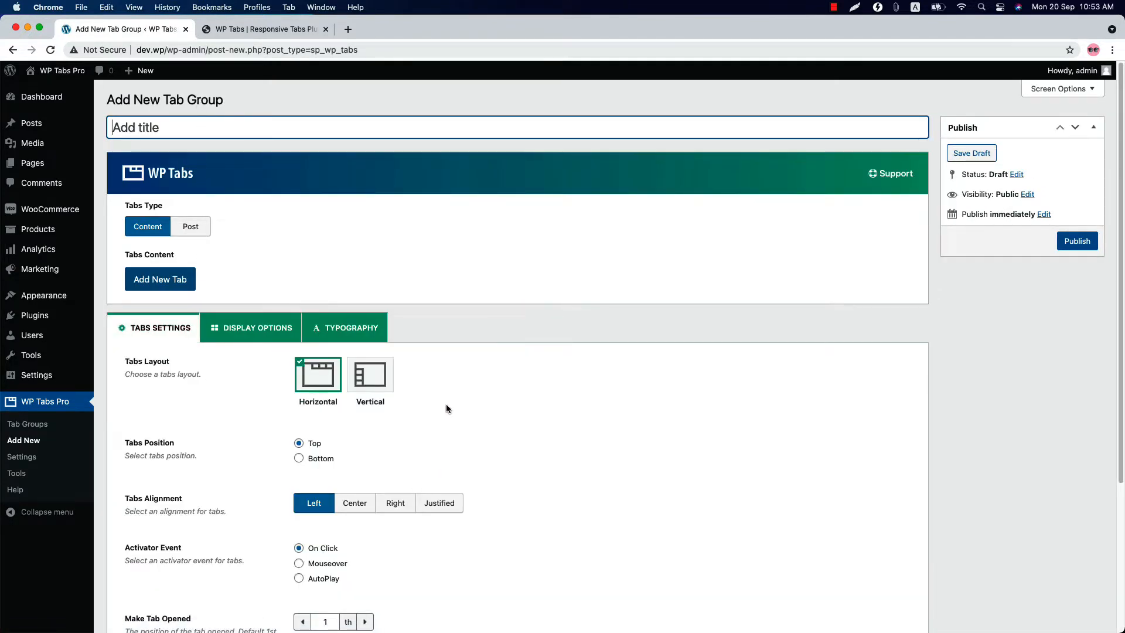
type("WordPress Tabs")
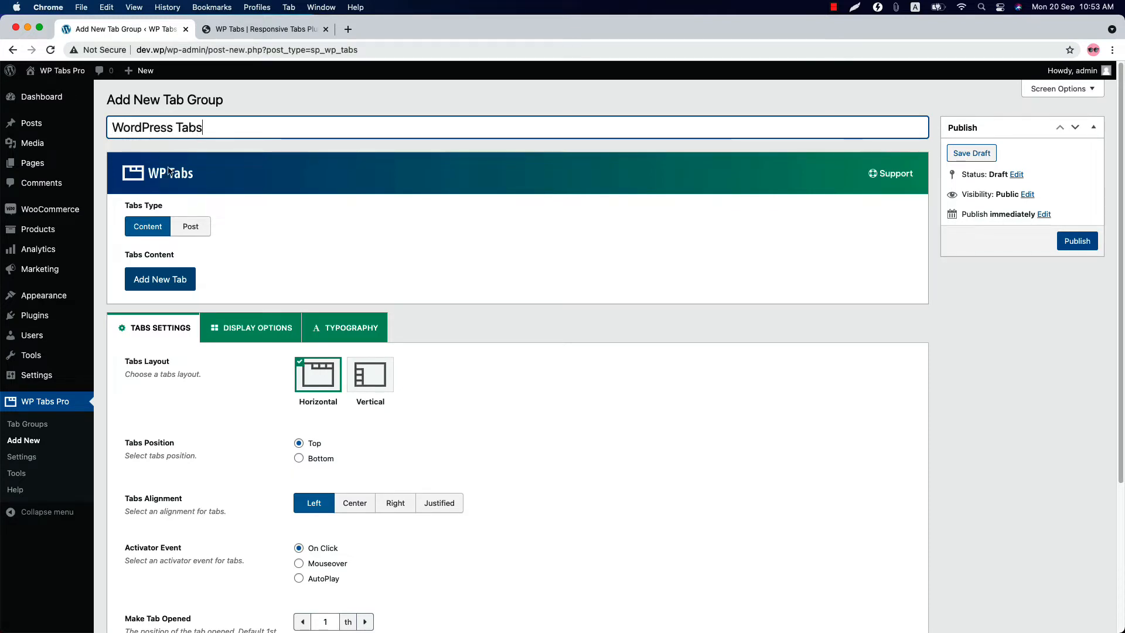
mouse_move(177, 231)
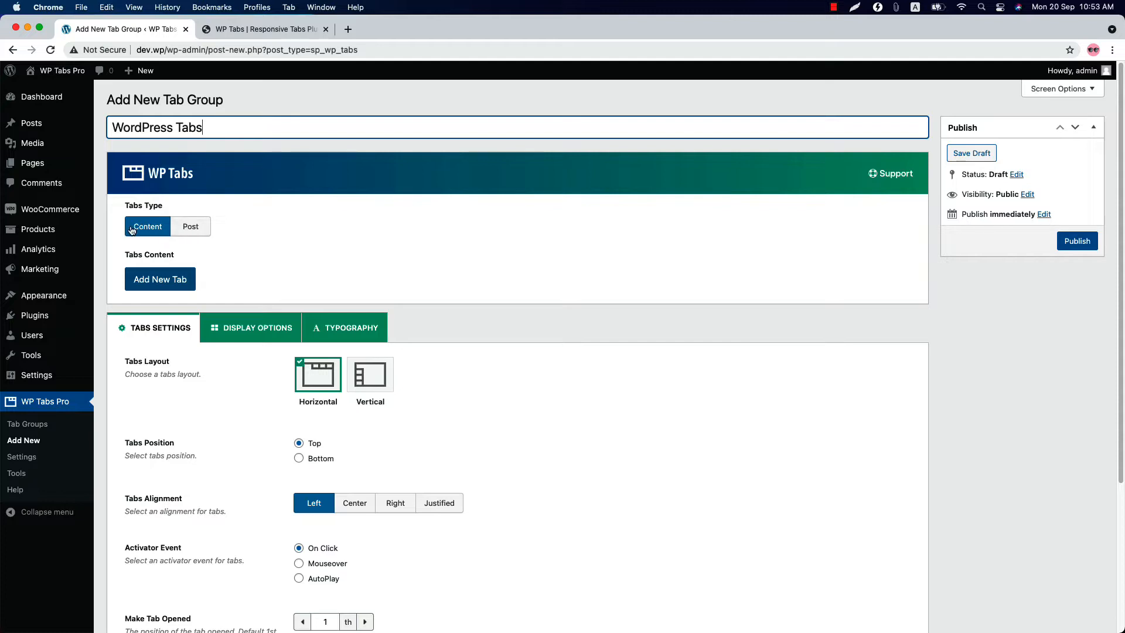
mouse_move(150, 285)
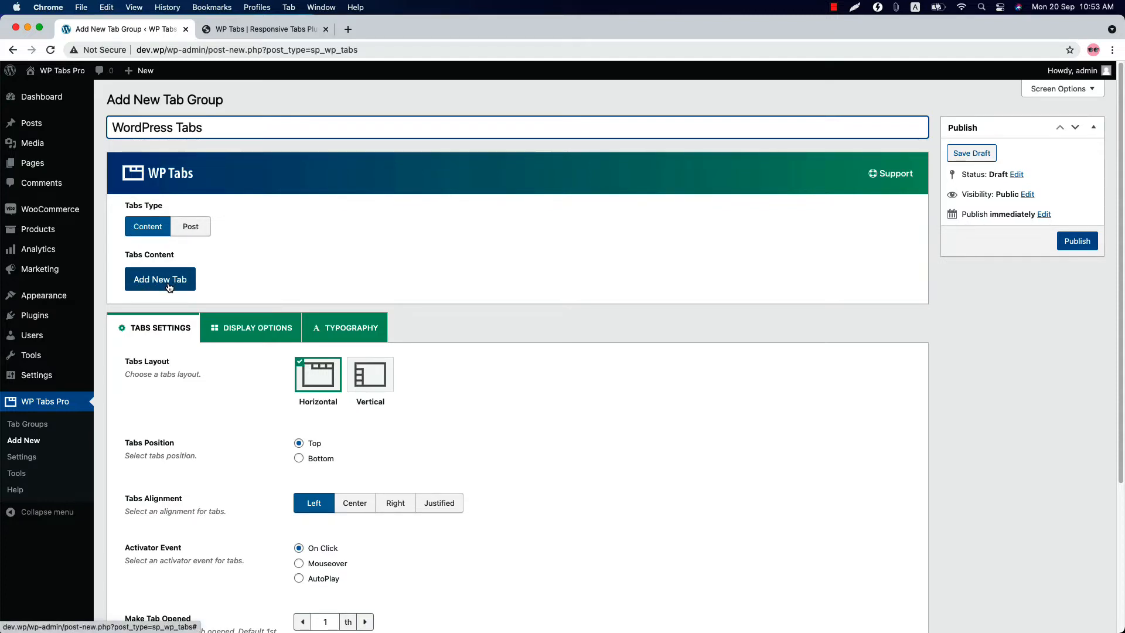
Step: Add the first tab item and try its subtitle, description and Font Icon picker without choosing an icon
left_click(160, 279)
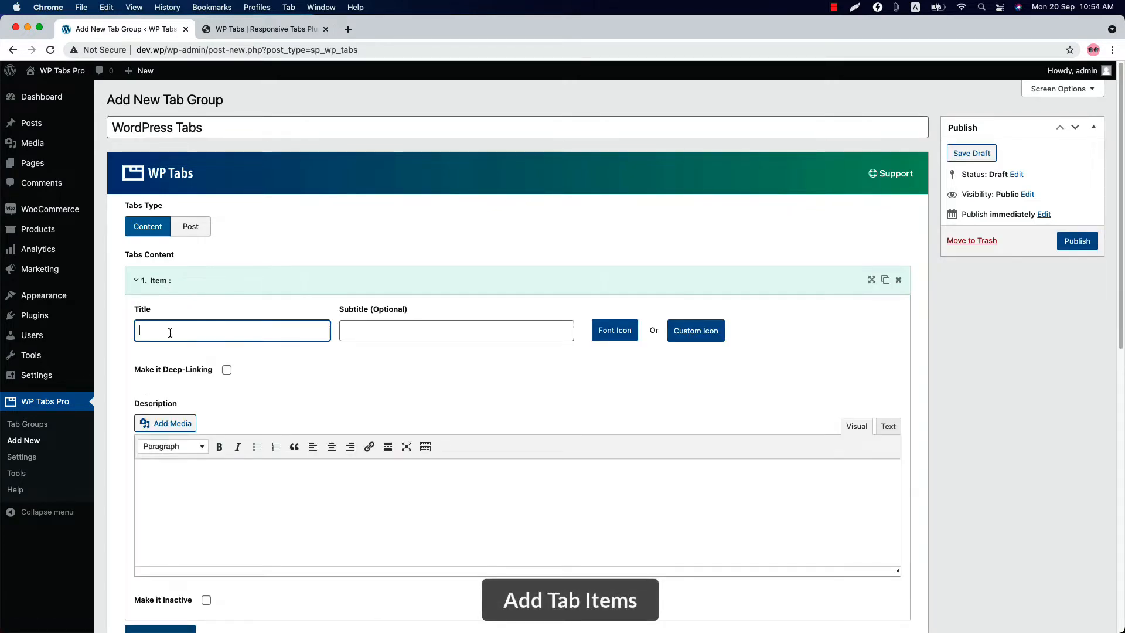
left_click(457, 331)
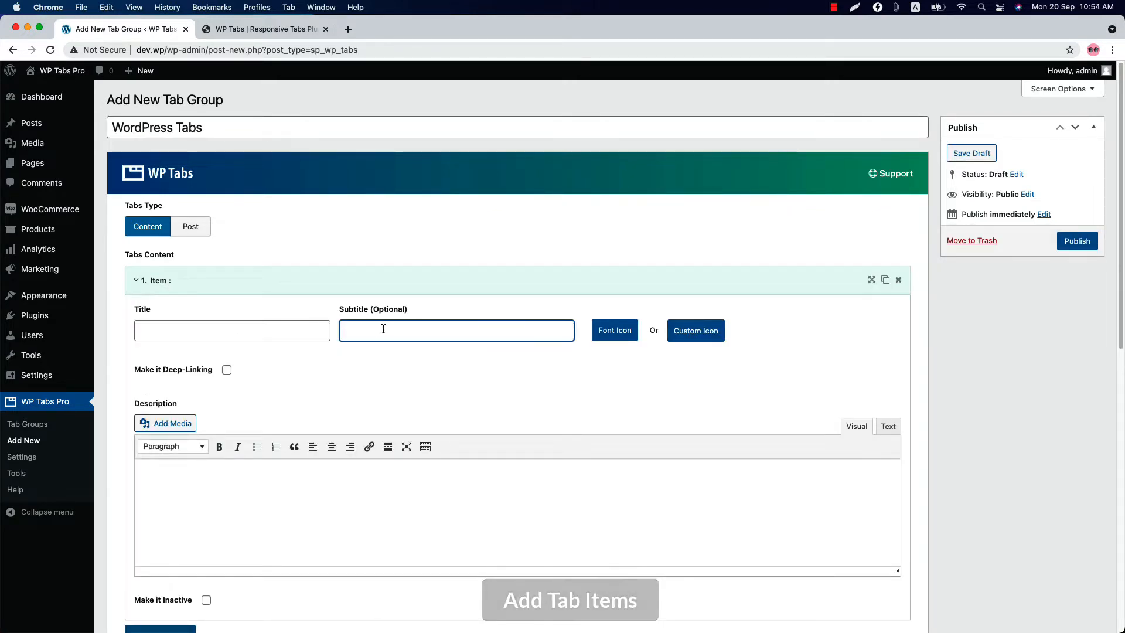
left_click(455, 330)
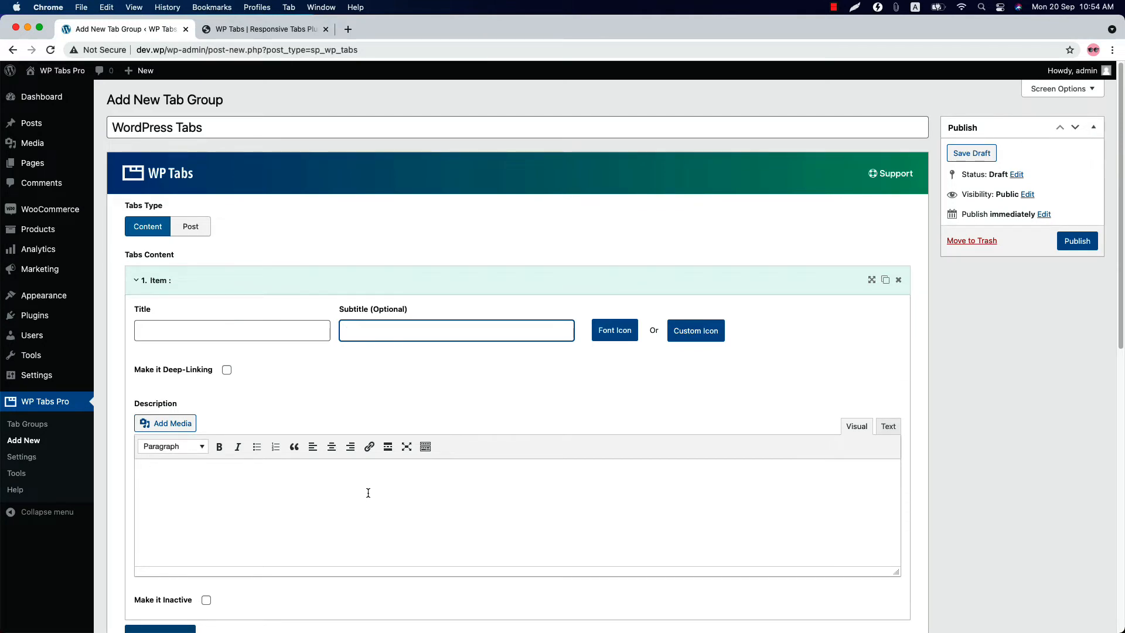
left_click(614, 331)
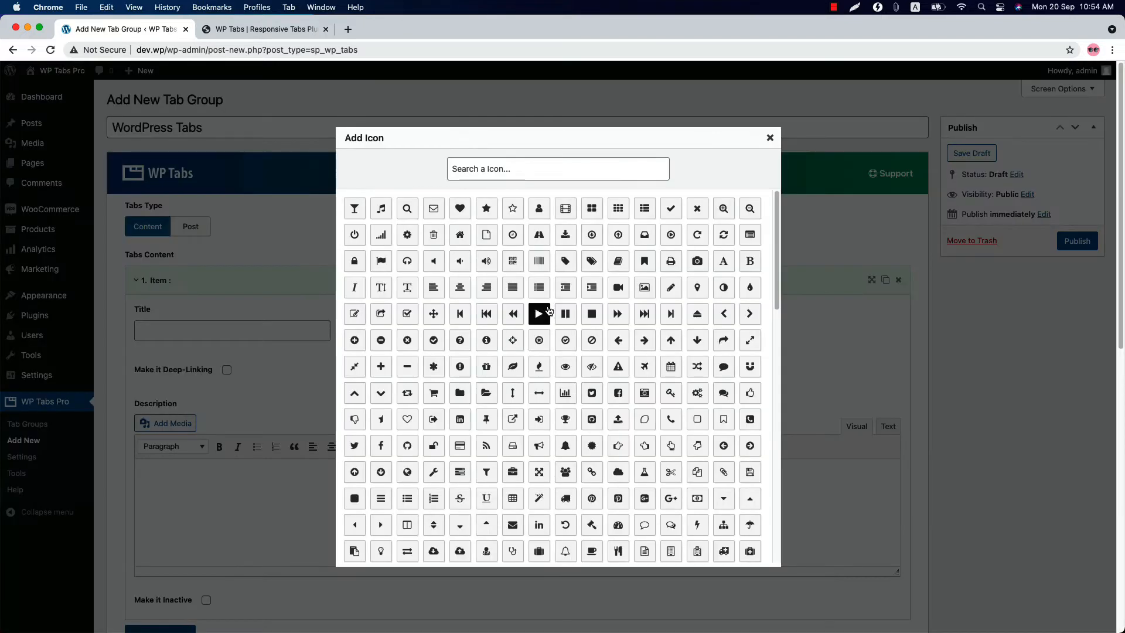
left_click(769, 139)
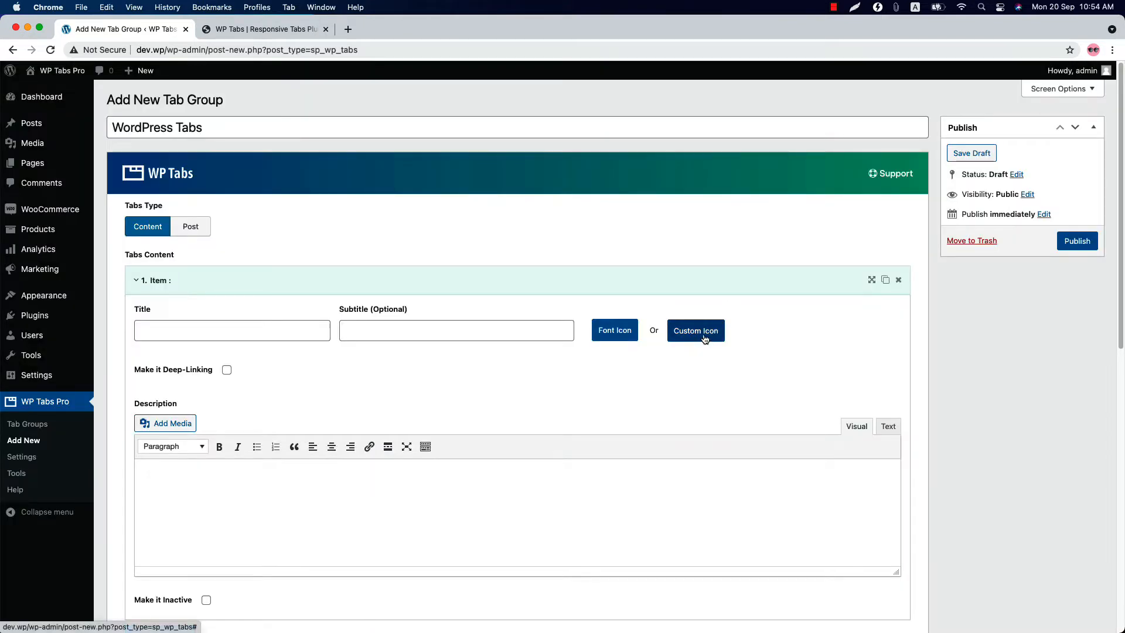
Step: Set the gear-and-hand image as Custom Icon, remove it again, and toggle Make it Inactive on and off
left_click(696, 330)
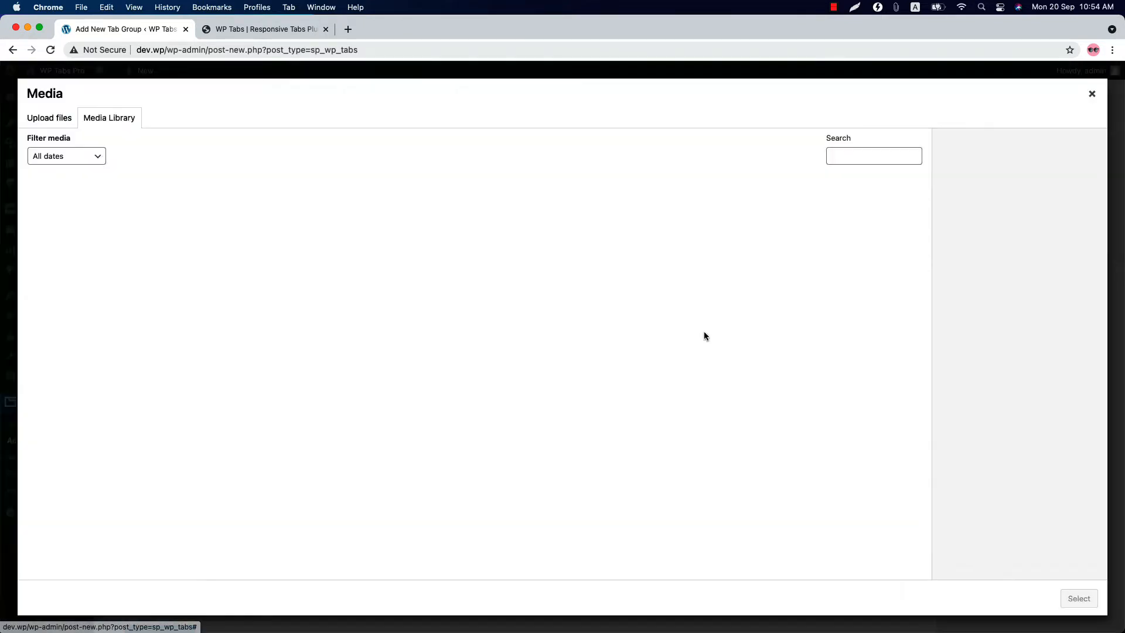
left_click(65, 218)
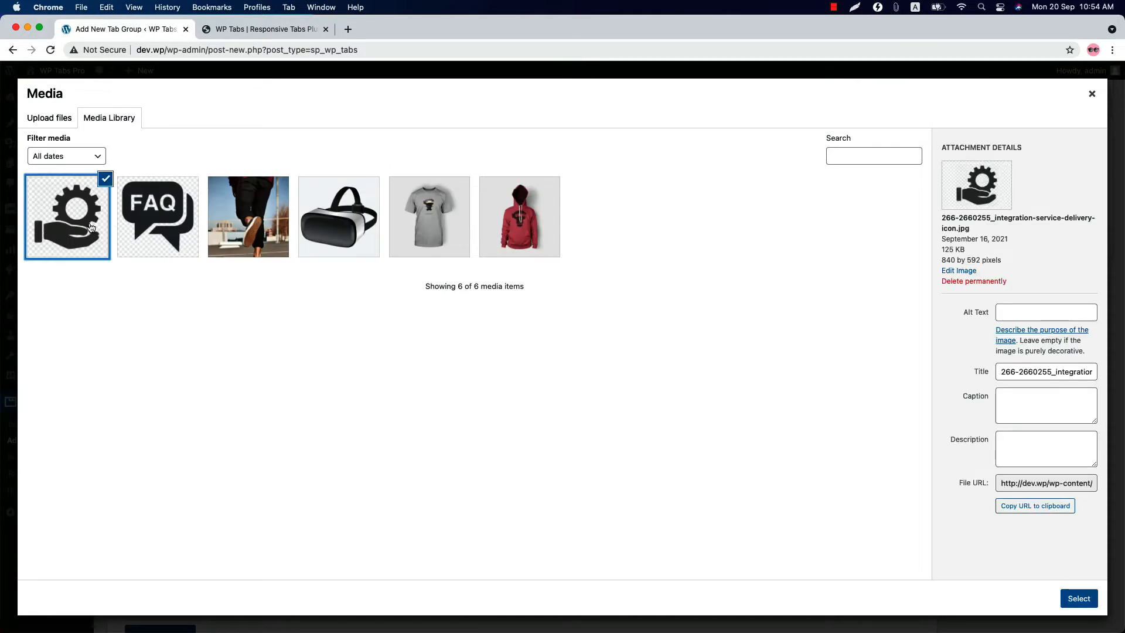
left_click(1078, 597)
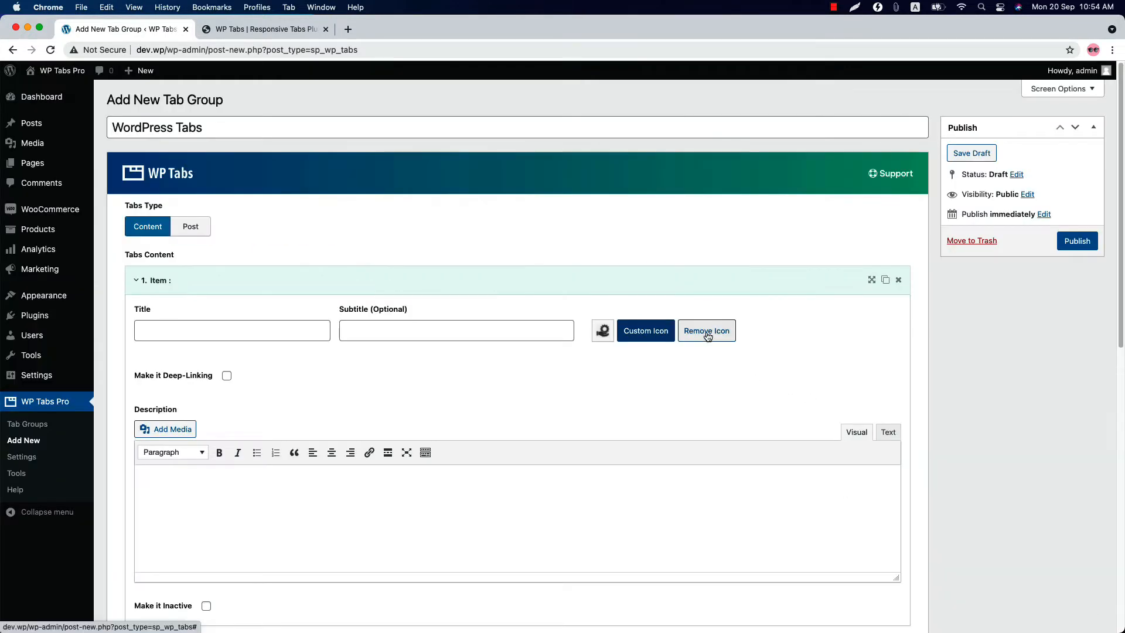
left_click(707, 330)
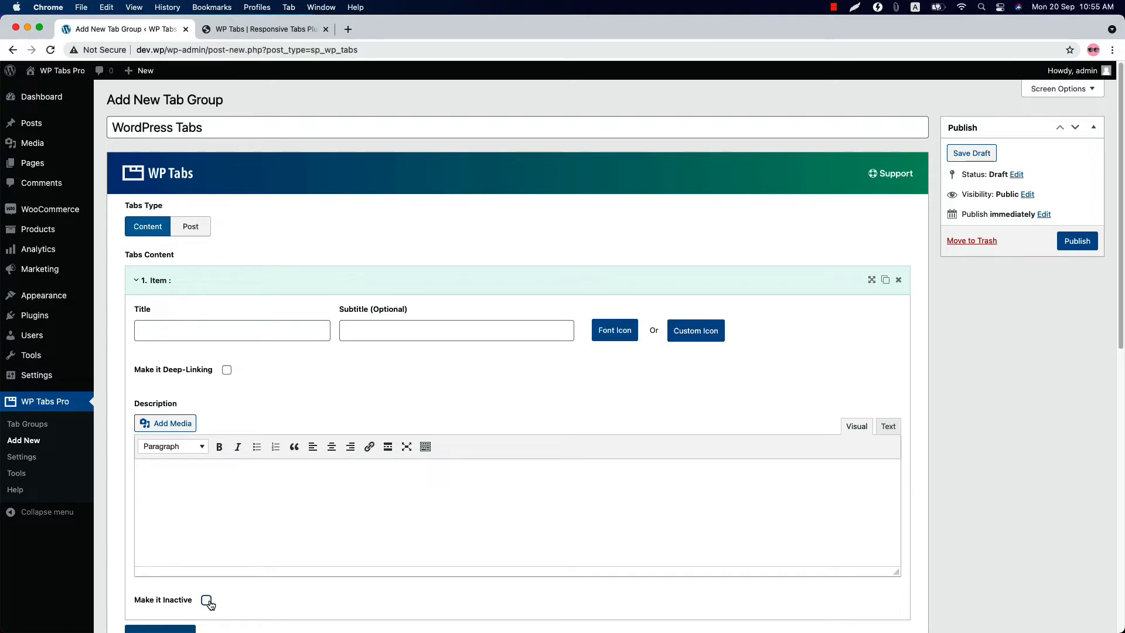
left_click(207, 600)
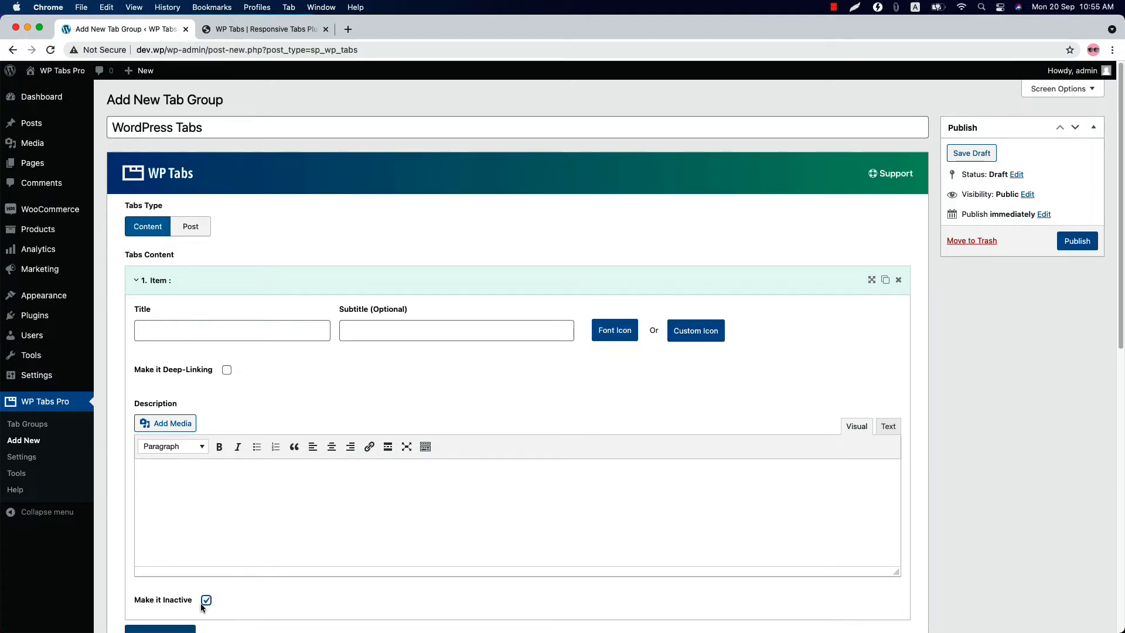
left_click(206, 600)
type("Buy")
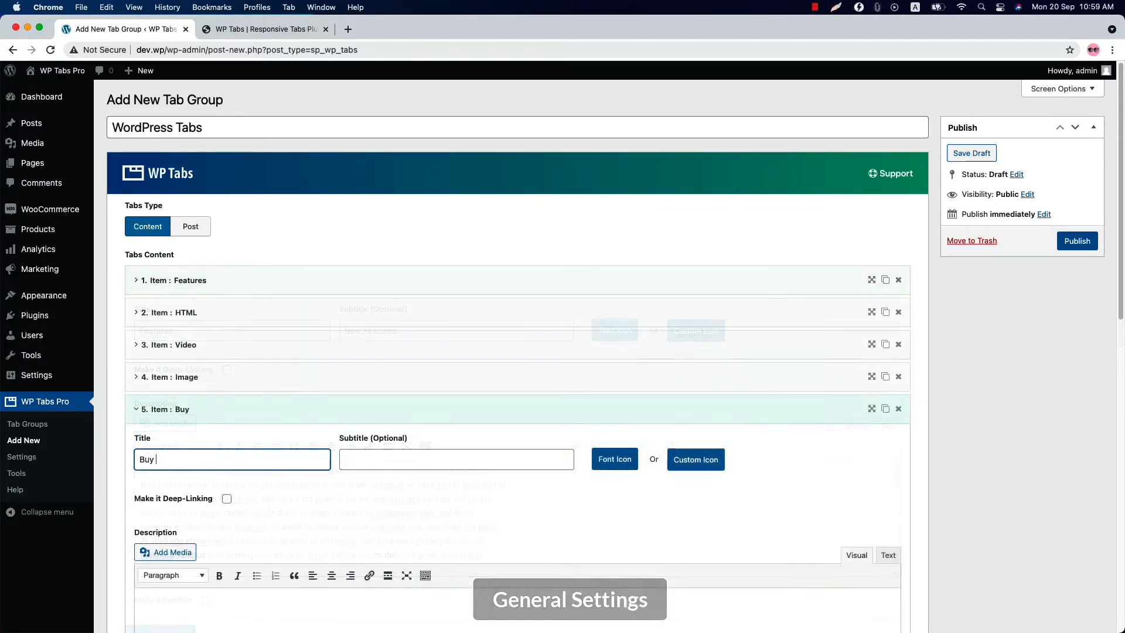
Step: Subtitle Buy Now! 'Purchase the plugin', test duplicate/remove on Features, and toggle Buy Now! deep-linking
type("Purchase the p")
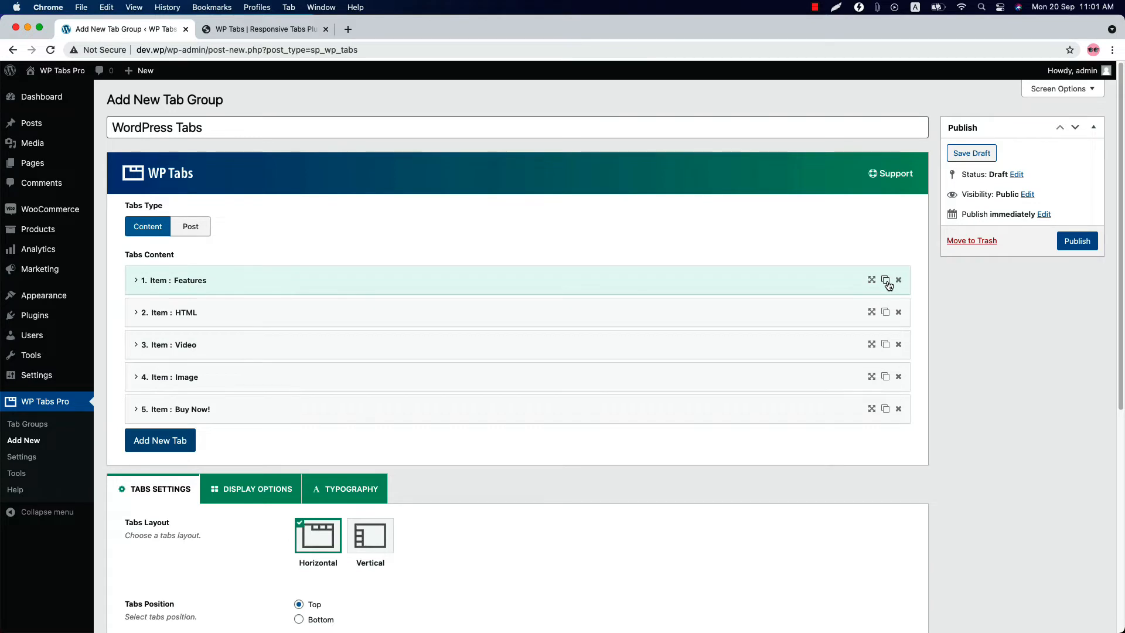
left_click(885, 279)
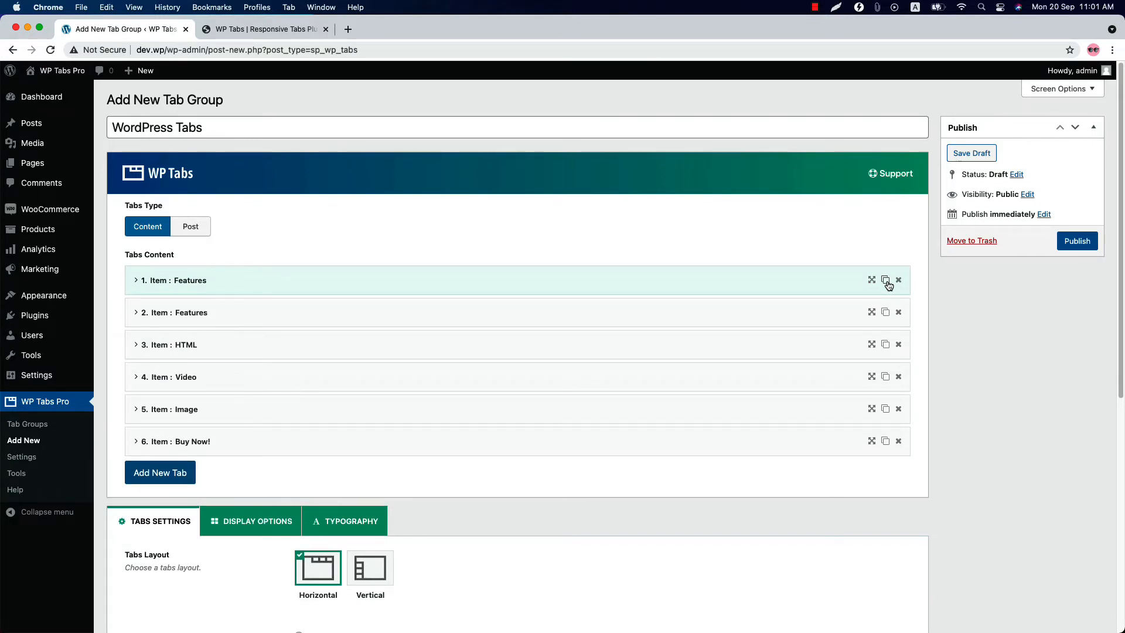
mouse_move(900, 319)
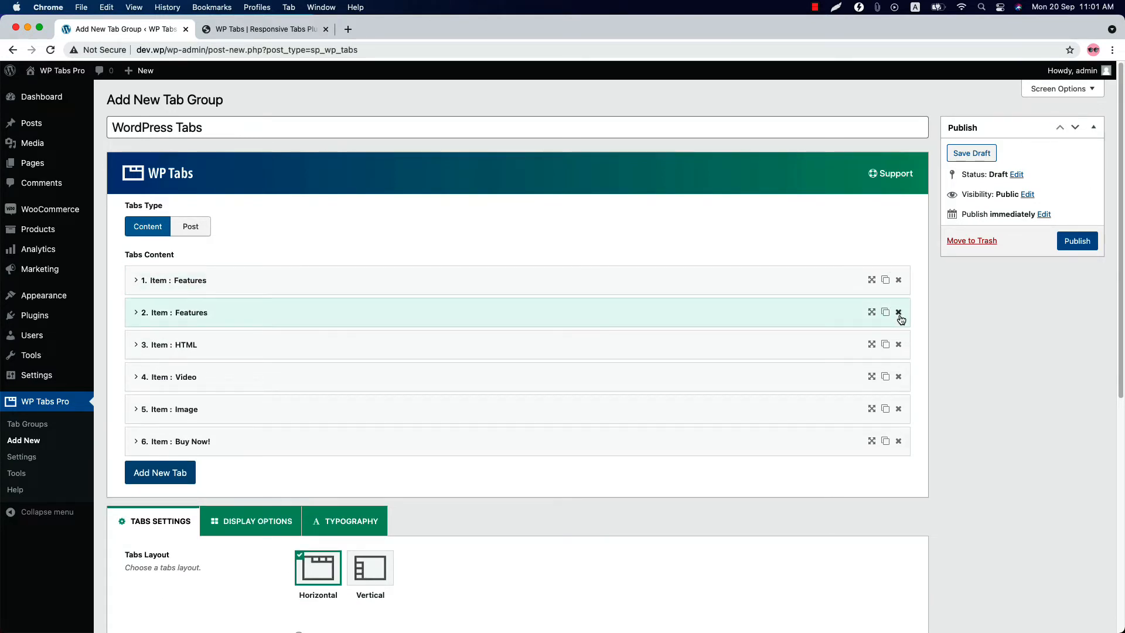
left_click(897, 312)
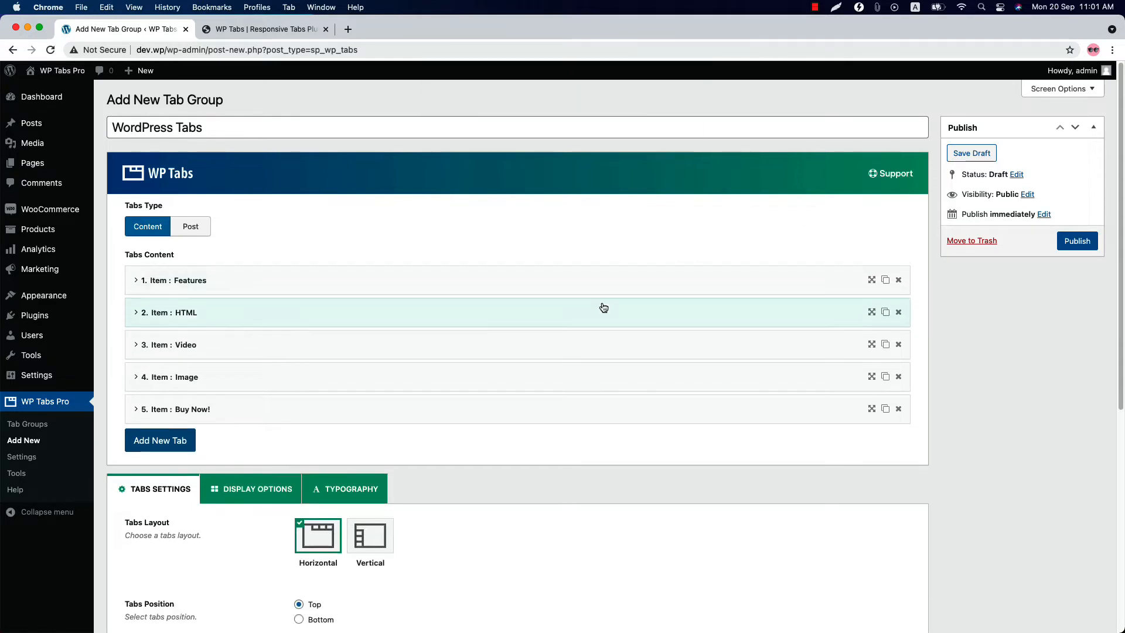
left_click(176, 409)
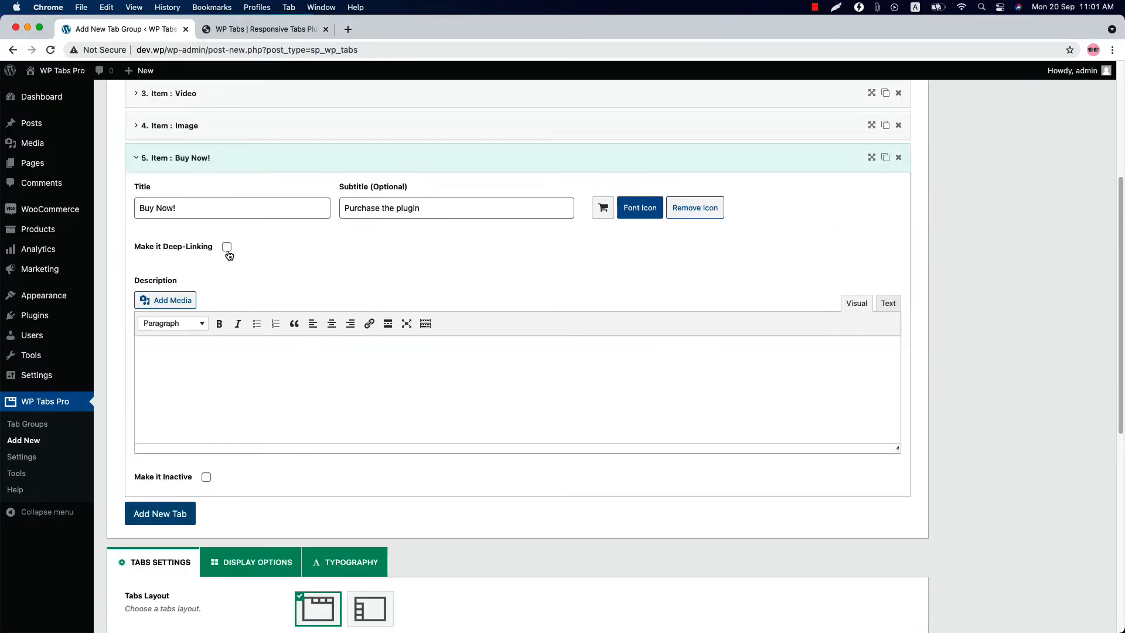
left_click(226, 246)
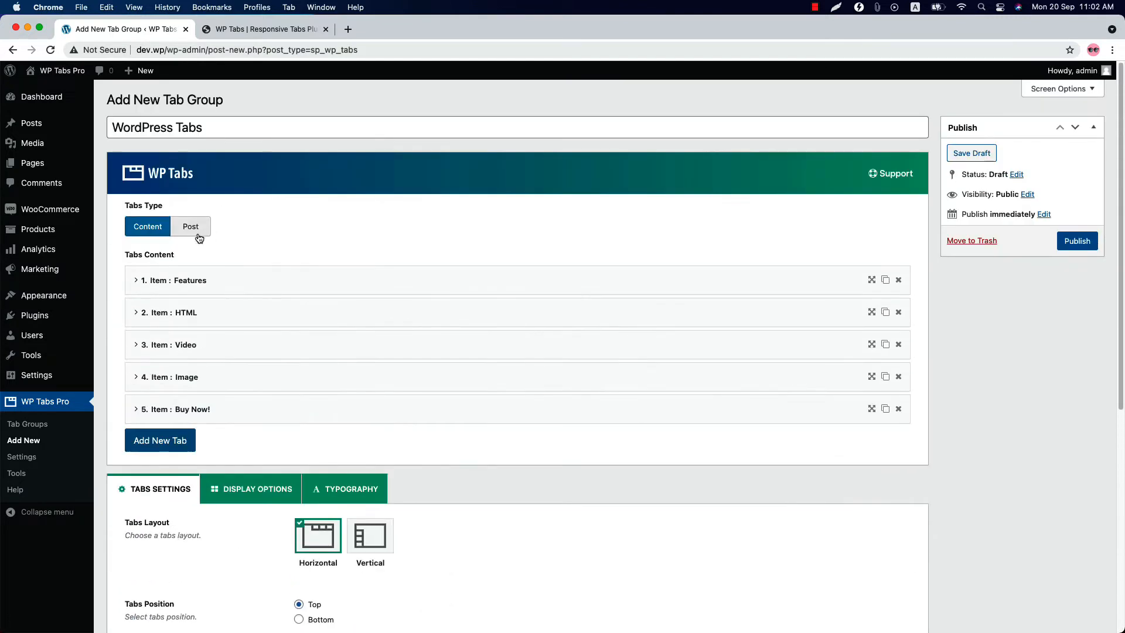
left_click(190, 226)
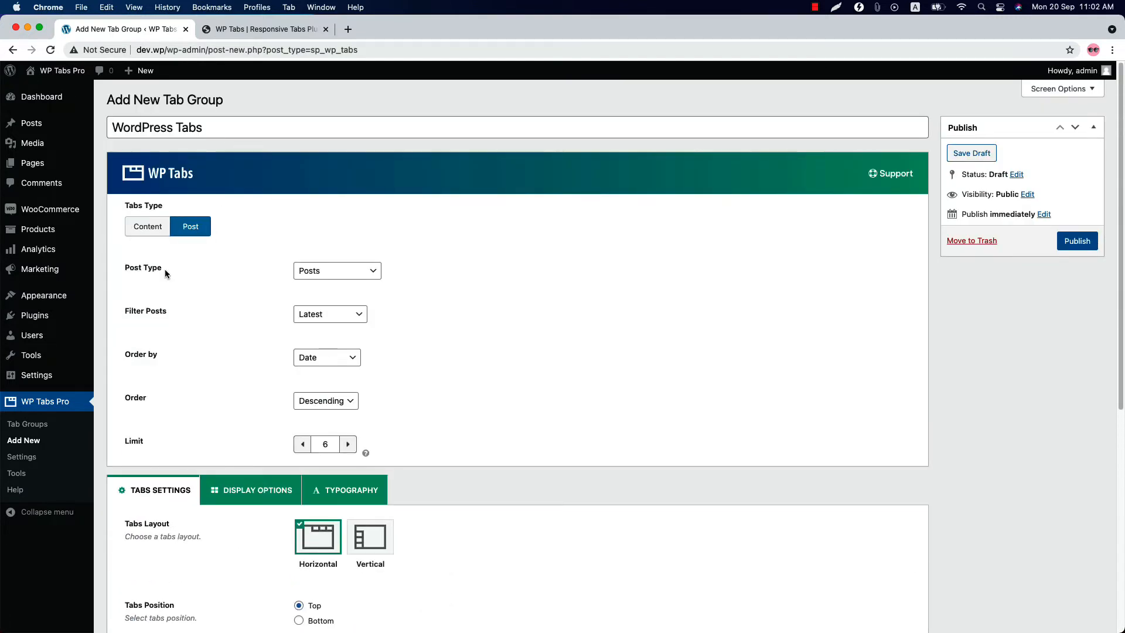
left_click(336, 271)
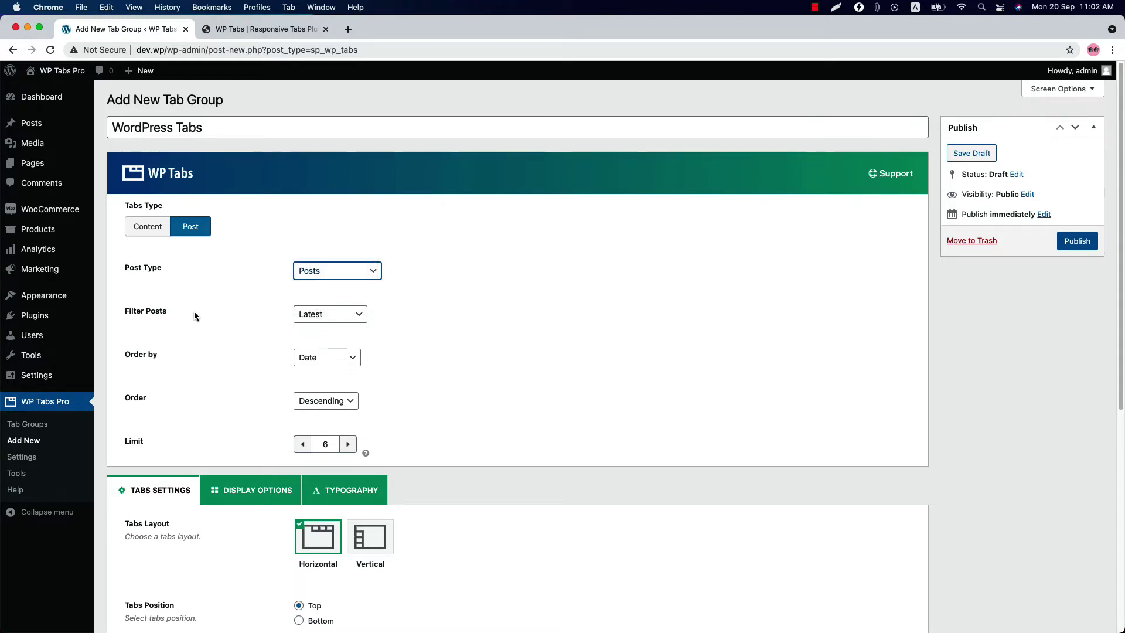
left_click(331, 314)
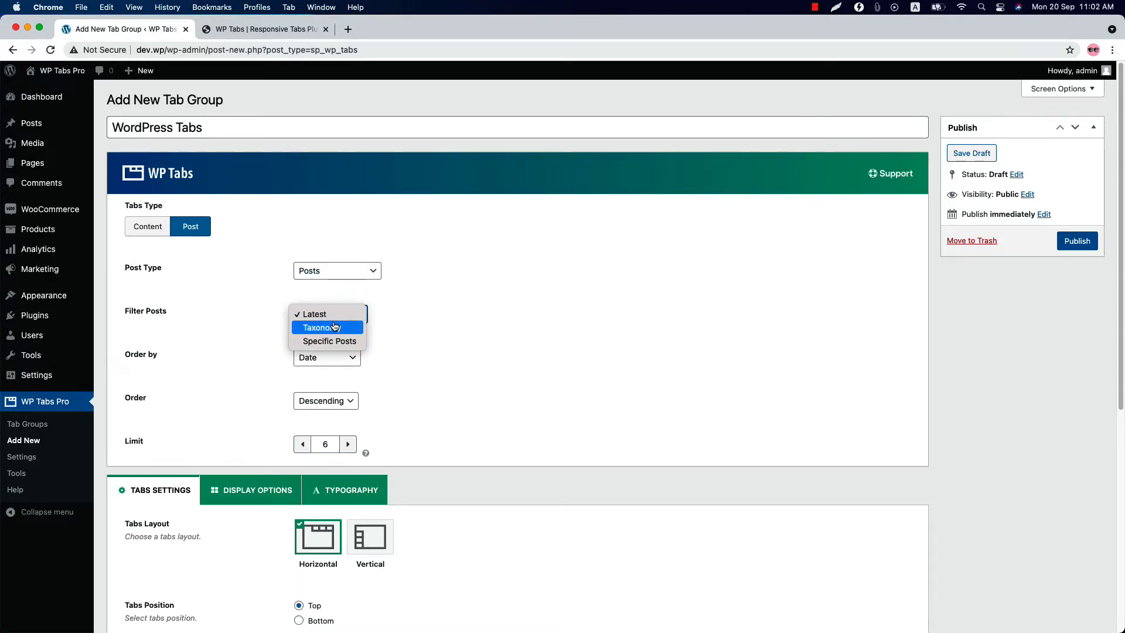
left_click(323, 327)
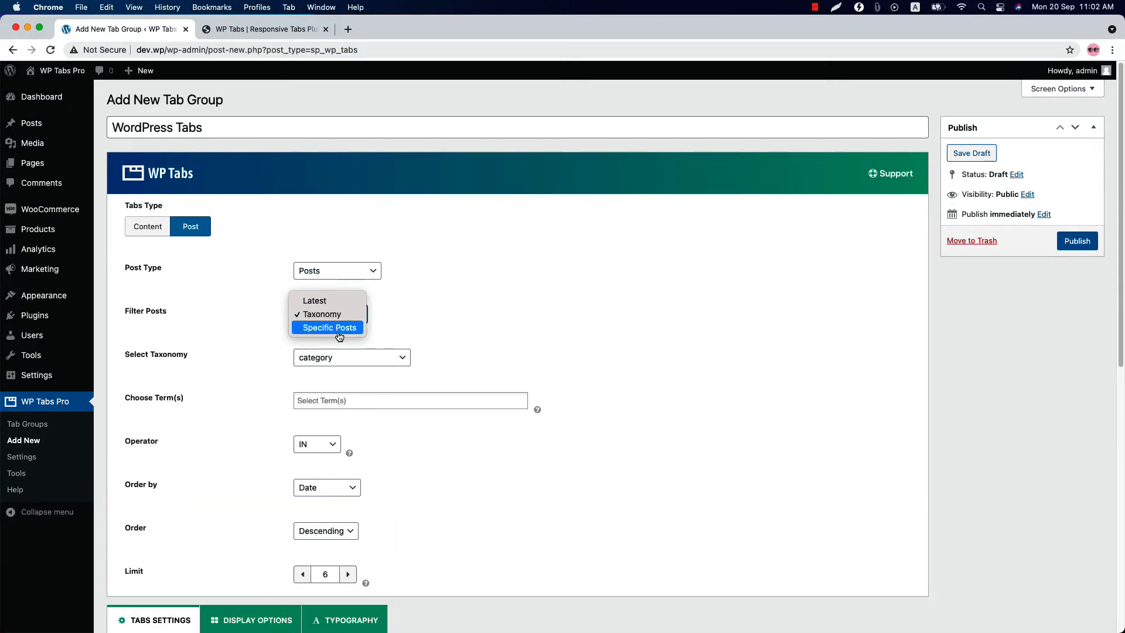
left_click(315, 300)
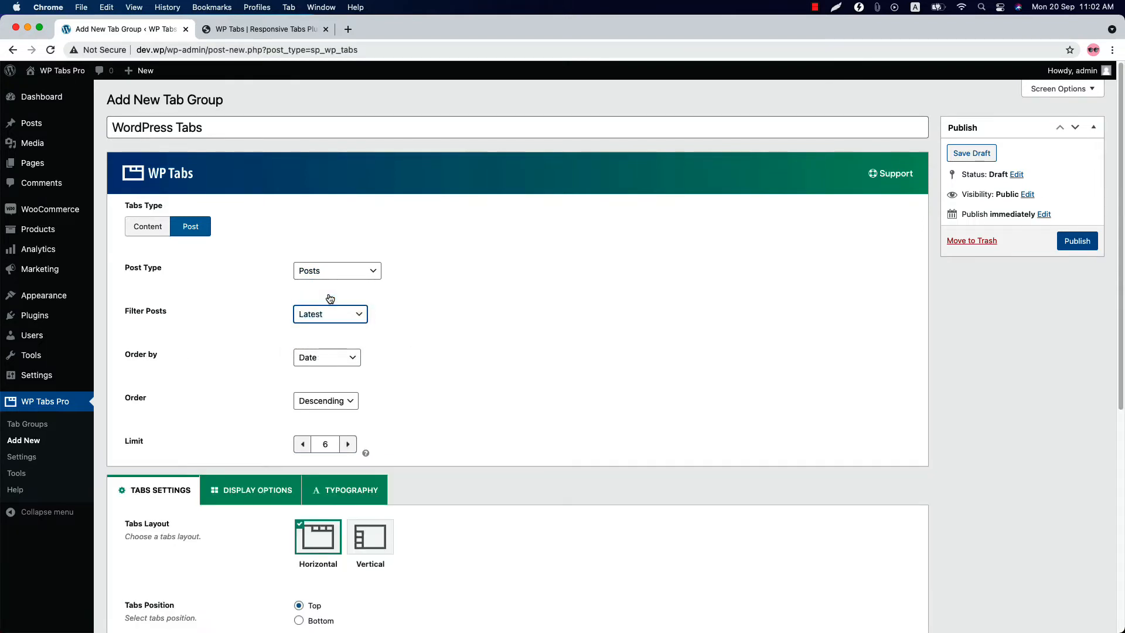
left_click(327, 358)
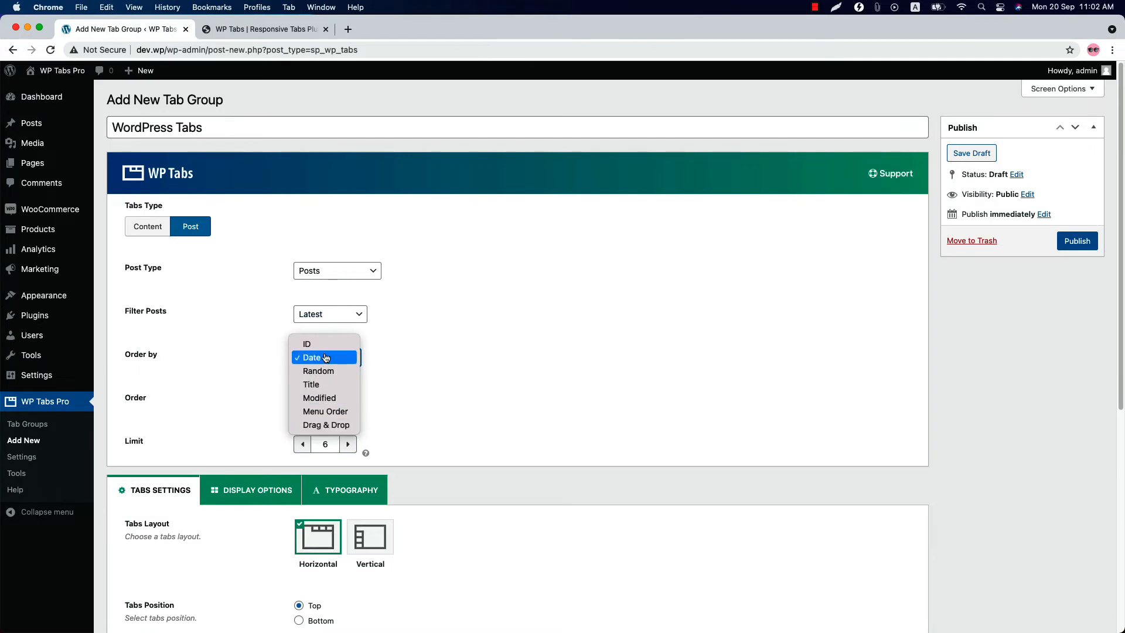
left_click(323, 357)
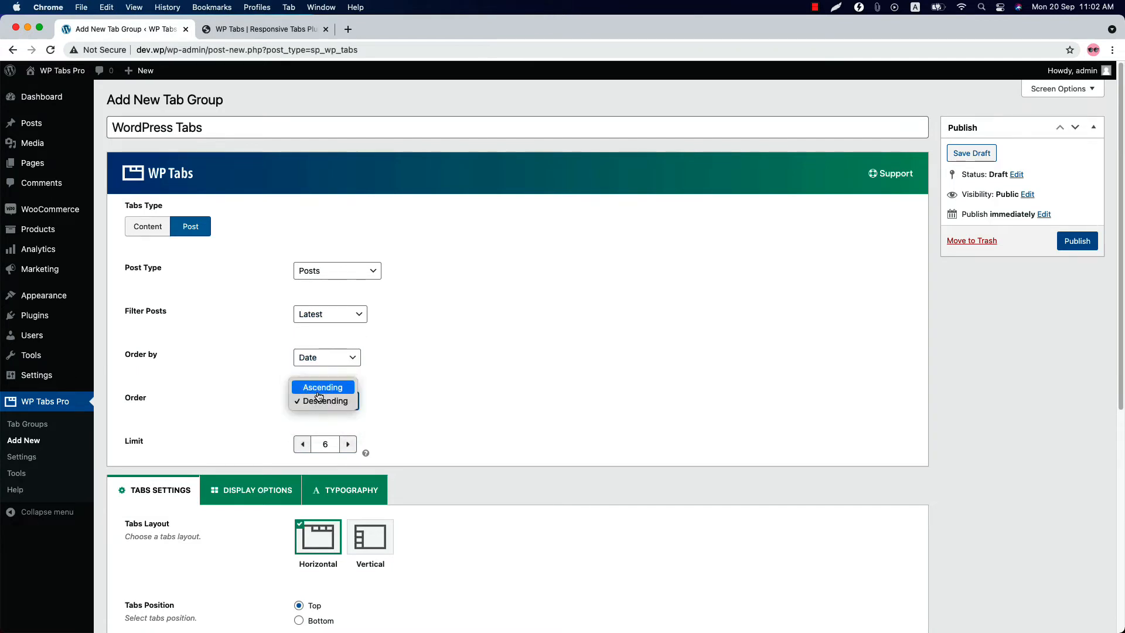
left_click(324, 400)
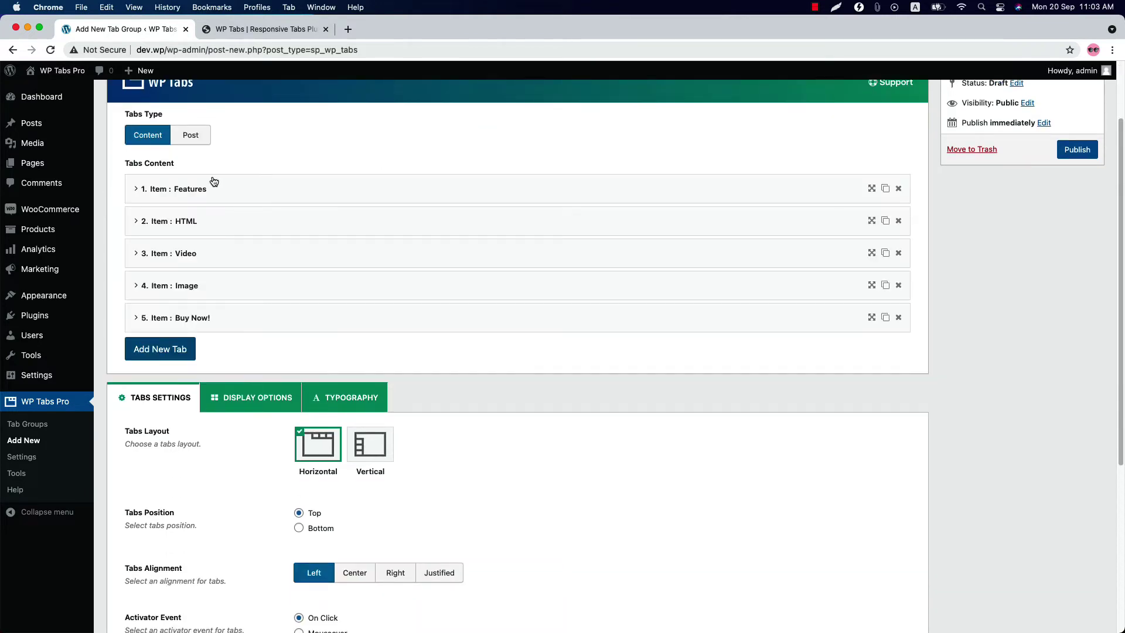
Step: Publish the tab group and the page with its shortcode, view the live tabs, then return to the editor
left_click(1077, 150)
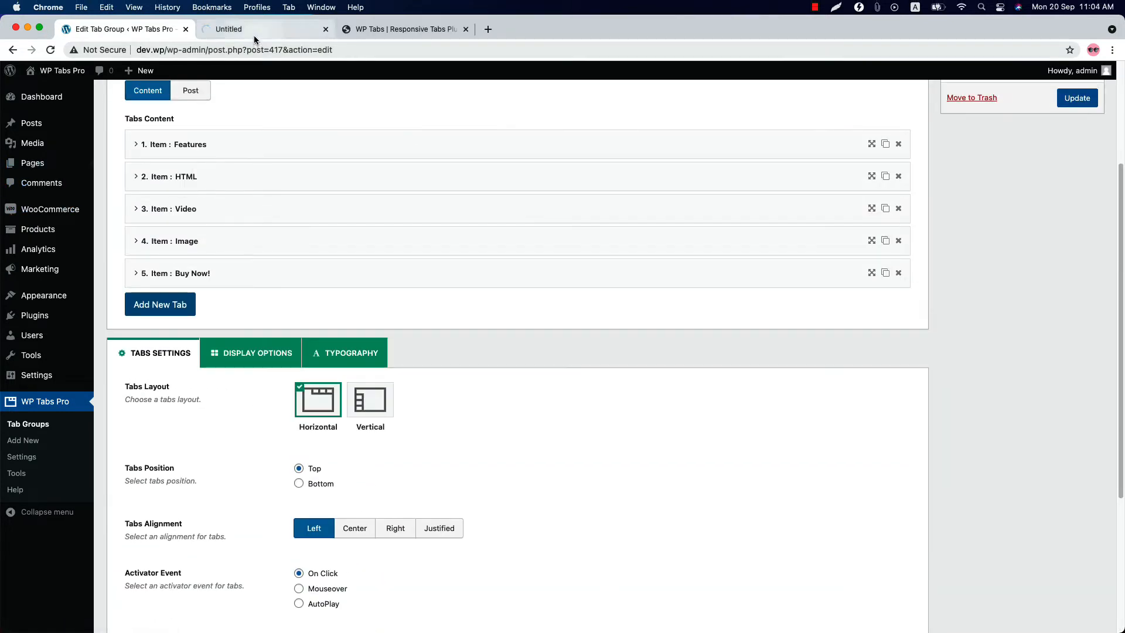
left_click(253, 28)
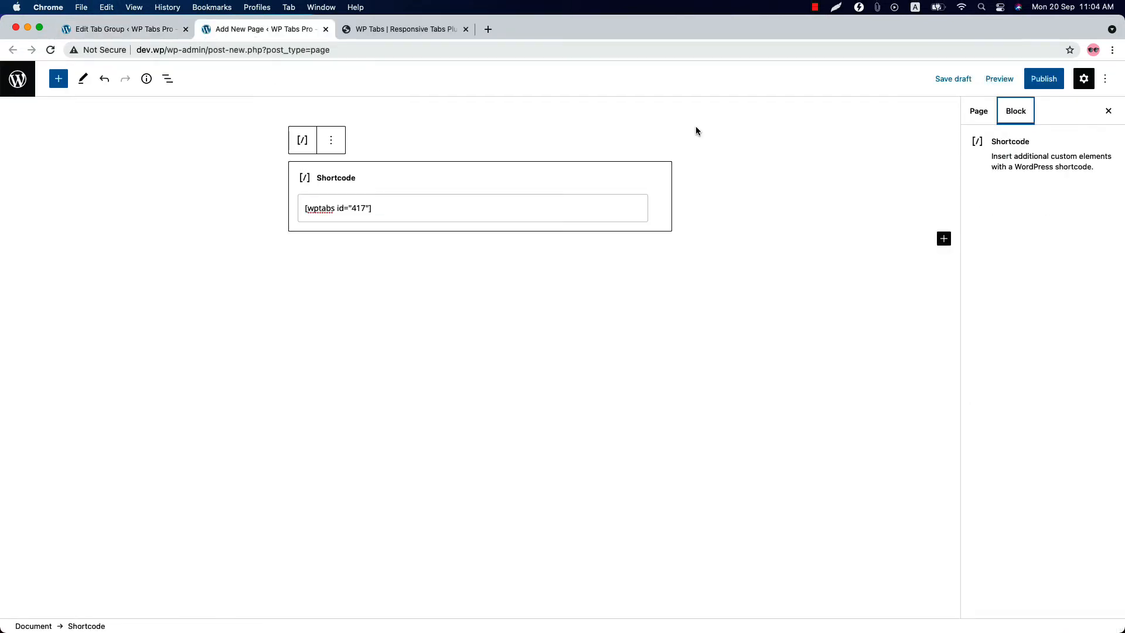
left_click(1043, 79)
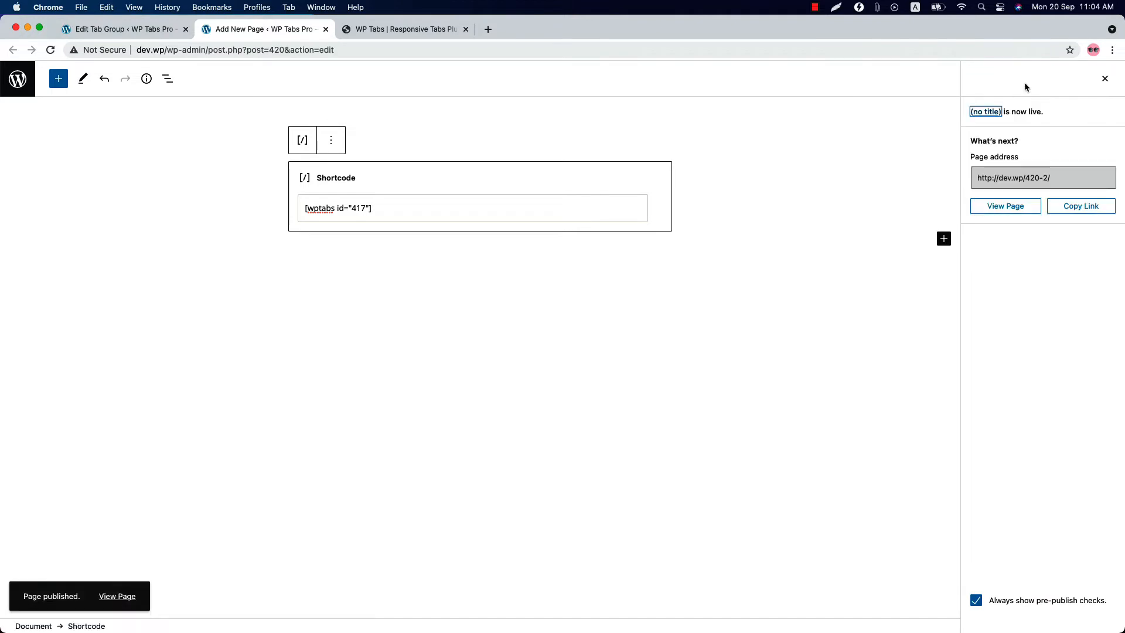
left_click(1005, 205)
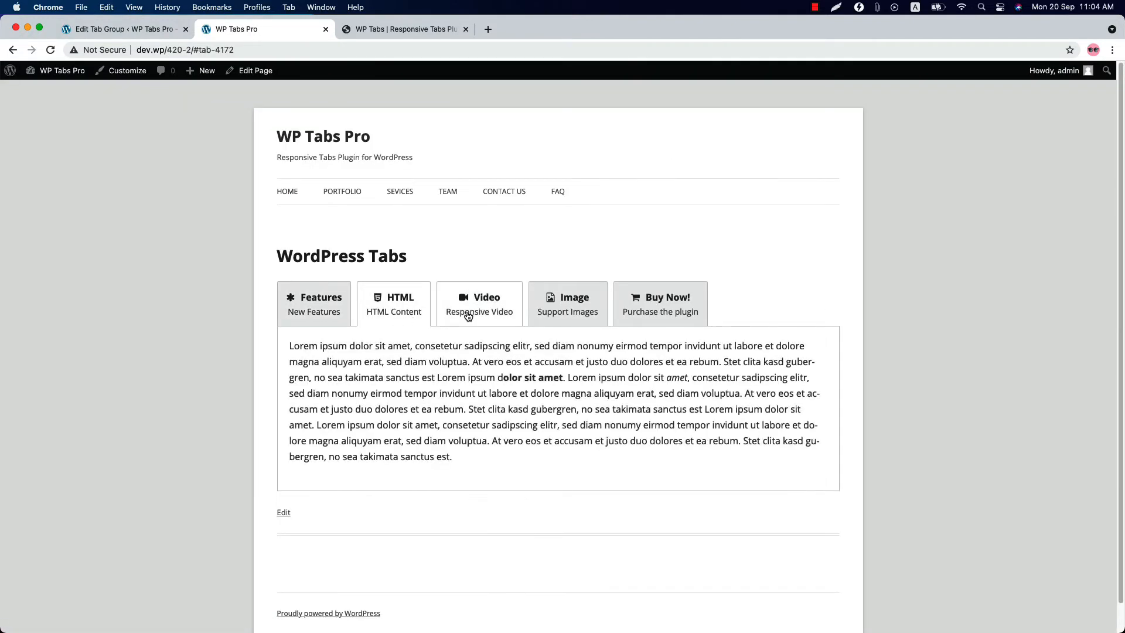
left_click(123, 29)
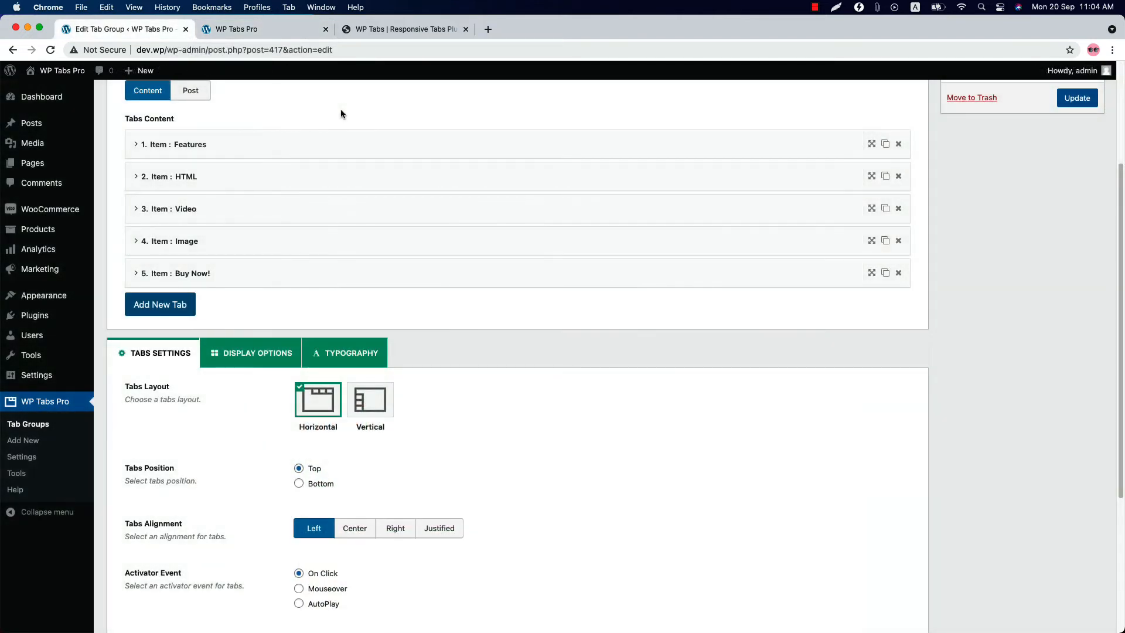
mouse_move(173, 377)
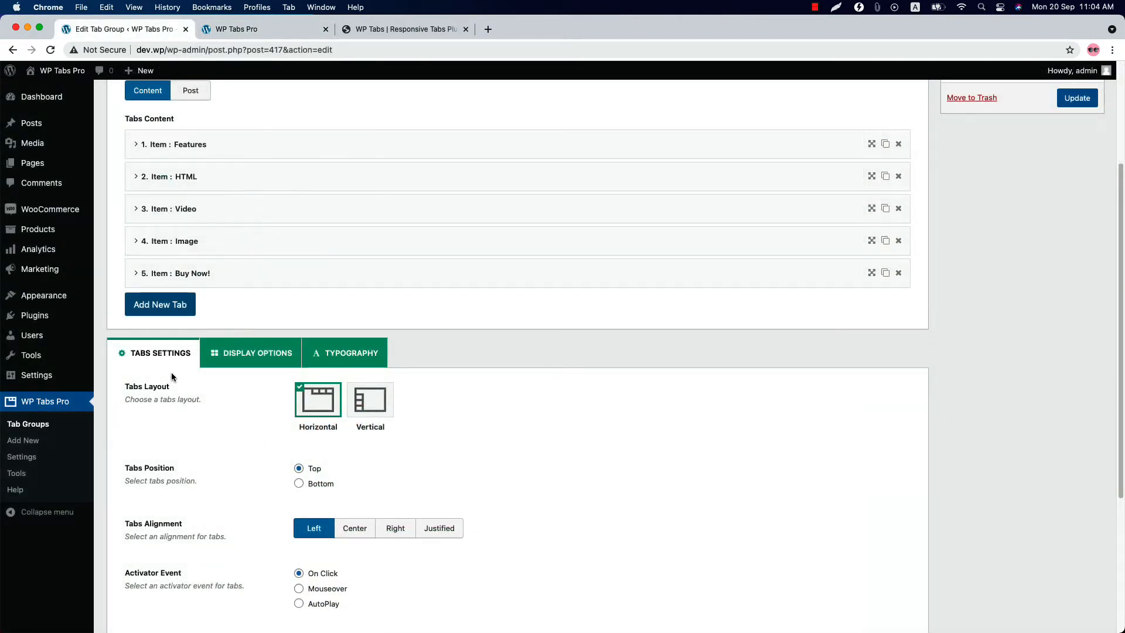
mouse_move(148, 356)
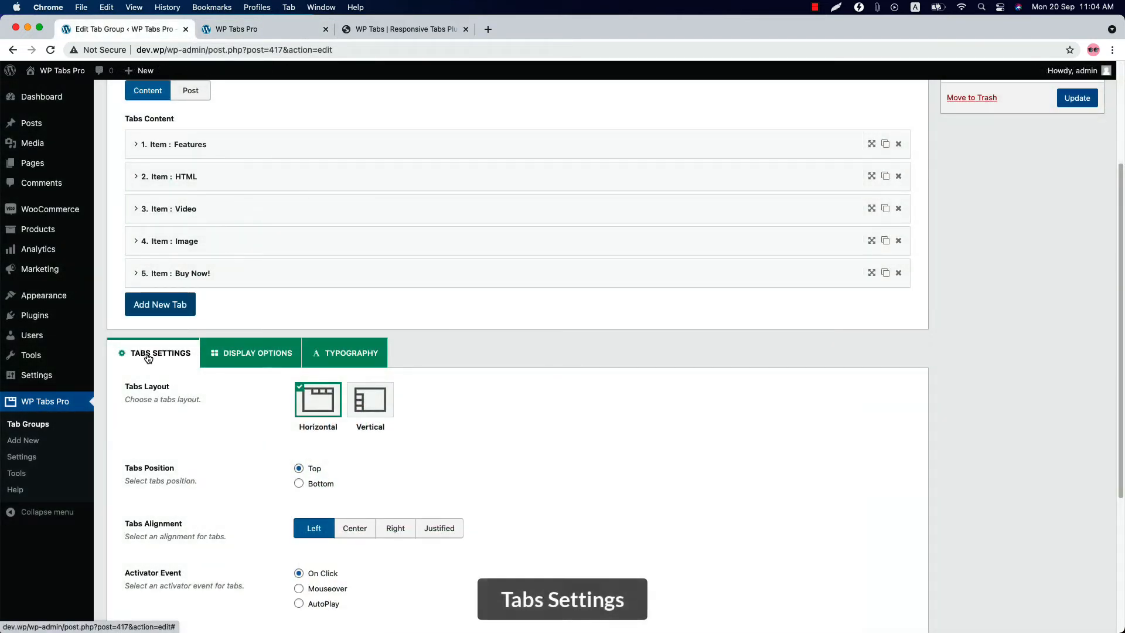
mouse_move(202, 453)
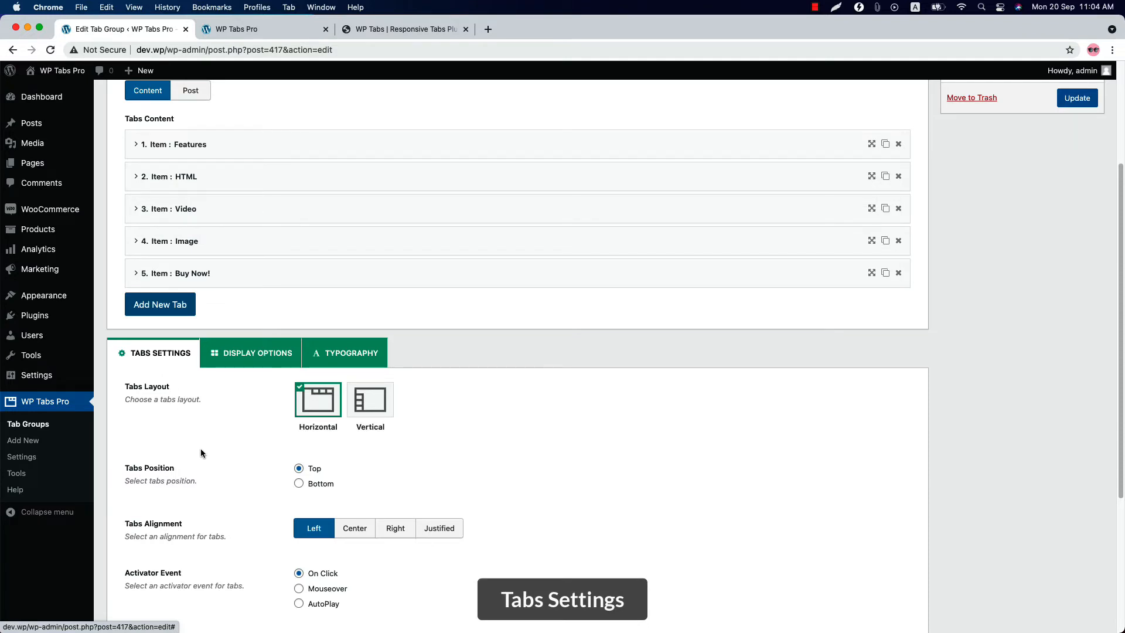
Step: Save the Vertical layout and view the vertically stacked tabs on the live page
scroll("down", 3)
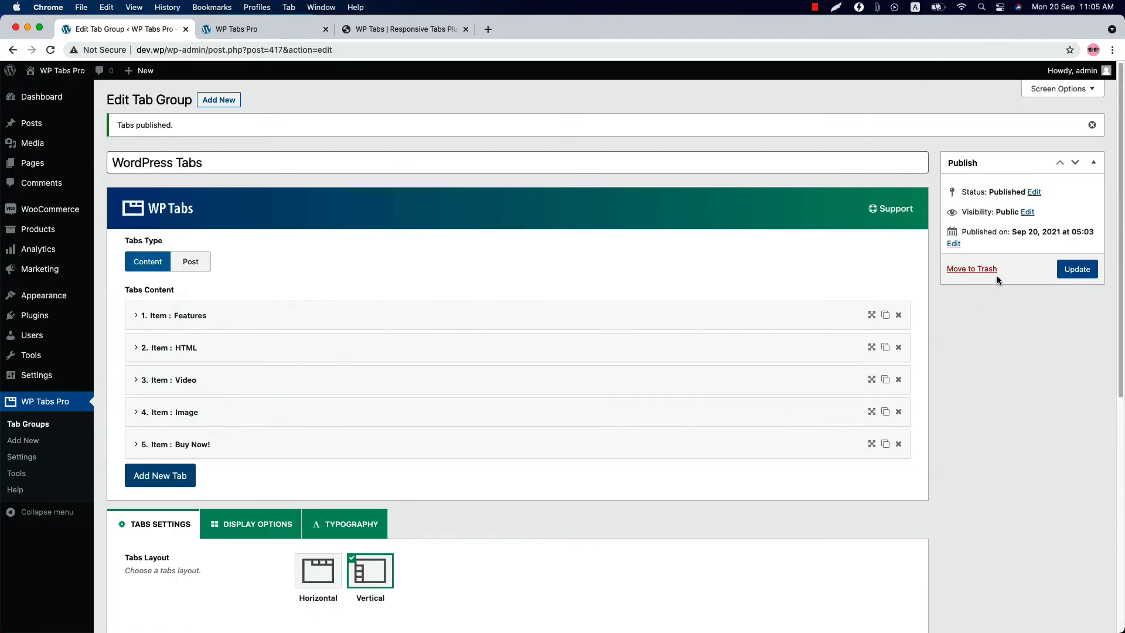
left_click(239, 30)
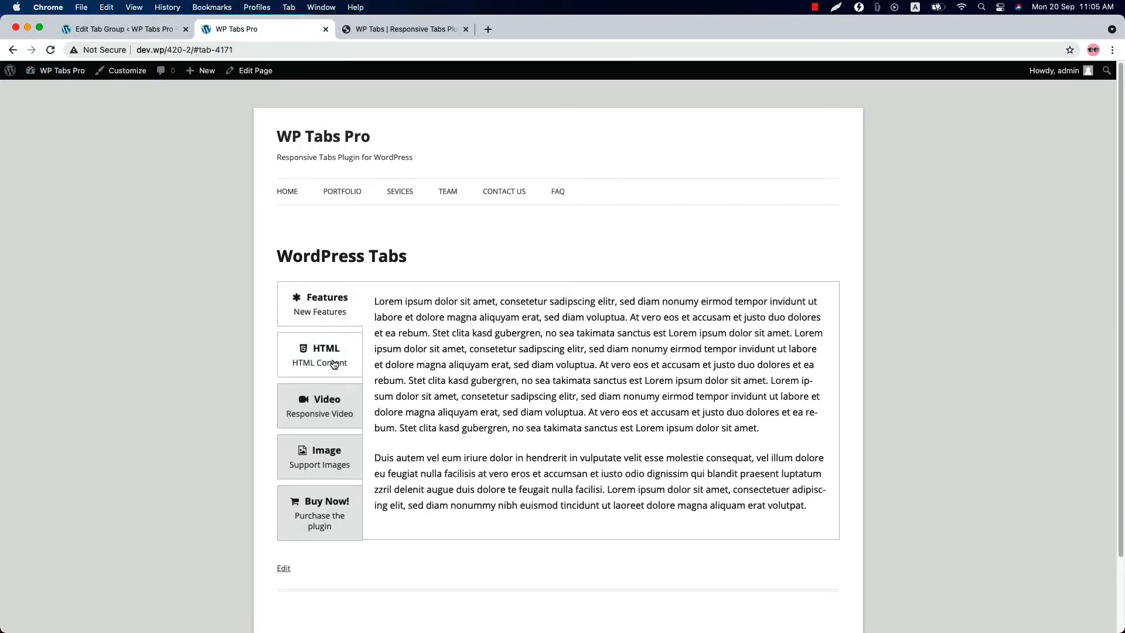
mouse_move(237, 125)
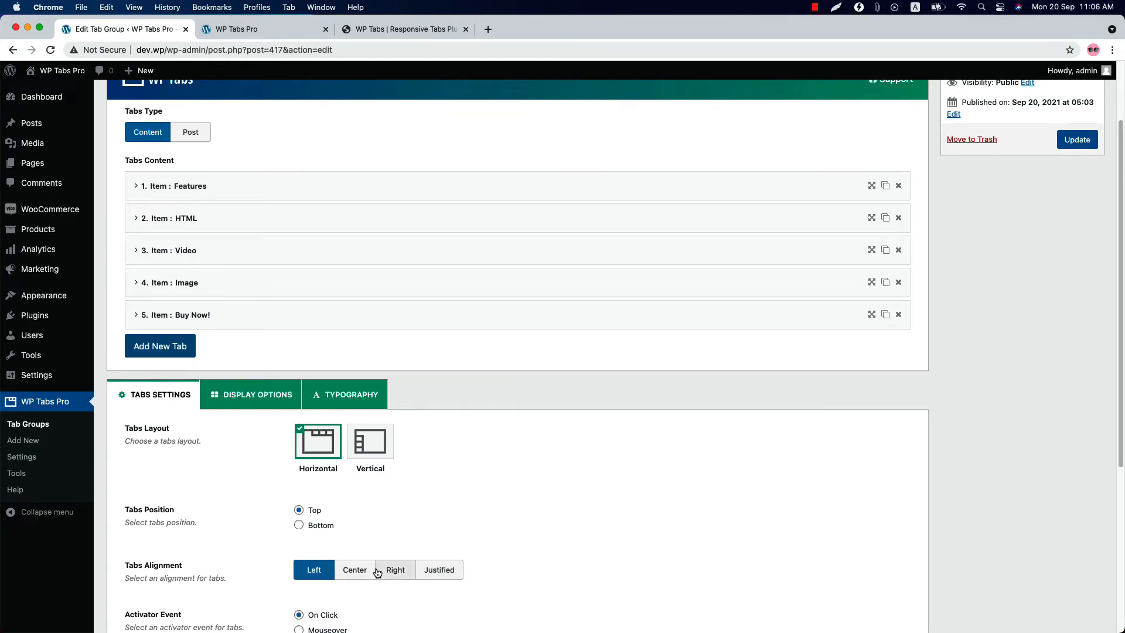
Step: Set Horizontal layout with Right alignment, update, and check it on the live page
left_click(395, 570)
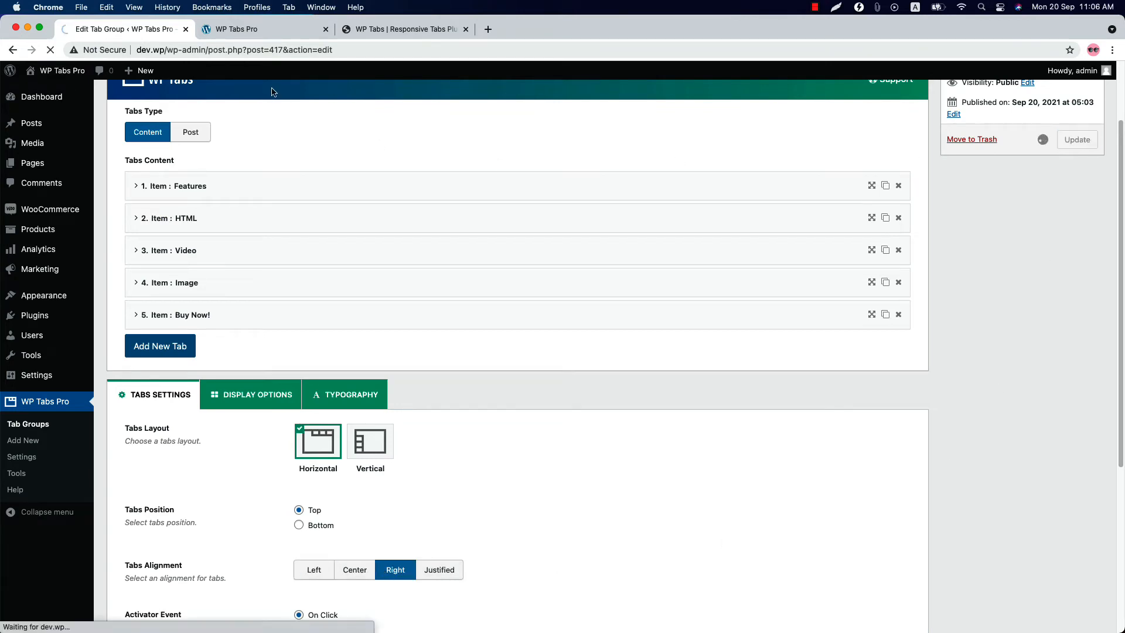
left_click(237, 29)
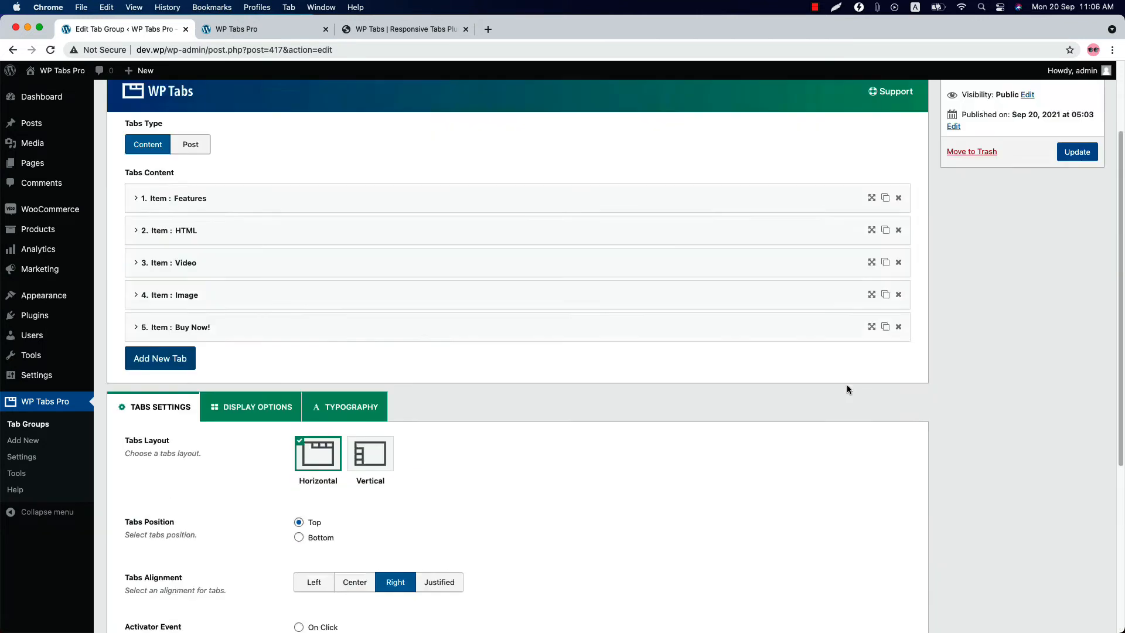
left_click(1076, 151)
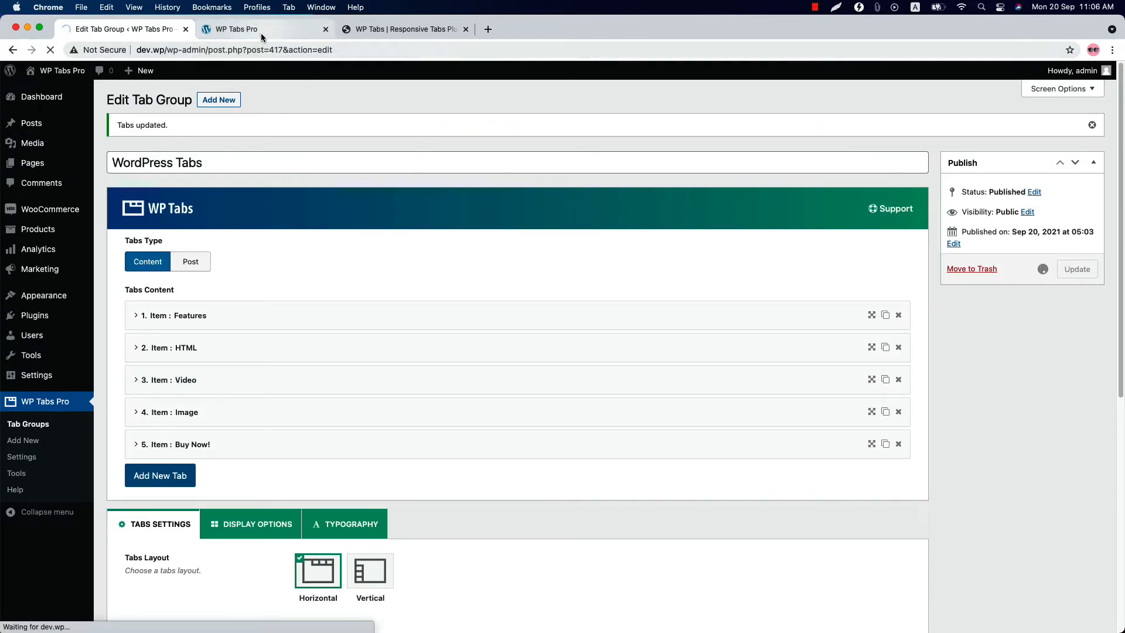
left_click(260, 28)
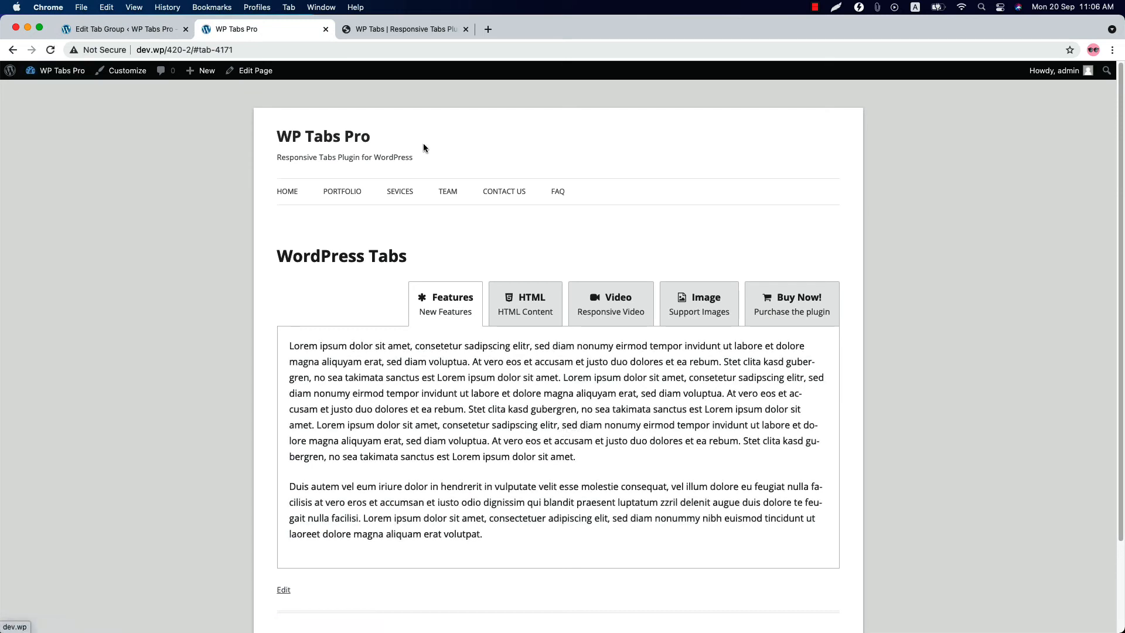
mouse_move(536, 235)
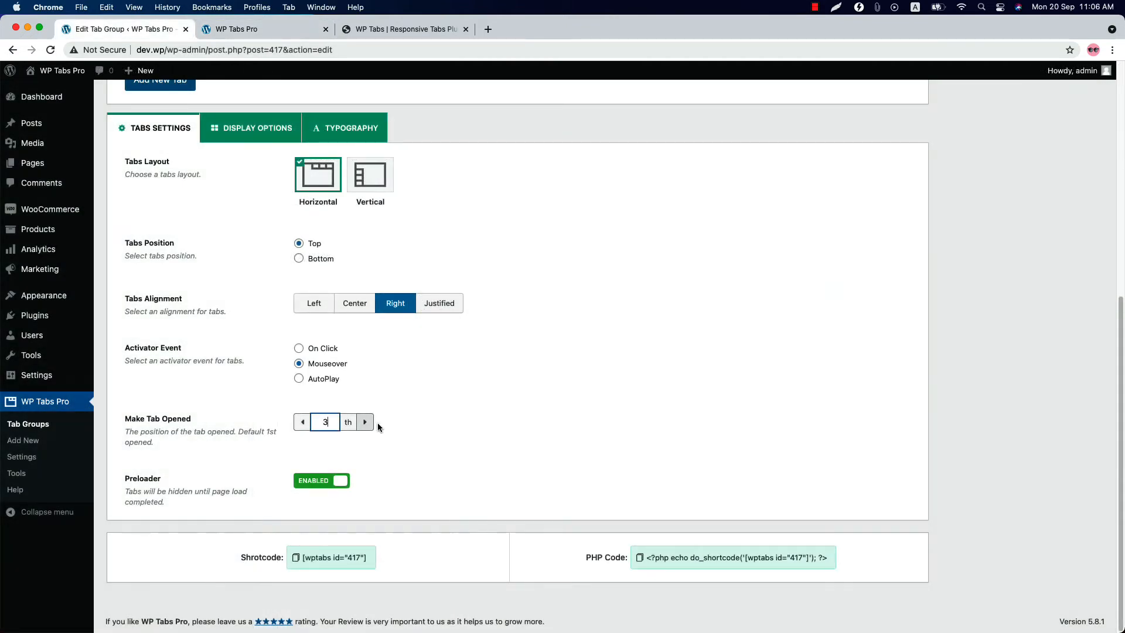
Step: Save Mouseover activation with tab 3 opened, preview it live, and return to the settings
left_click(1085, 269)
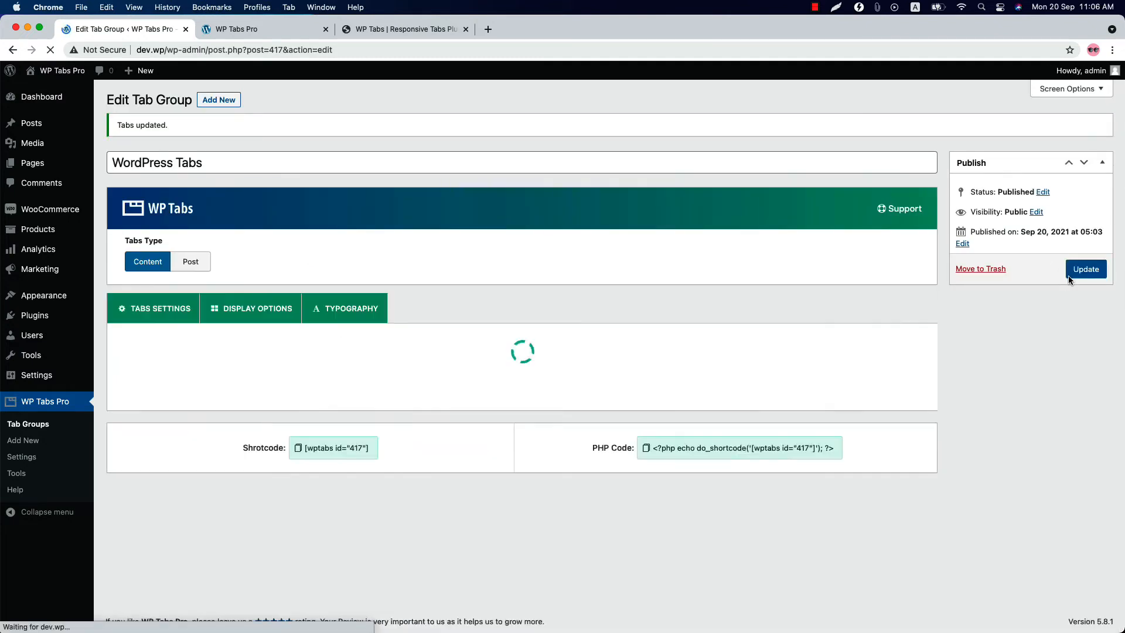
left_click(246, 30)
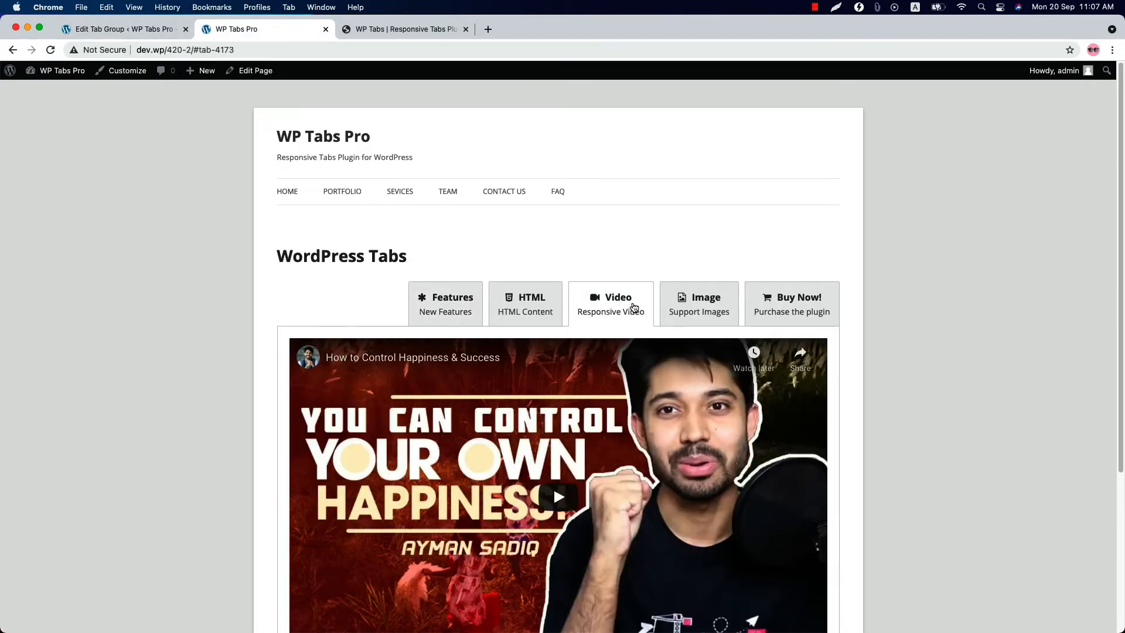
mouse_move(136, 28)
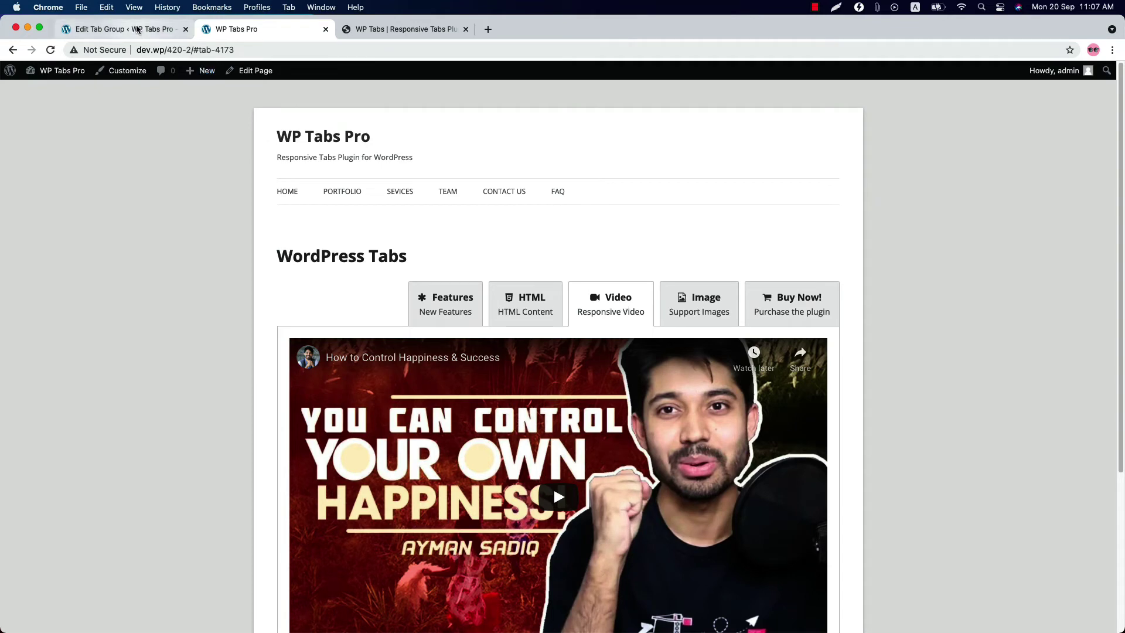
left_click(123, 28)
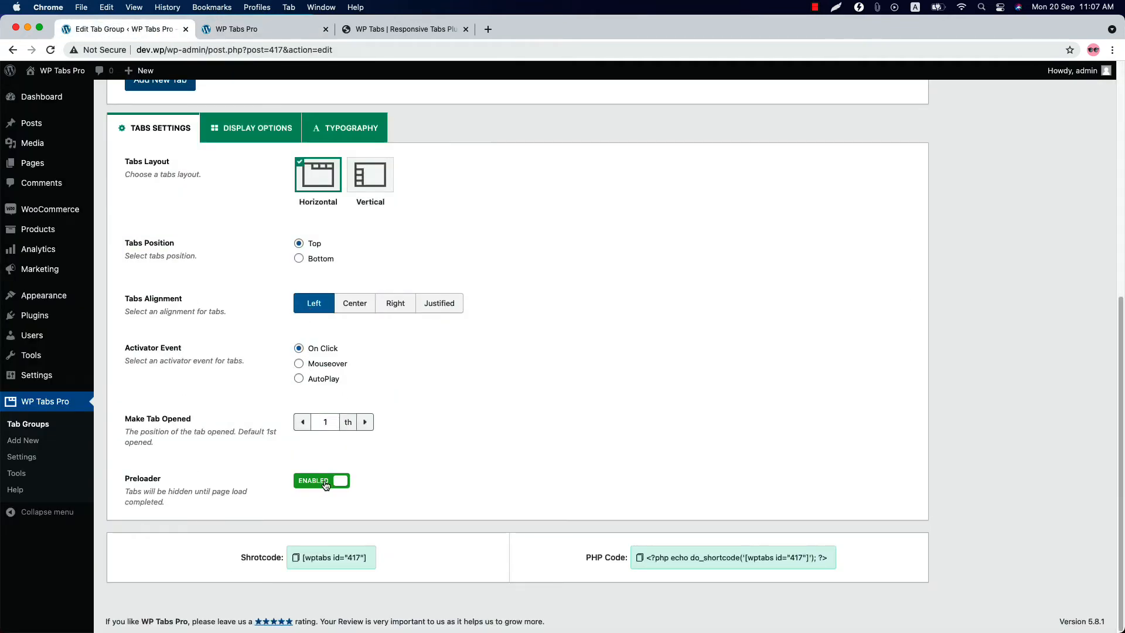
Step: In Display Options toggle the Section Title to Hide and back to Show, then preview the live page
left_click(256, 128)
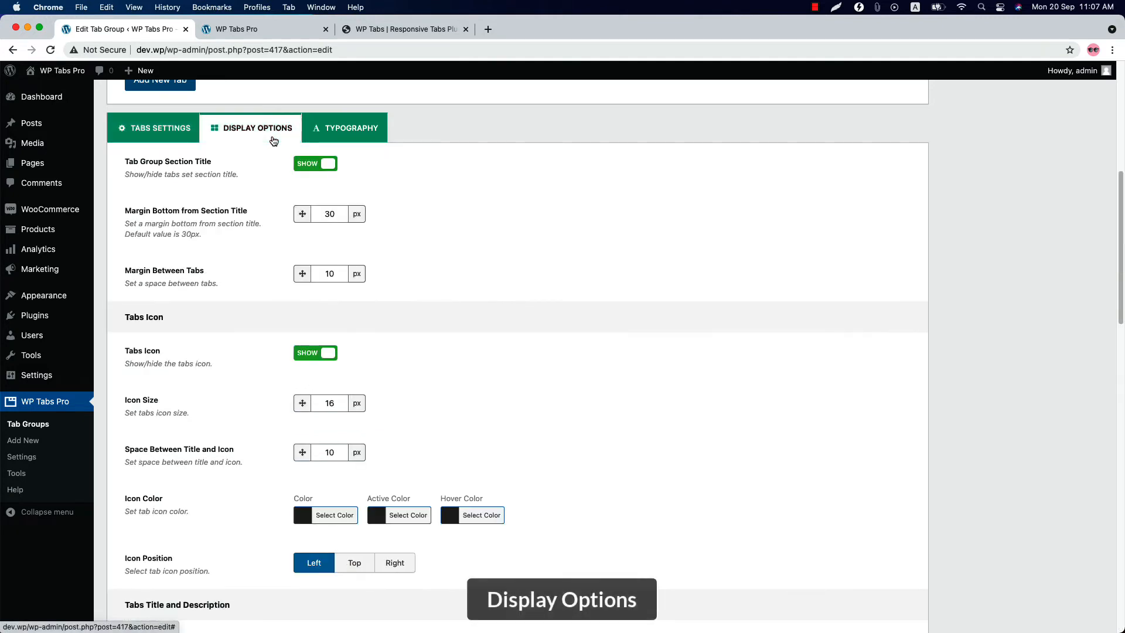
left_click(315, 162)
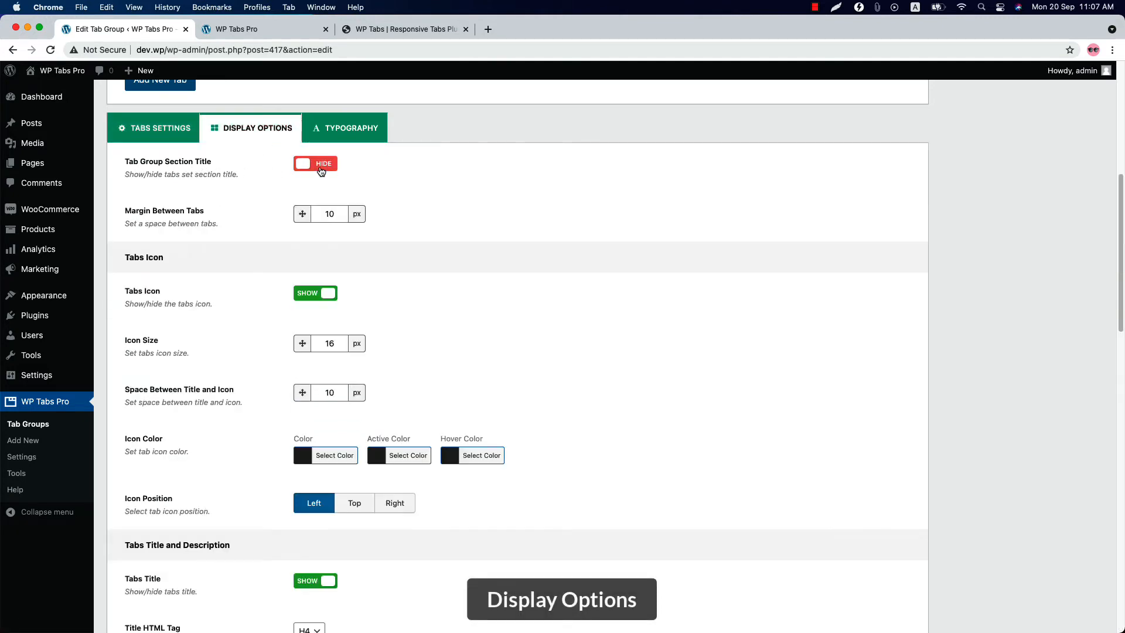
left_click(316, 163)
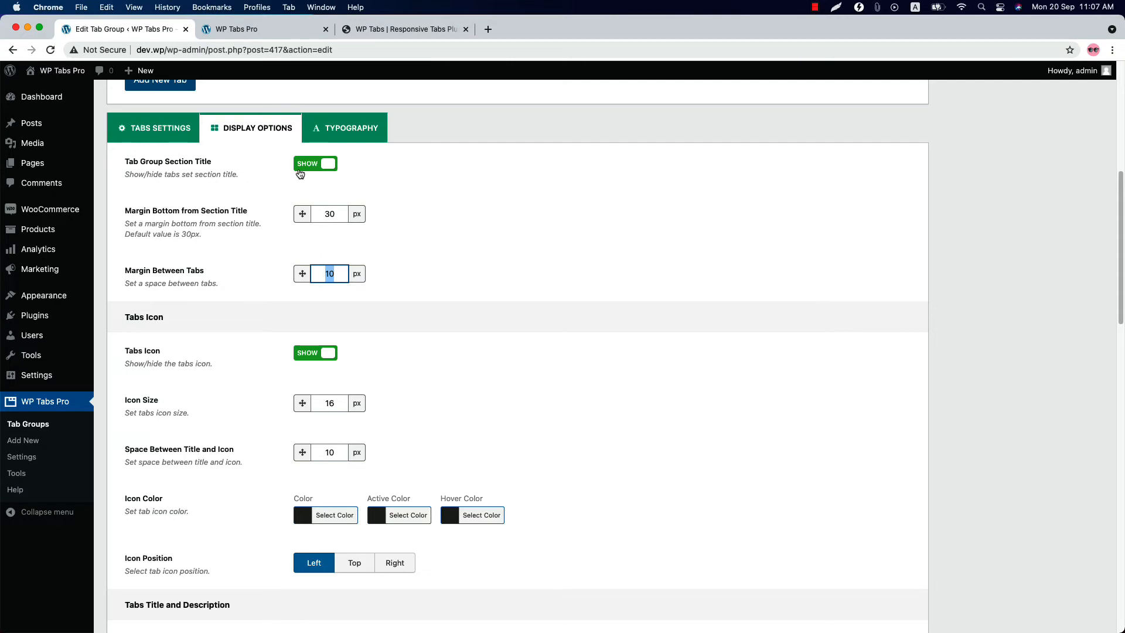
left_click(237, 28)
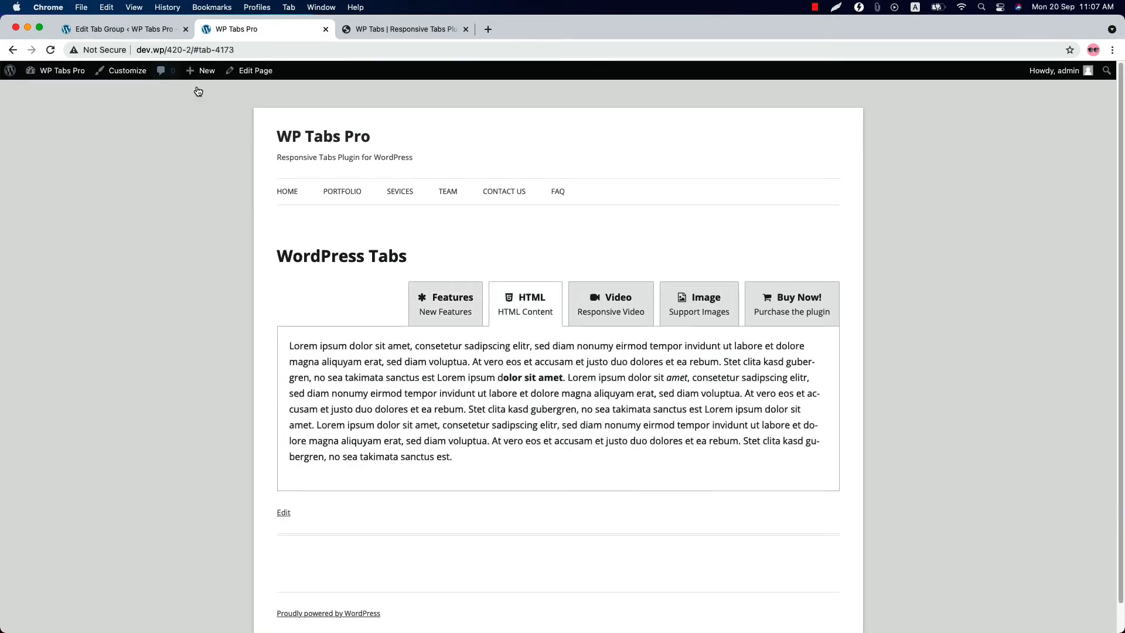
Step: Return to the tab group's Display Options to review Tabs Icon settings (shown, 16px, left)
left_click(123, 29)
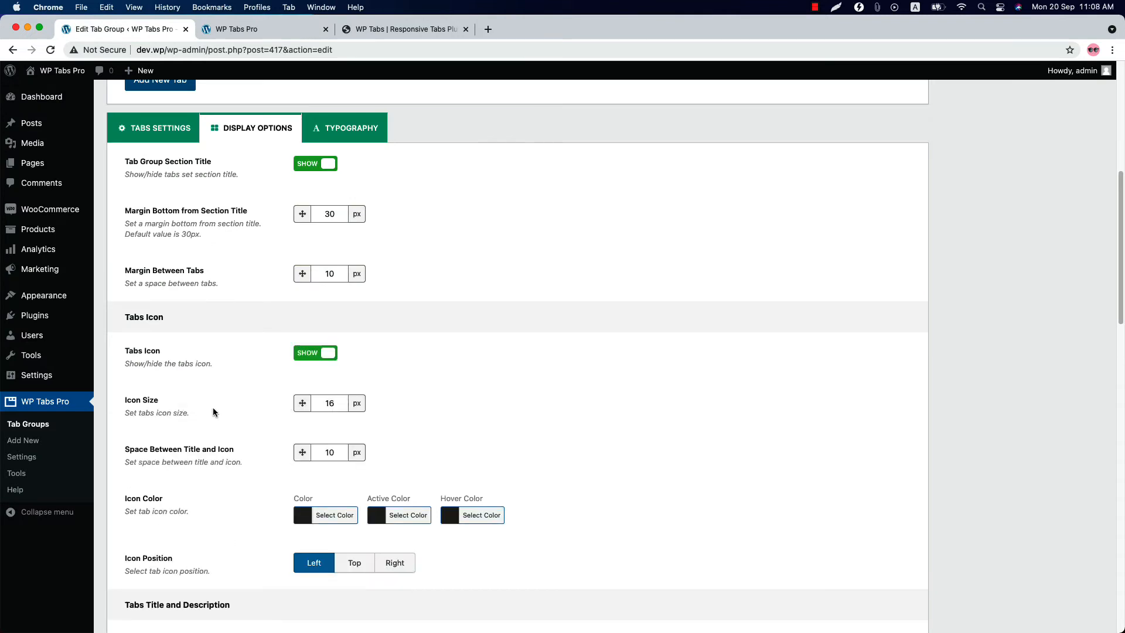
mouse_move(253, 472)
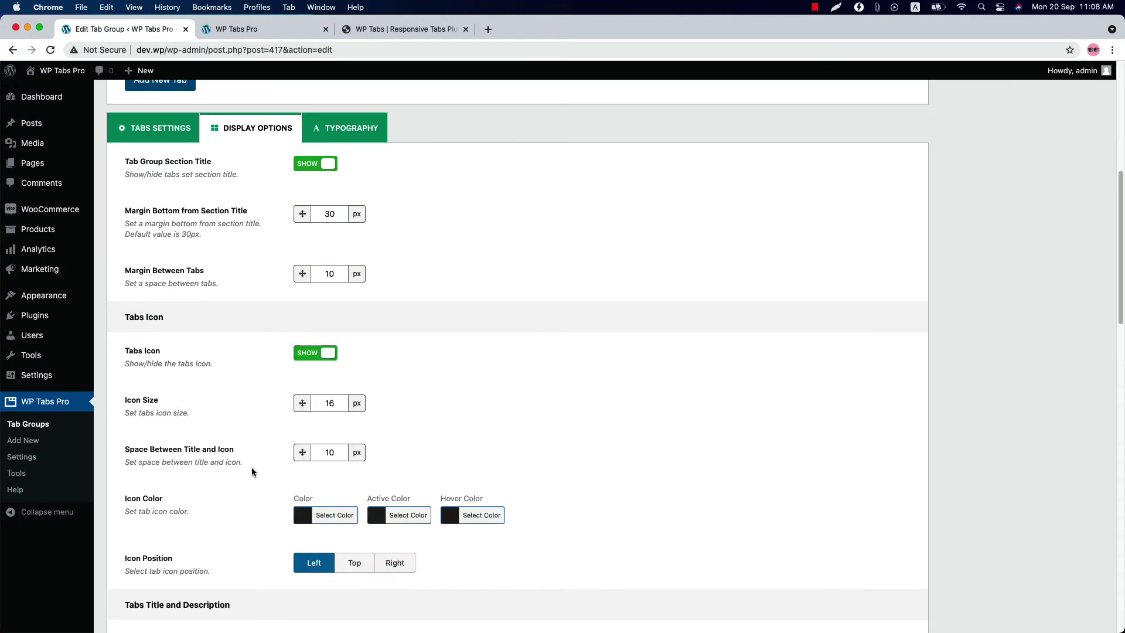
mouse_move(216, 447)
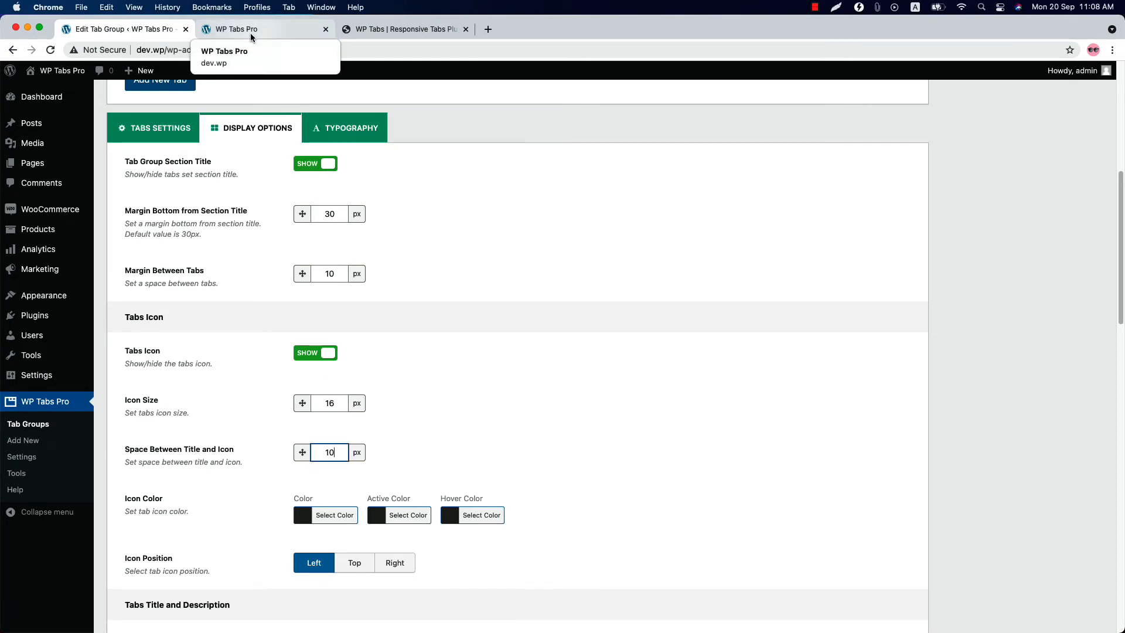
left_click(254, 29)
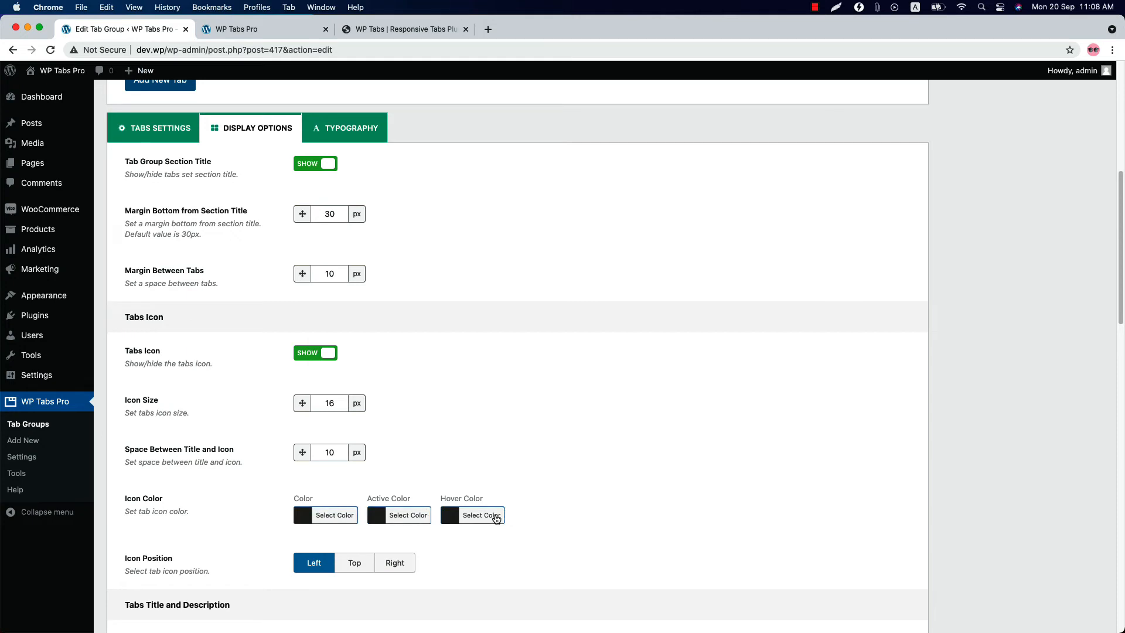
mouse_move(163, 572)
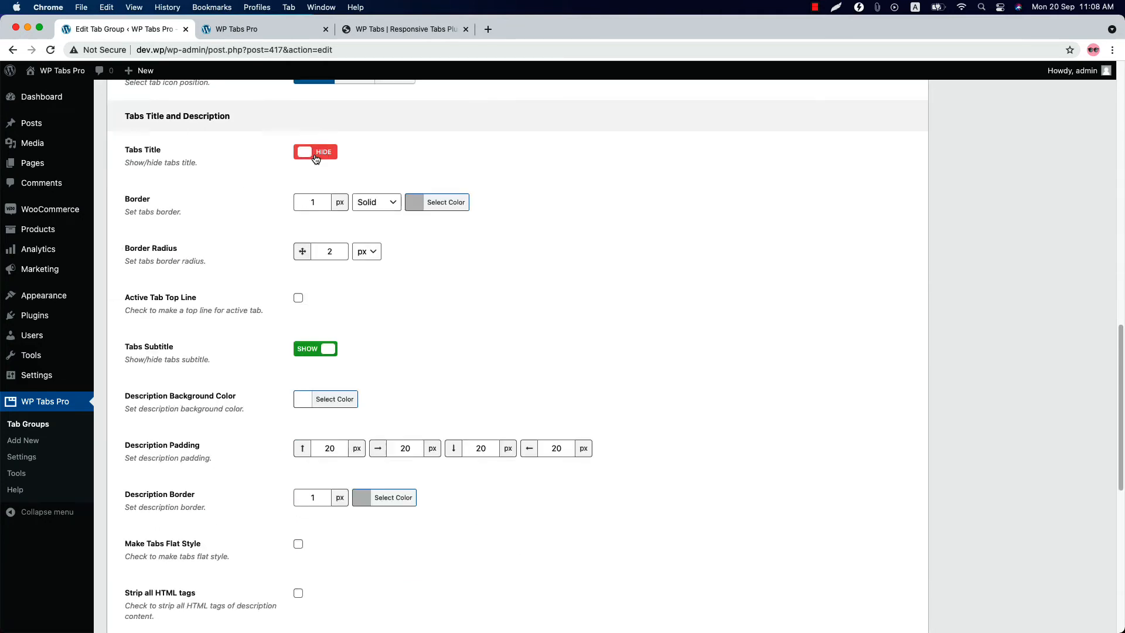
Step: Keep H4 as the title tag, set a pink Title Background Color and update the tab group
left_click(315, 151)
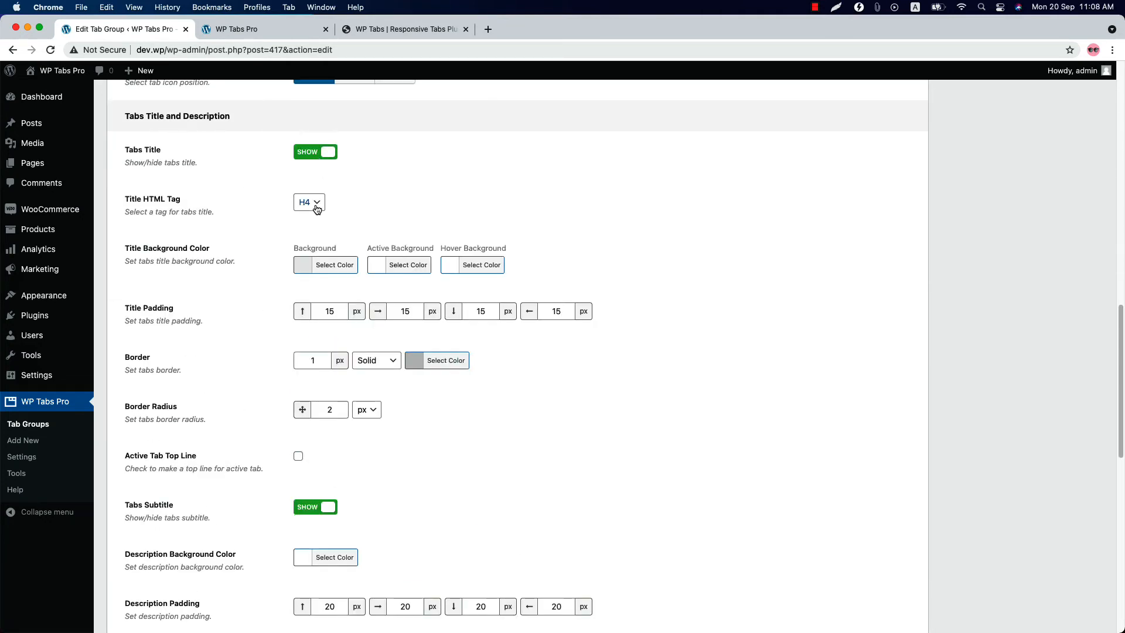
left_click(308, 202)
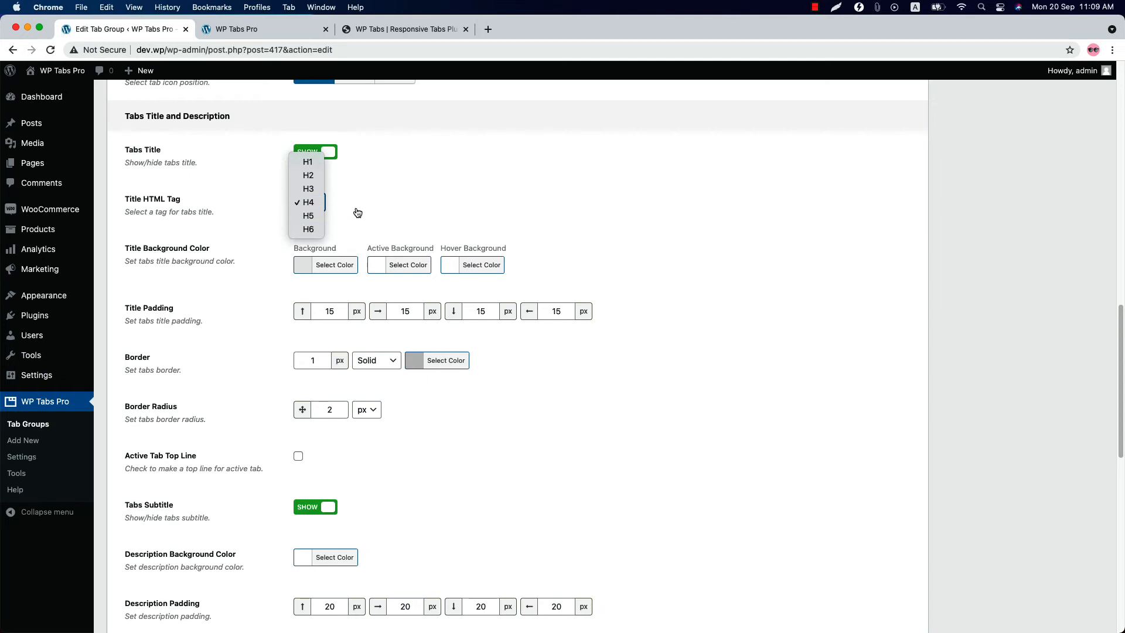
left_click(308, 202)
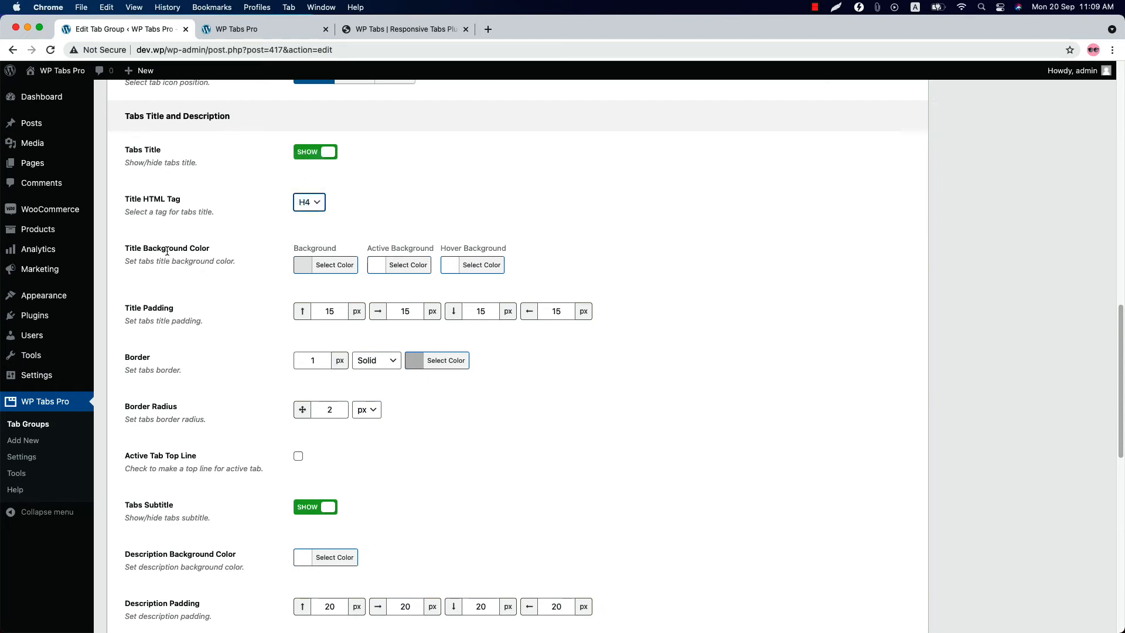
left_click(335, 265)
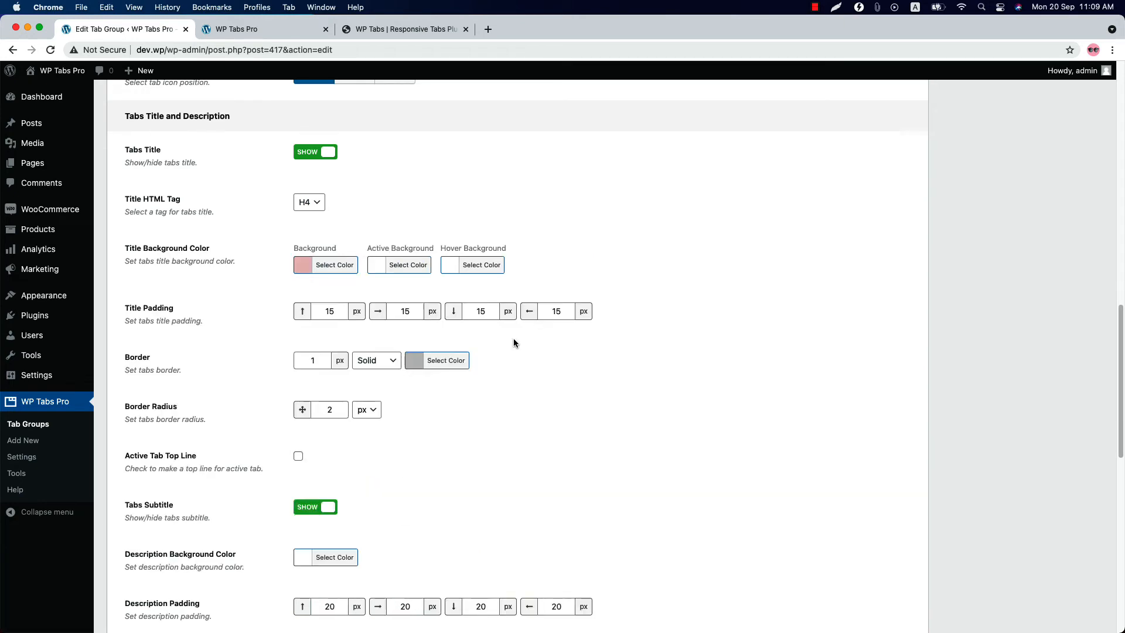
left_click(1077, 269)
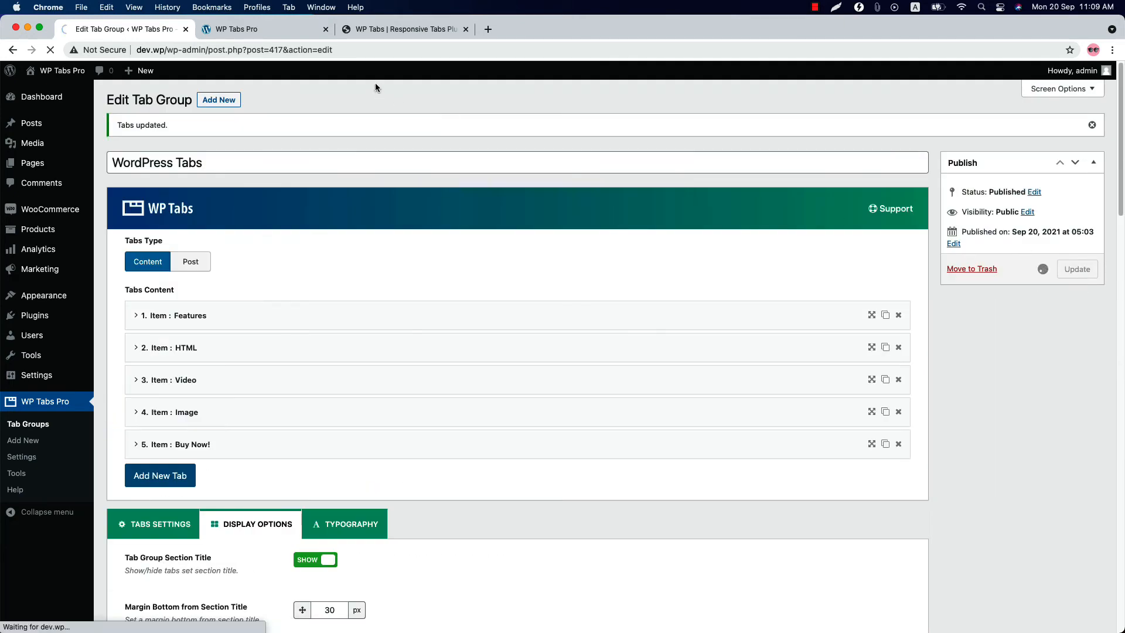
Step: View the pink titles and the Features tab on the live page, then return to settings
left_click(250, 30)
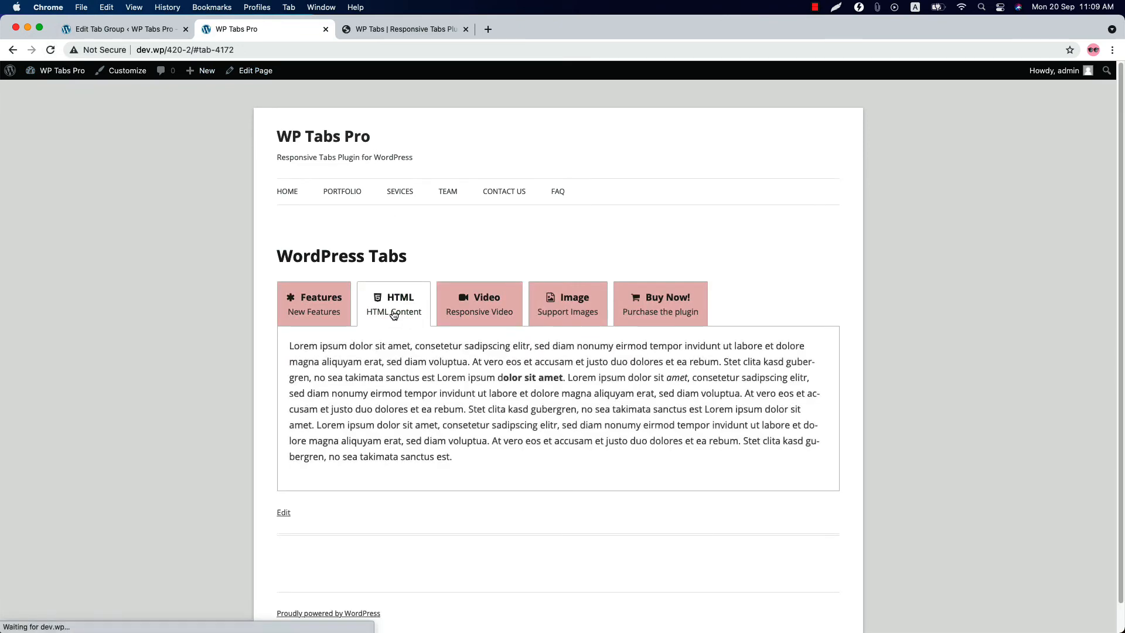
left_click(314, 302)
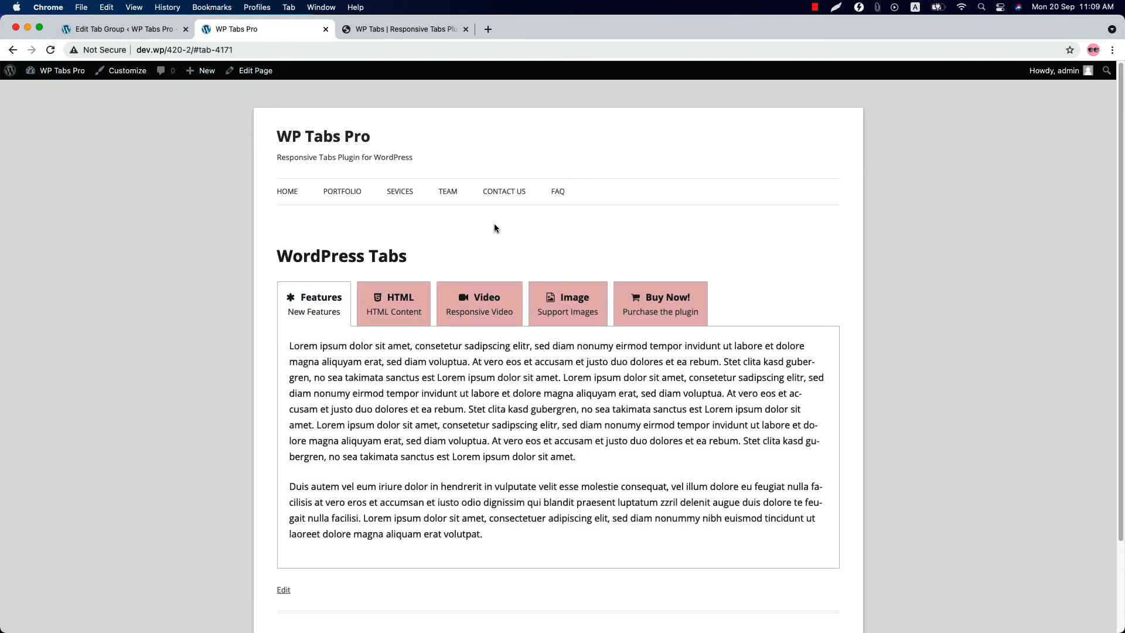
left_click(123, 29)
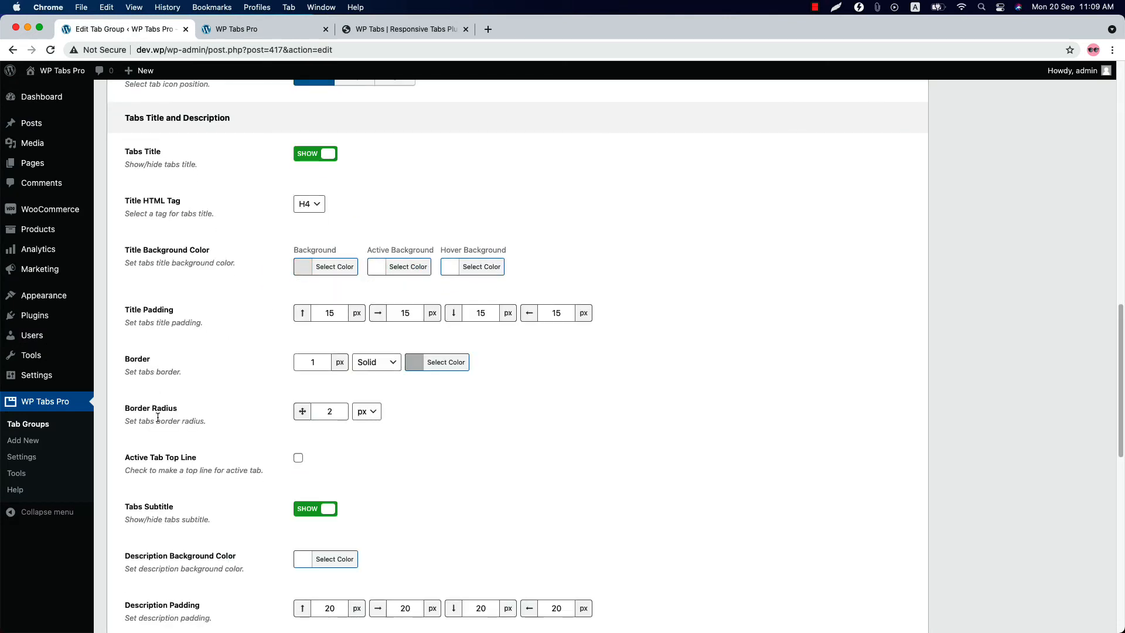
Step: Enable a 3 px green Active Tab Top Line, update, and confirm it on the live Features tab
scroll("down", 3)
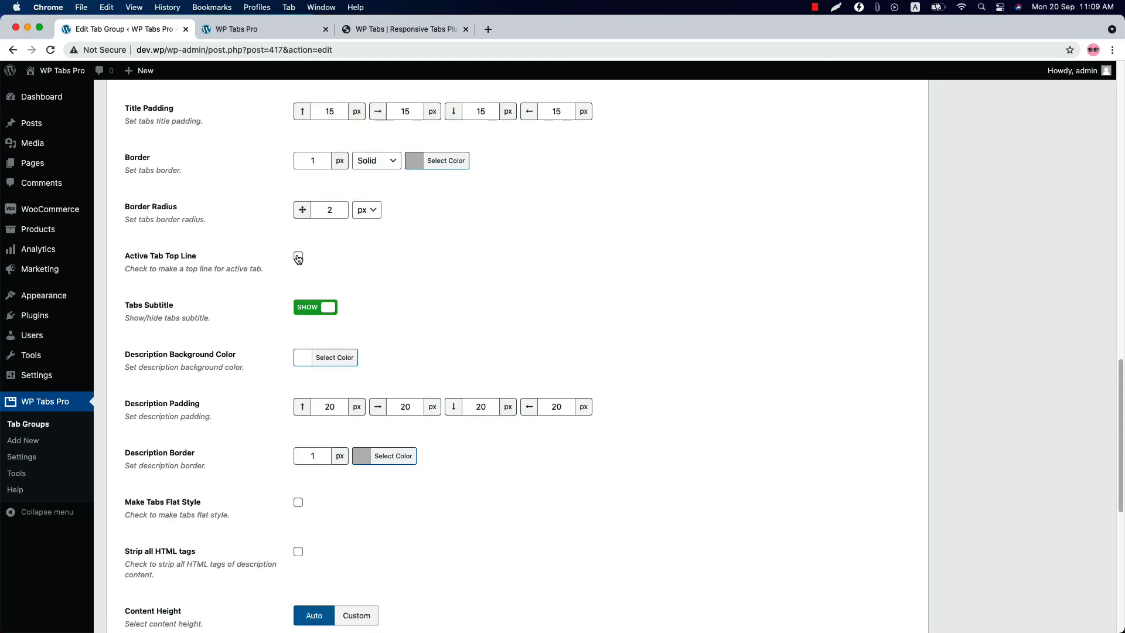
left_click(299, 256)
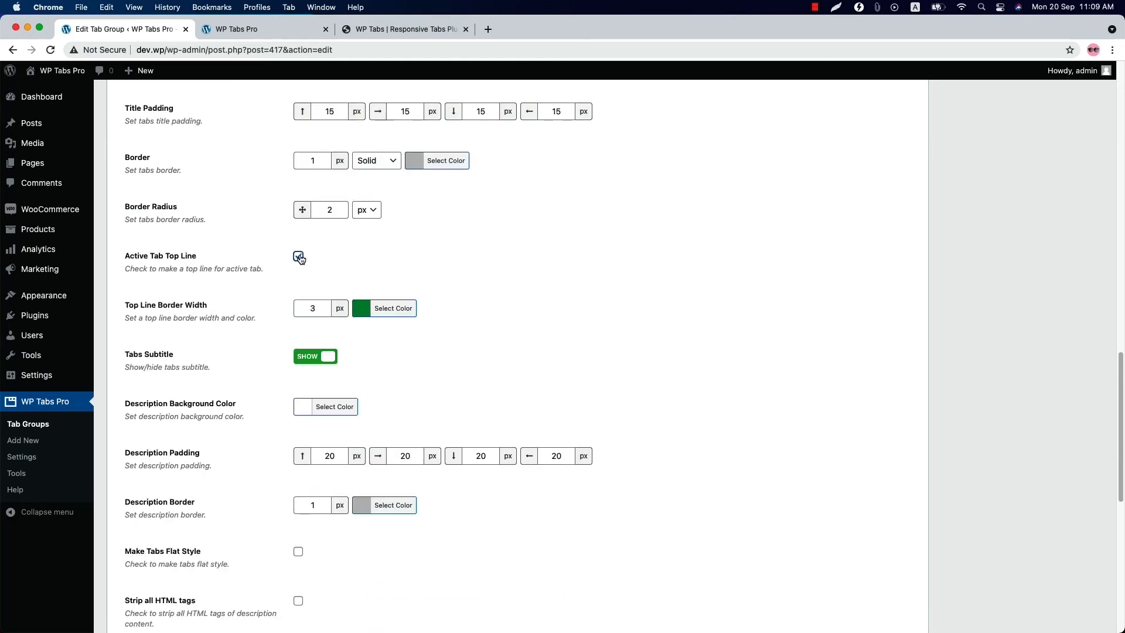
left_click(299, 256)
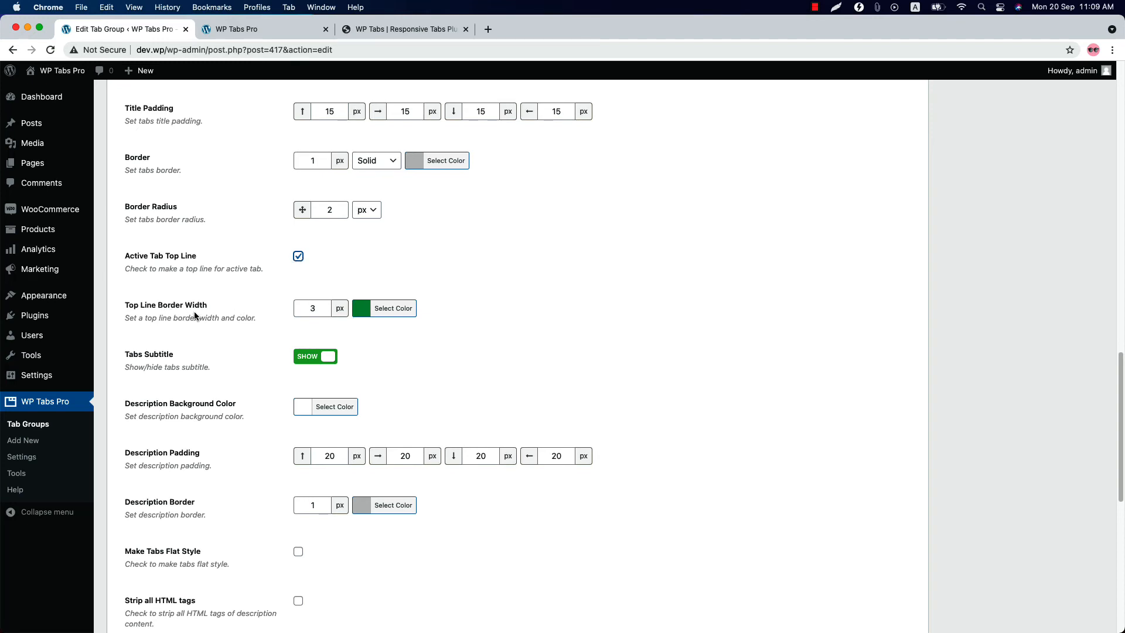
mouse_move(832, 430)
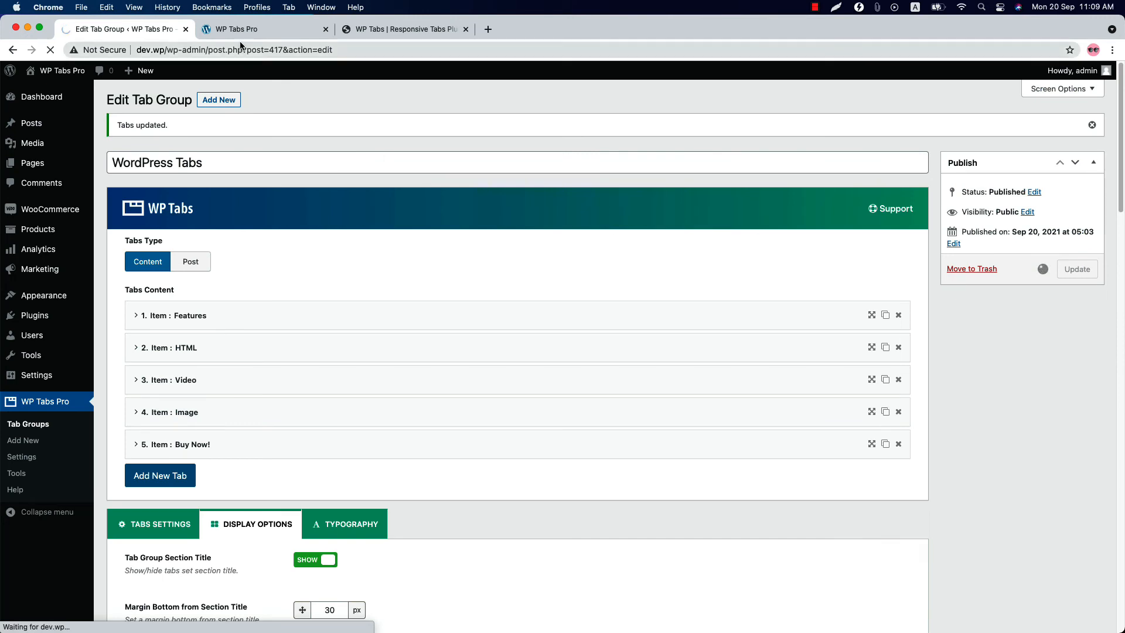
left_click(246, 30)
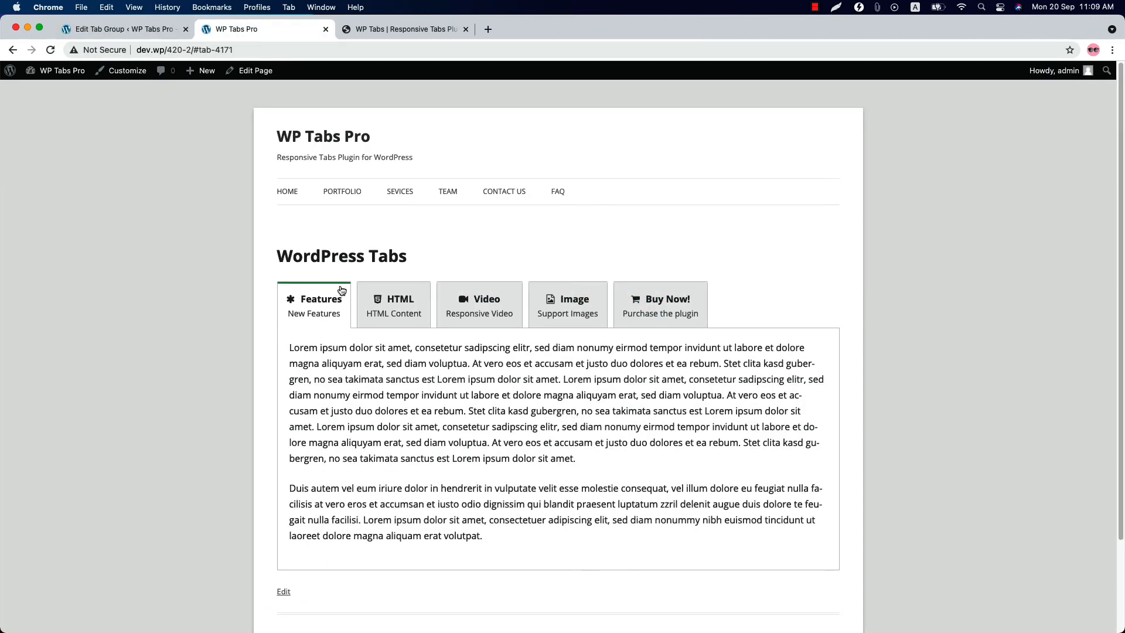
mouse_move(330, 290)
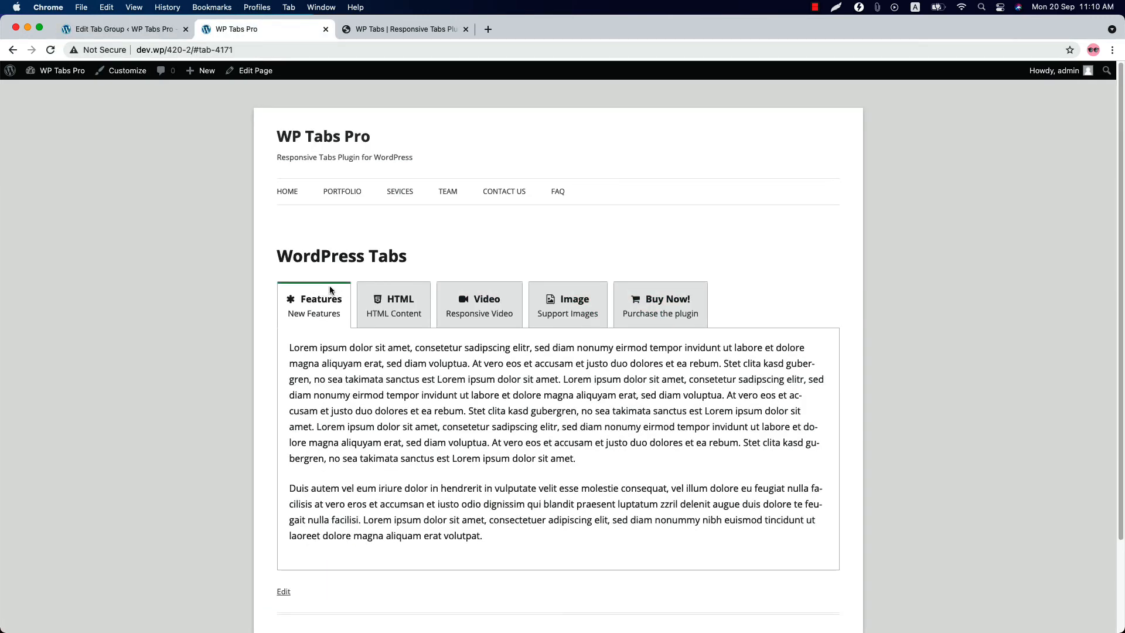
left_click(127, 28)
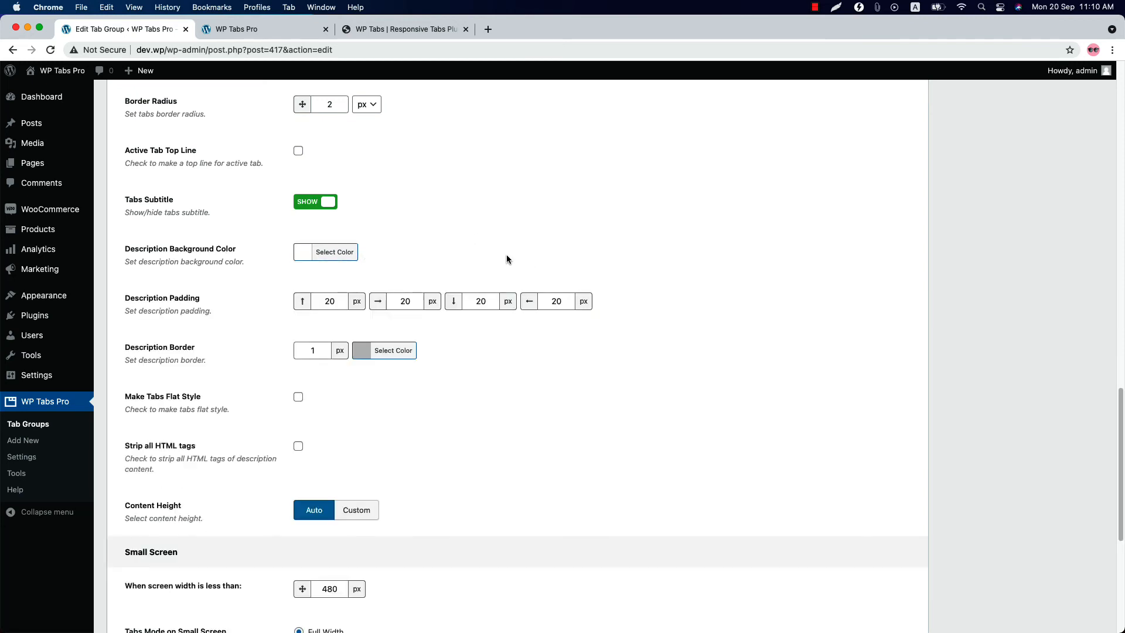
mouse_move(195, 307)
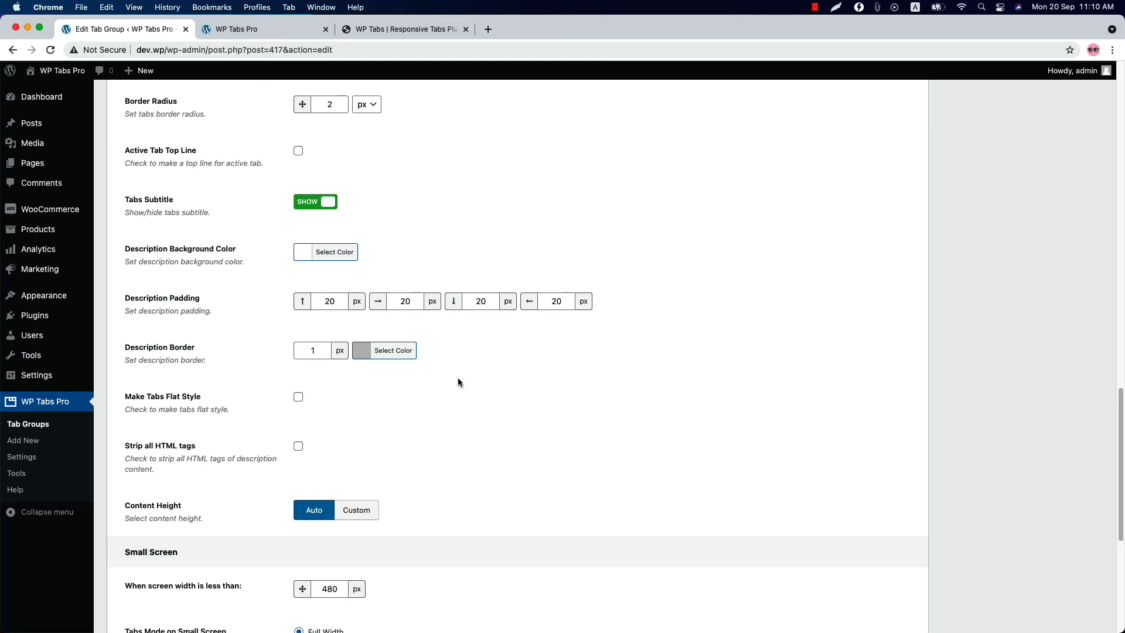
left_click(297, 396)
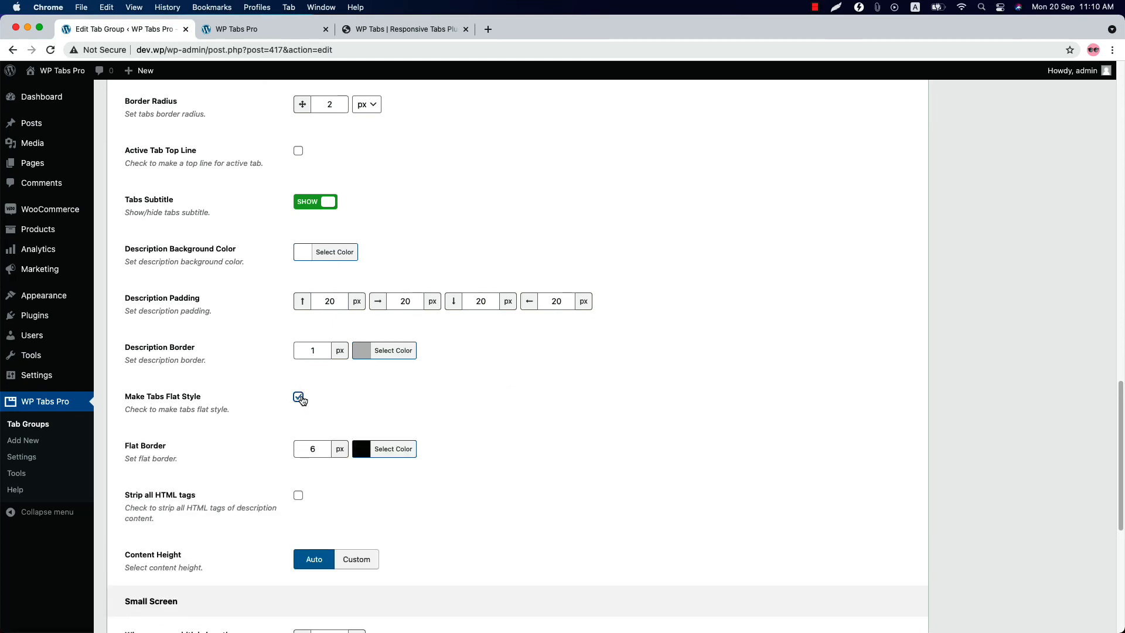
left_click(298, 396)
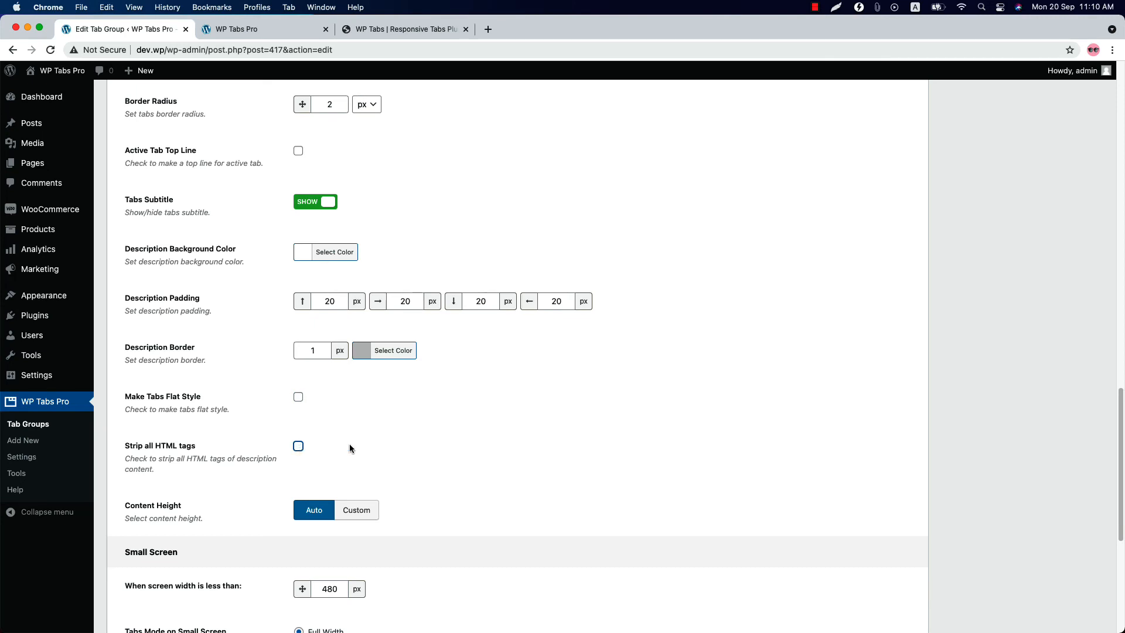
Step: Set Content Height to Custom at 320 px and check the scrolling content box on the live page
scroll("down", 3)
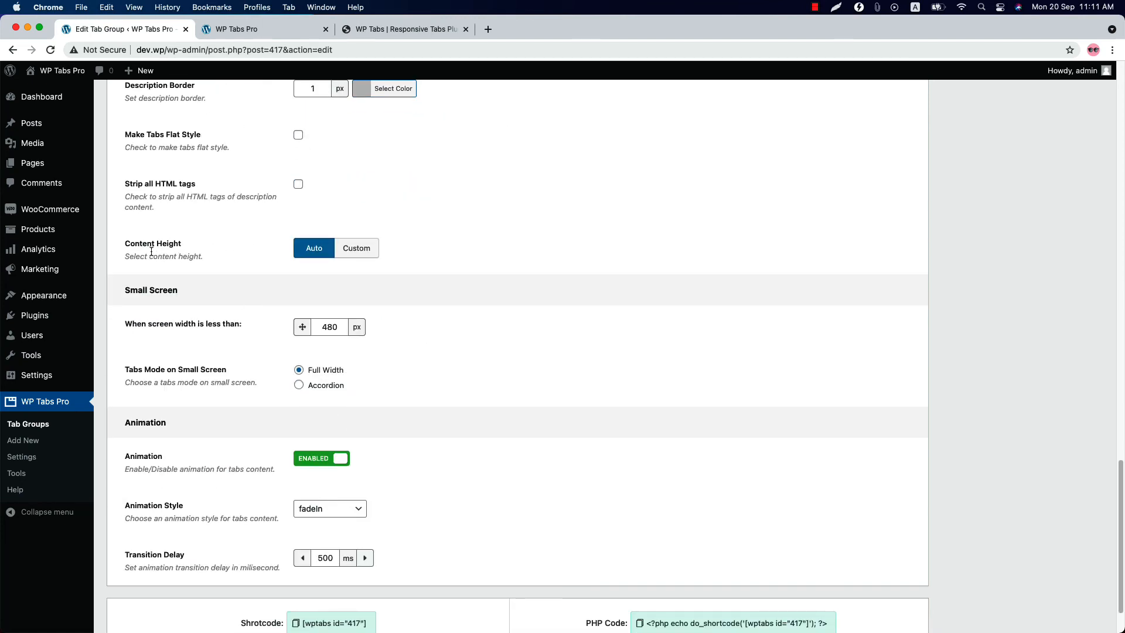
mouse_move(329, 253)
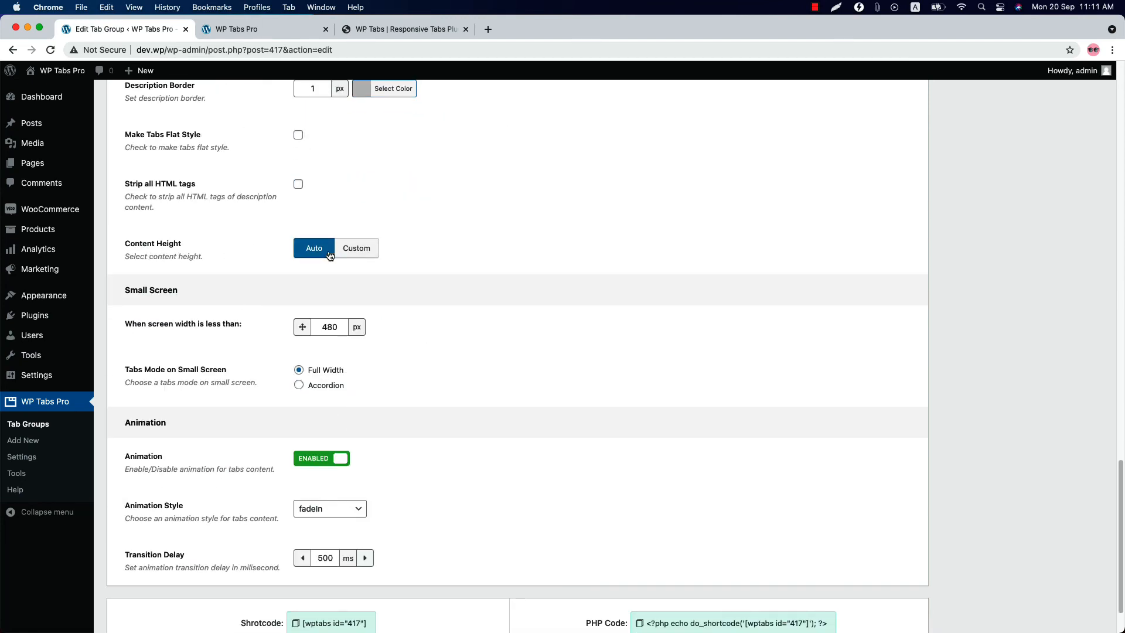
left_click(356, 248)
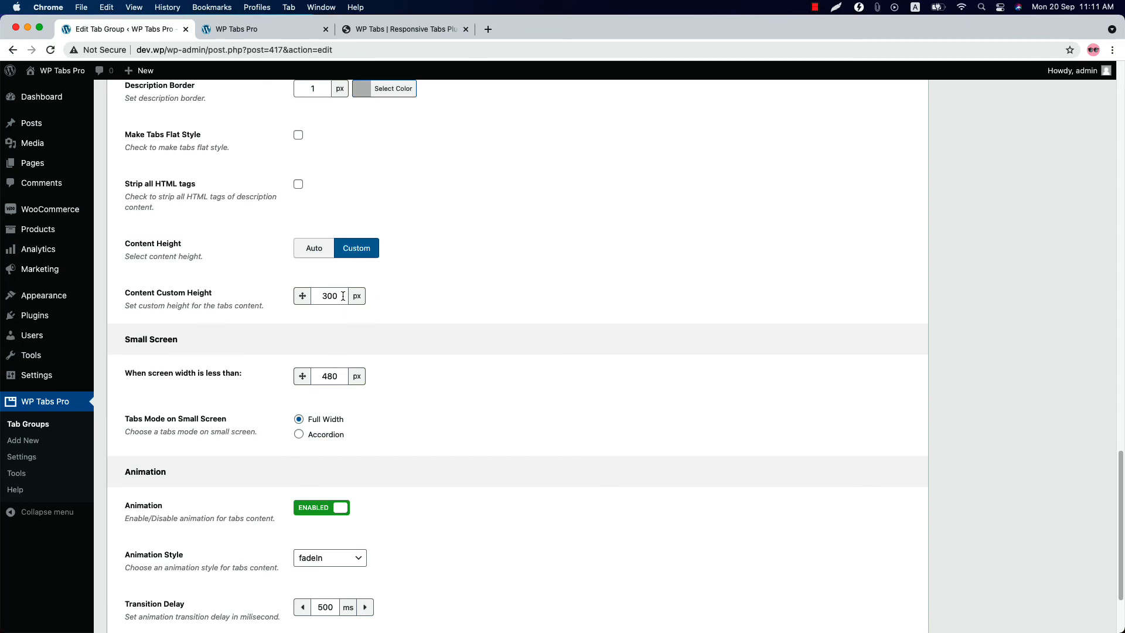
type("320")
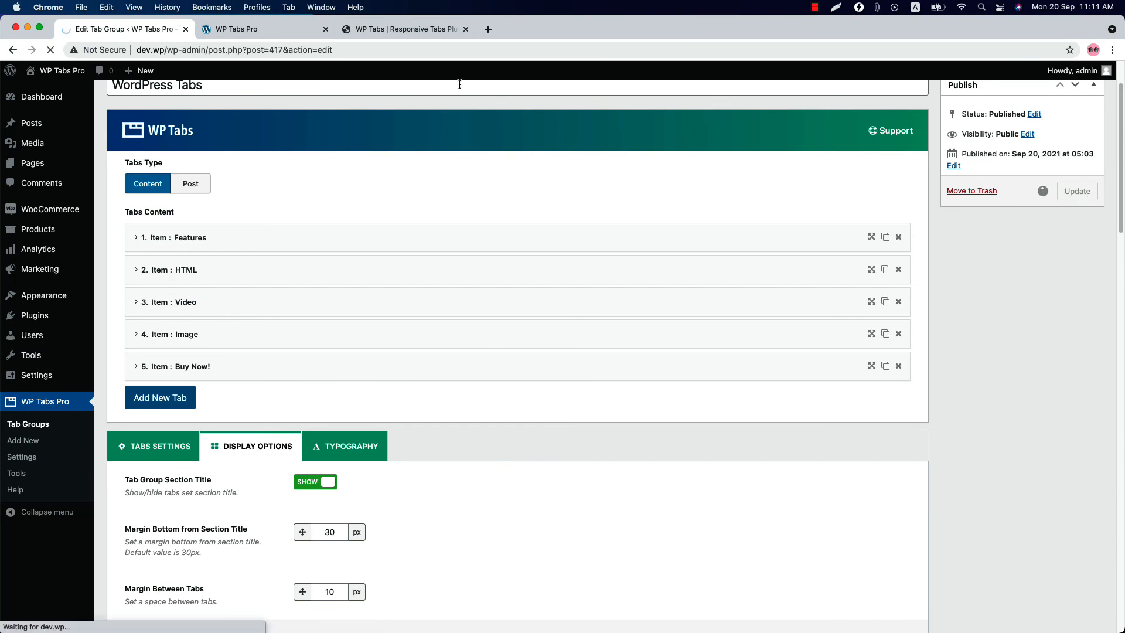
left_click(240, 29)
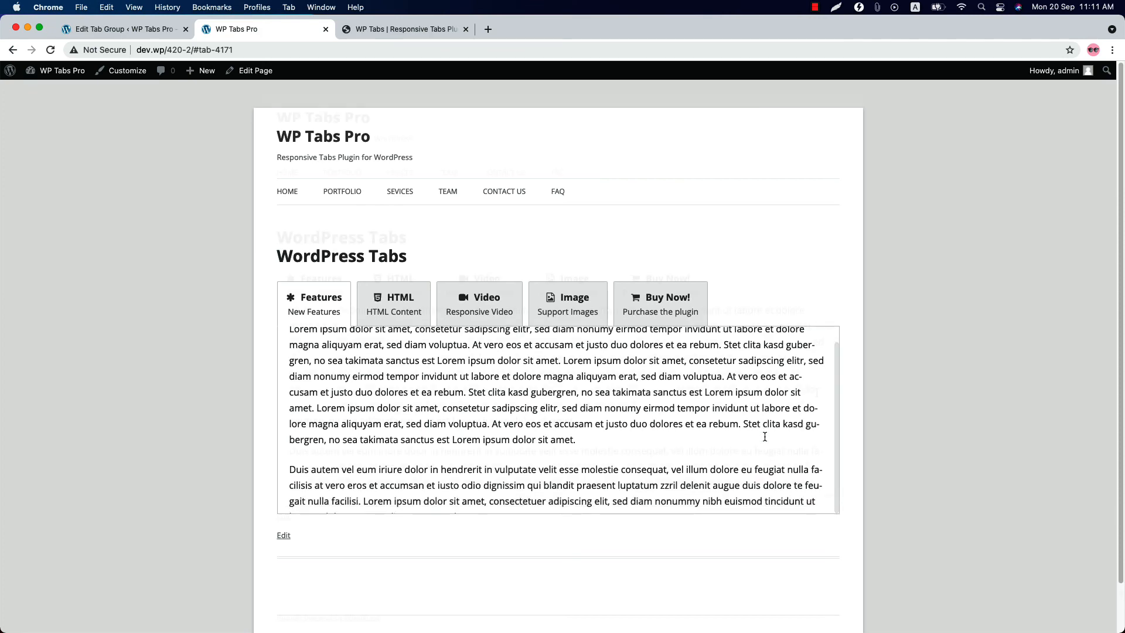
left_click(123, 28)
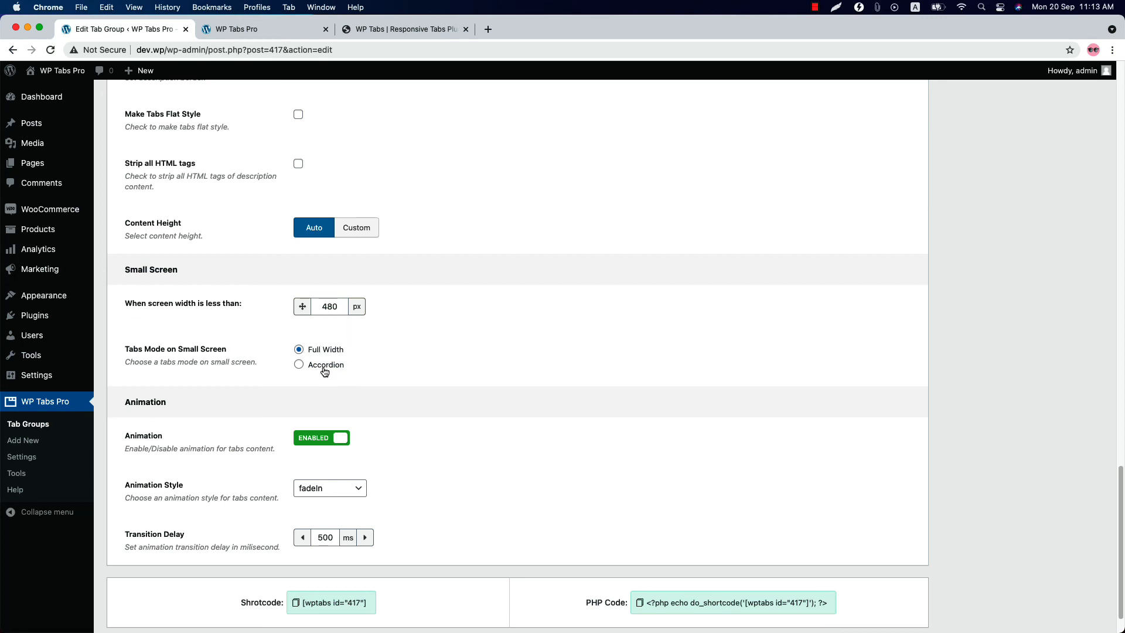
Step: Switch tab content Animation to Disabled and back to Enabled
left_click(321, 438)
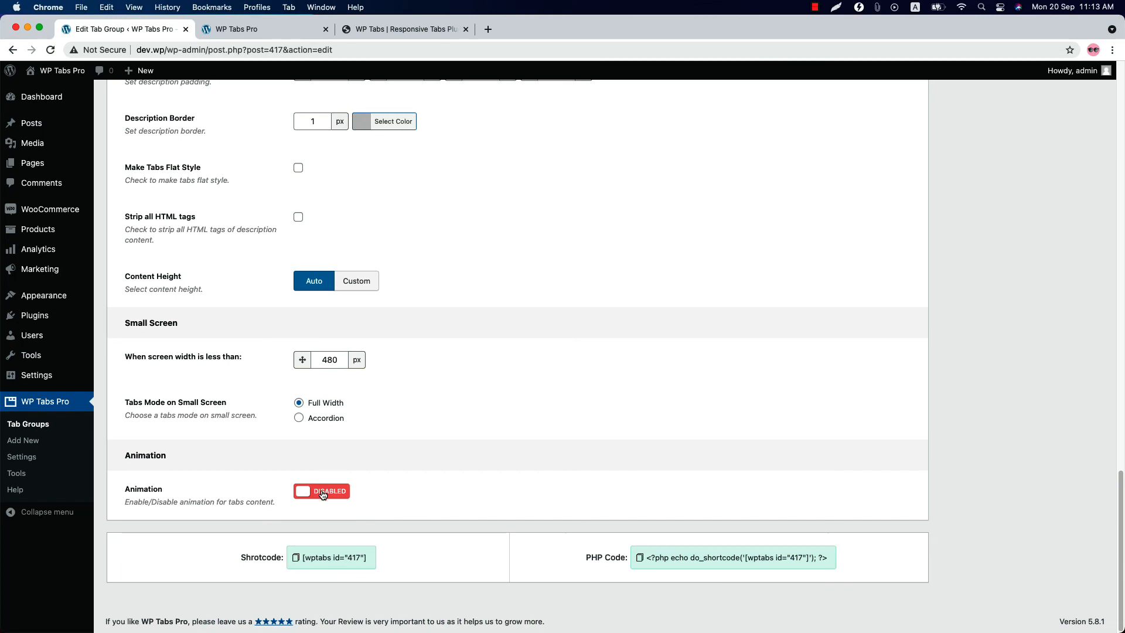
left_click(321, 491)
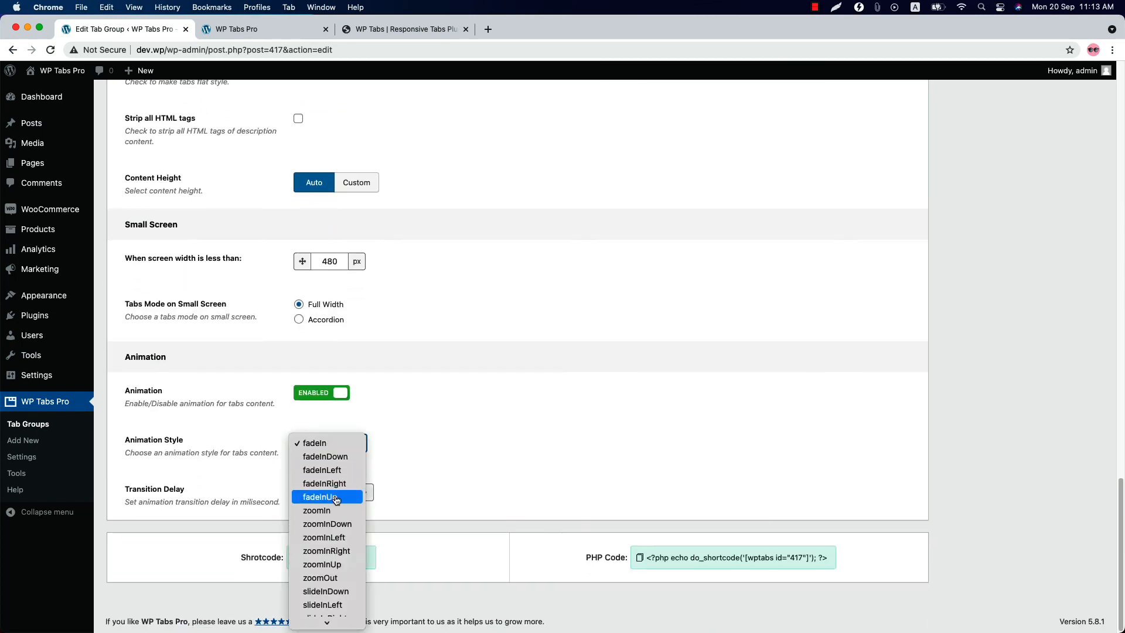